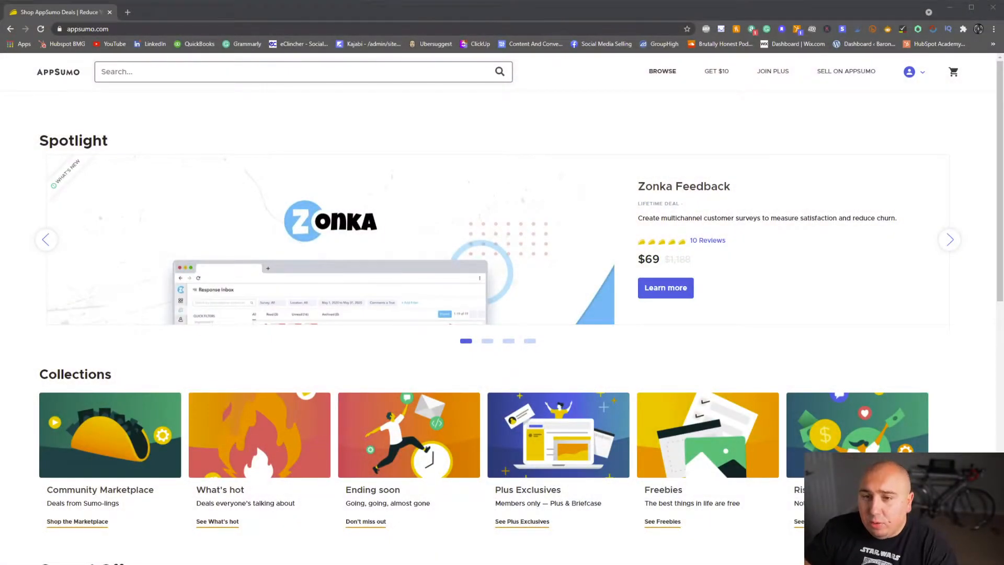
Step: Scroll through the Plus Exclusives product grid down to the free bootcamps
scroll("down", 3)
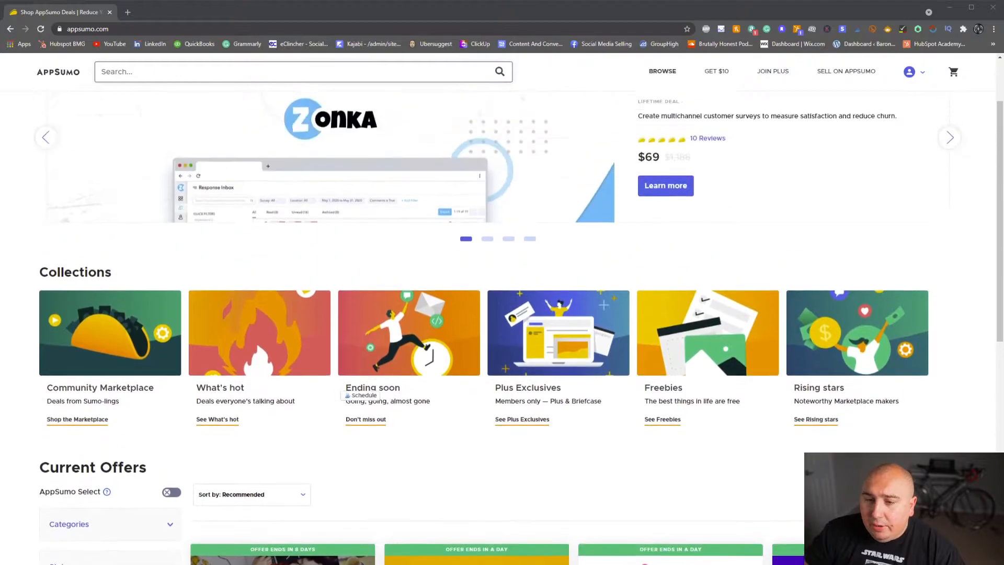
scroll("down", 3)
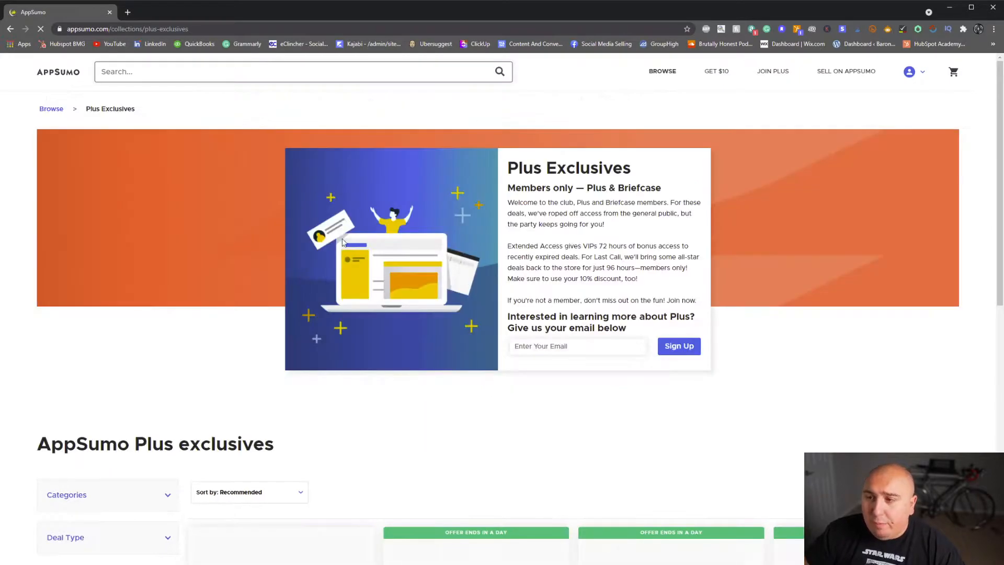
scroll("down", 3)
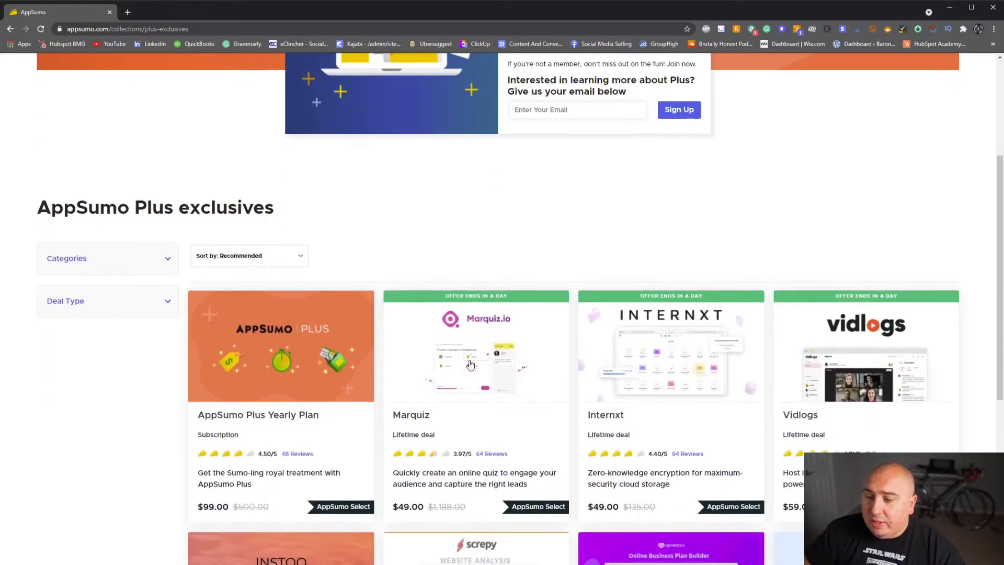
scroll("down", 3)
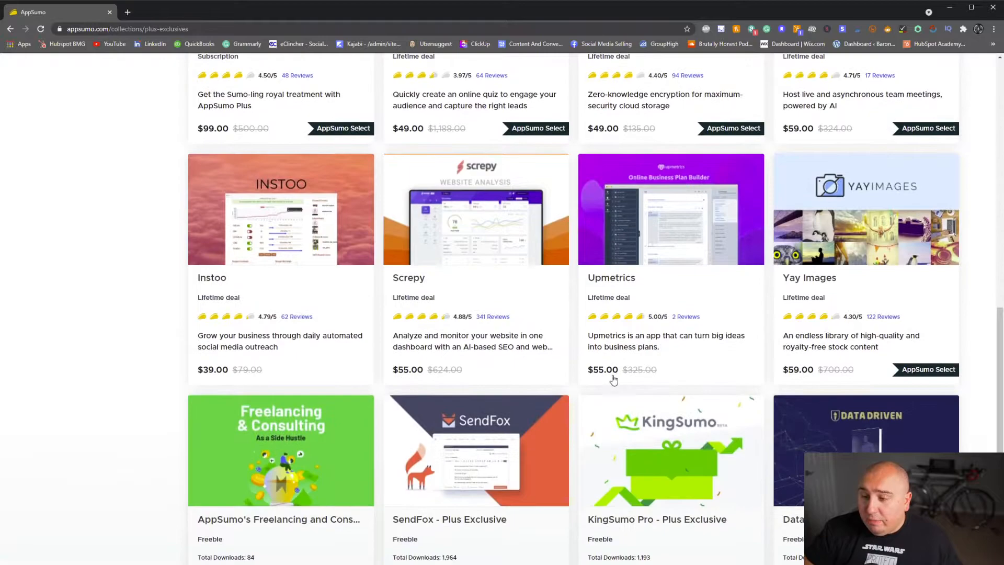
scroll("down", 3)
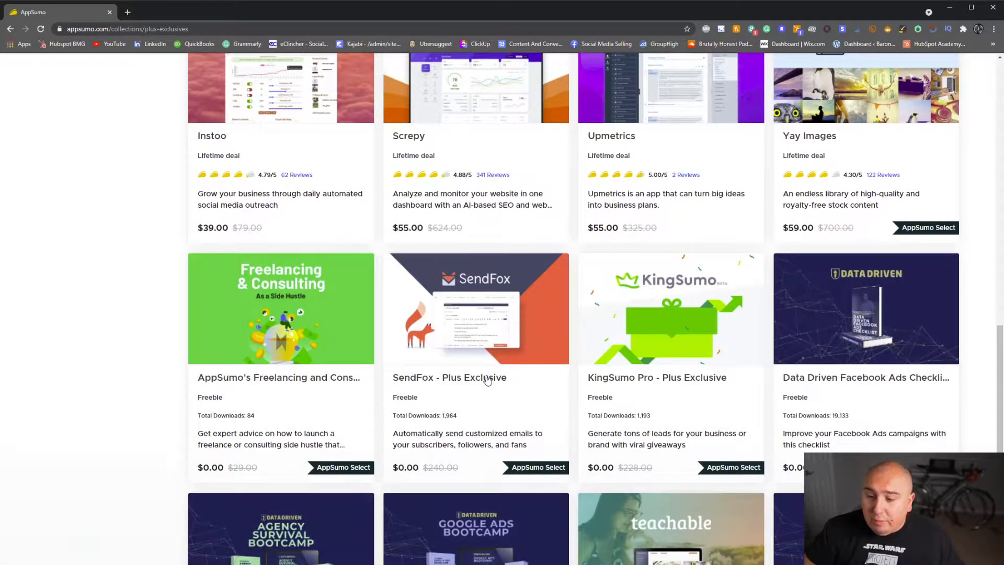
scroll("down", 3)
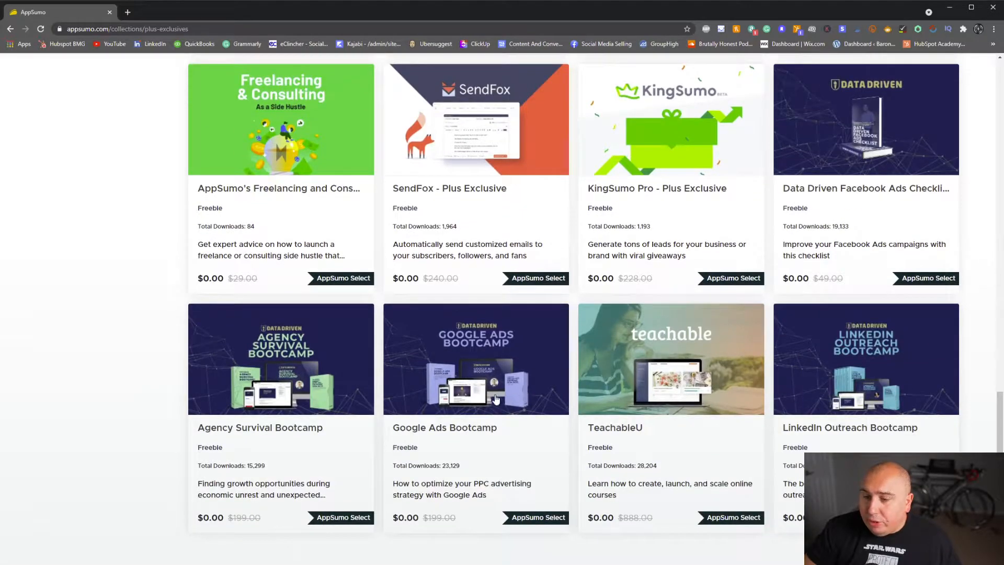
scroll("up", 3)
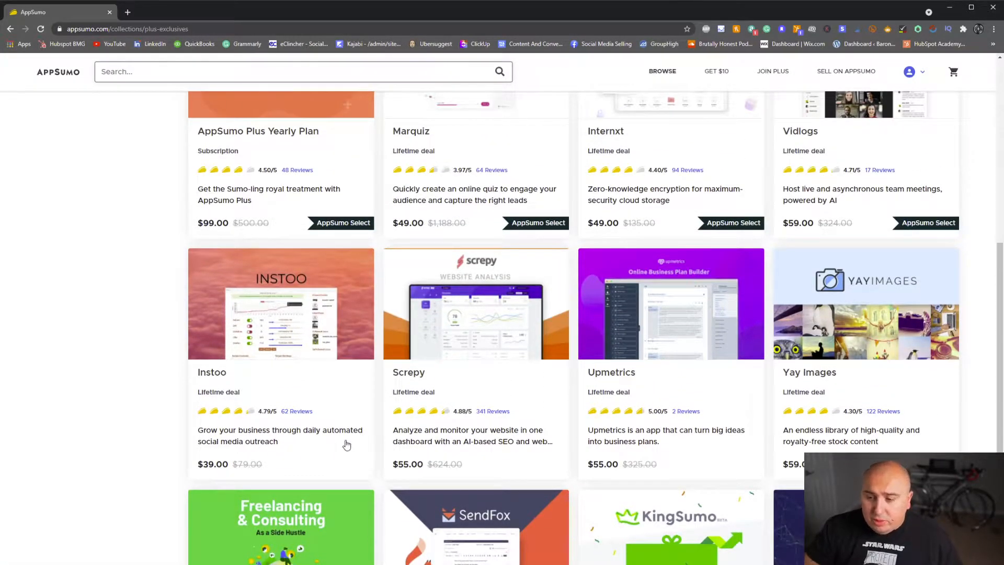
scroll("down", 3)
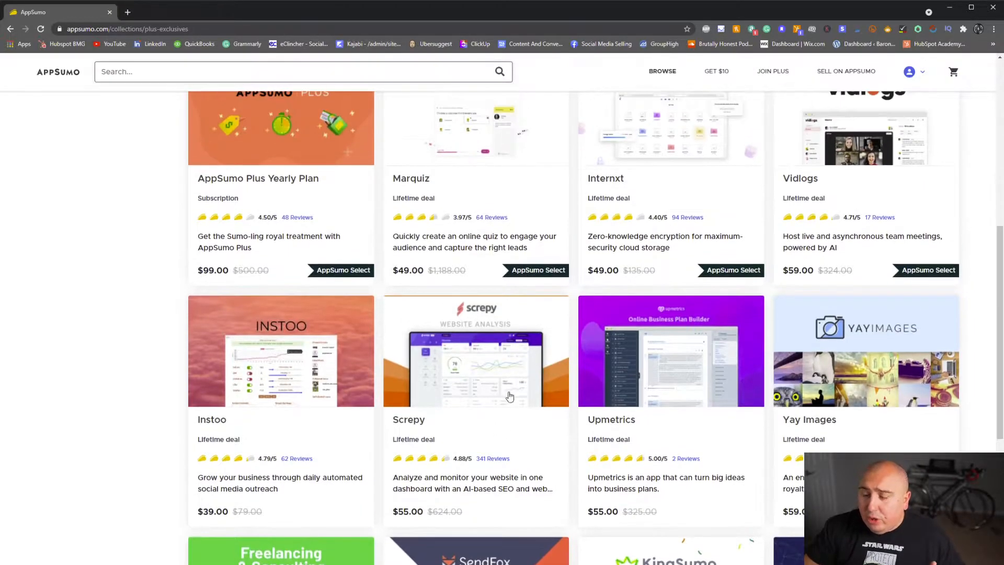
mouse_move(583, 434)
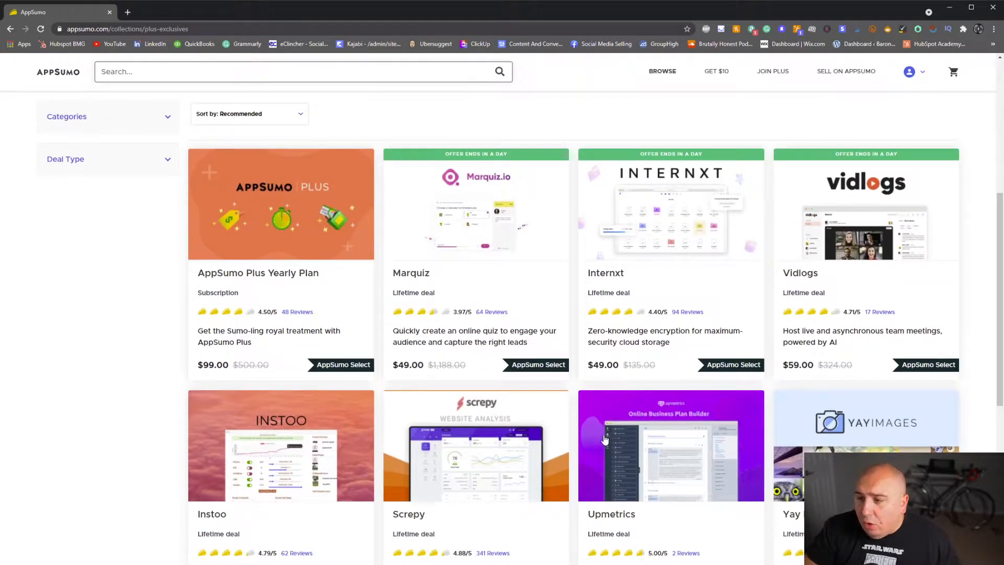
mouse_move(594, 425)
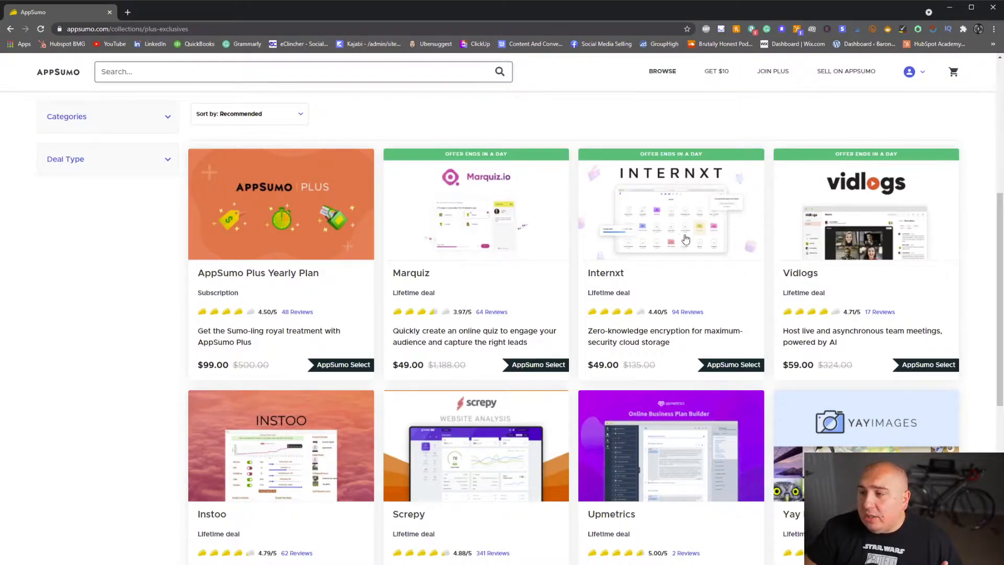
mouse_move(678, 287)
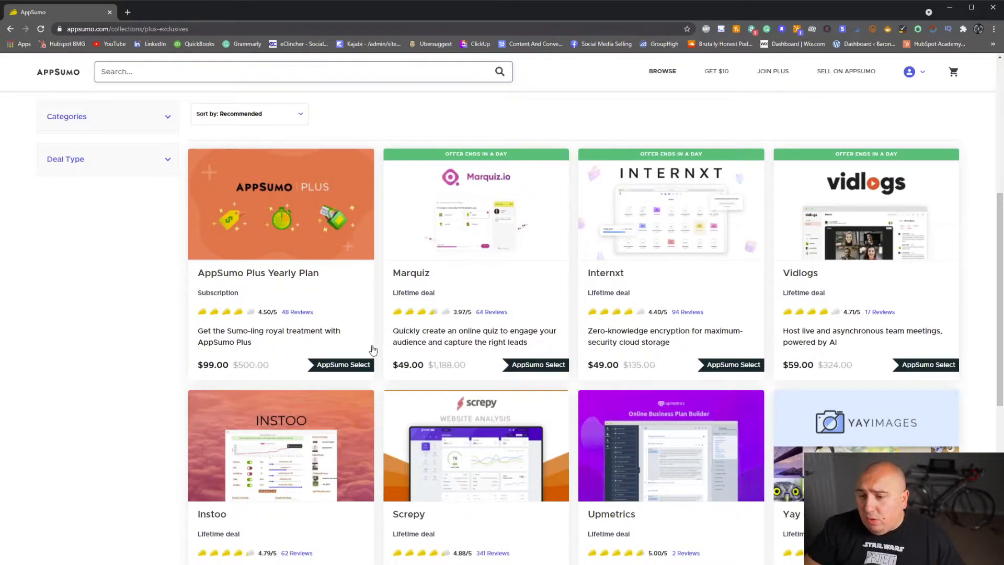
scroll("down", 3)
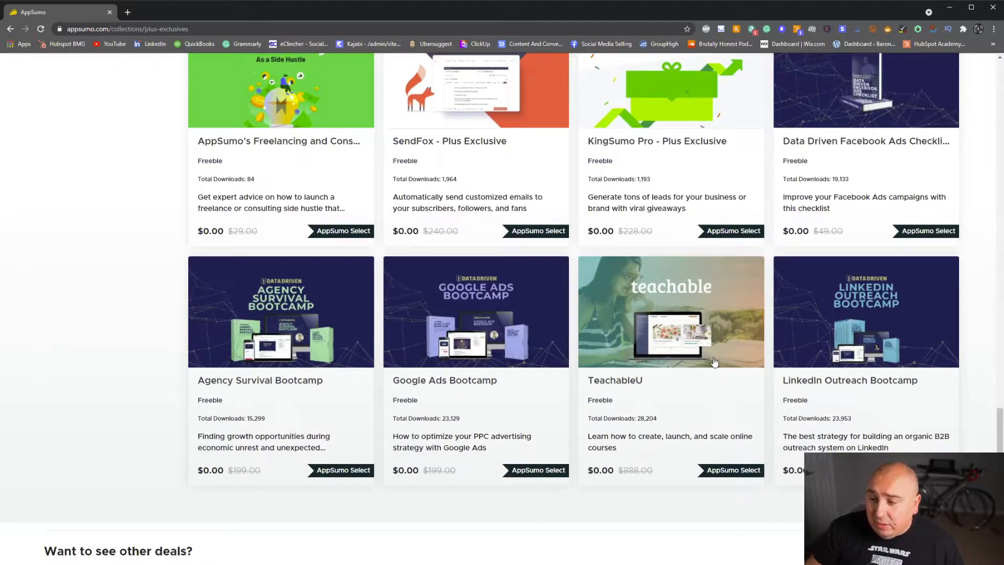
scroll("down", 3)
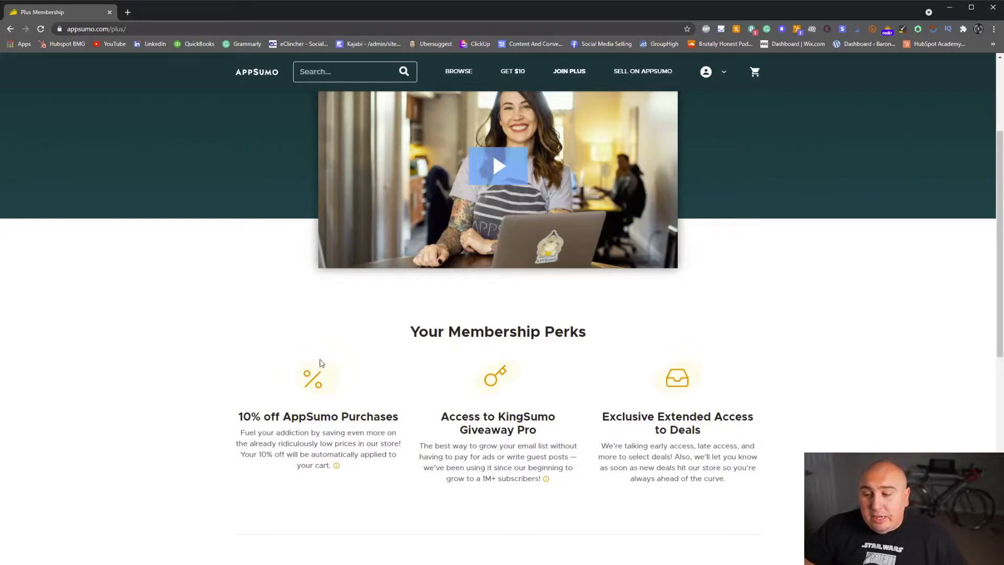
mouse_move(374, 204)
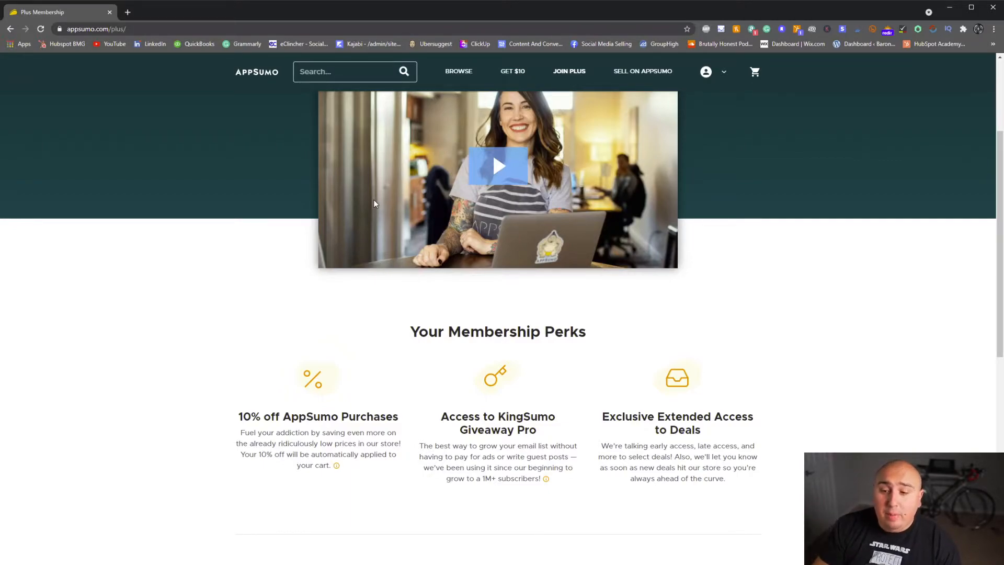
Step: Scroll through the Plus membership perks, then return to the AppSumo homepage via the logo
scroll("down", 3)
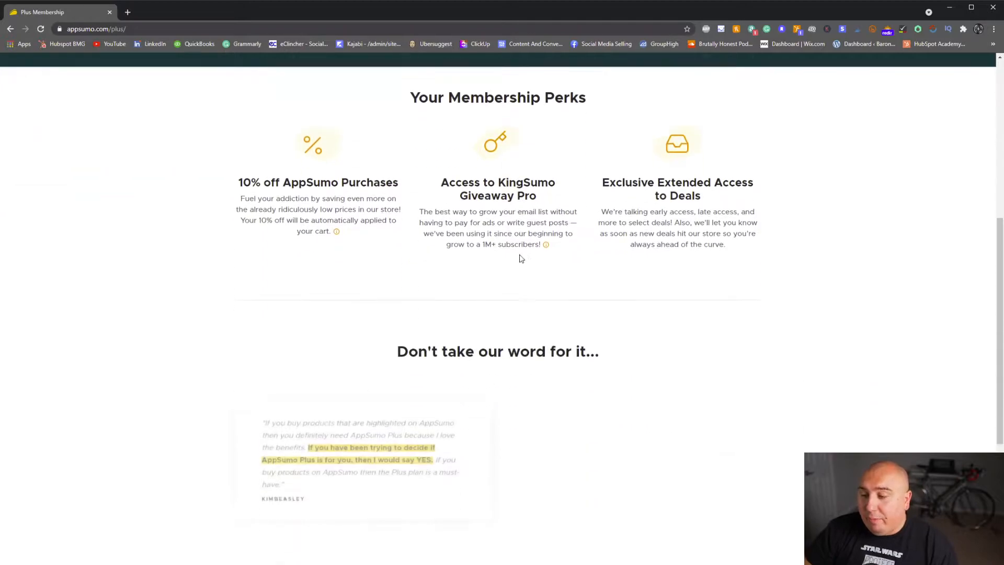
scroll("down", 3)
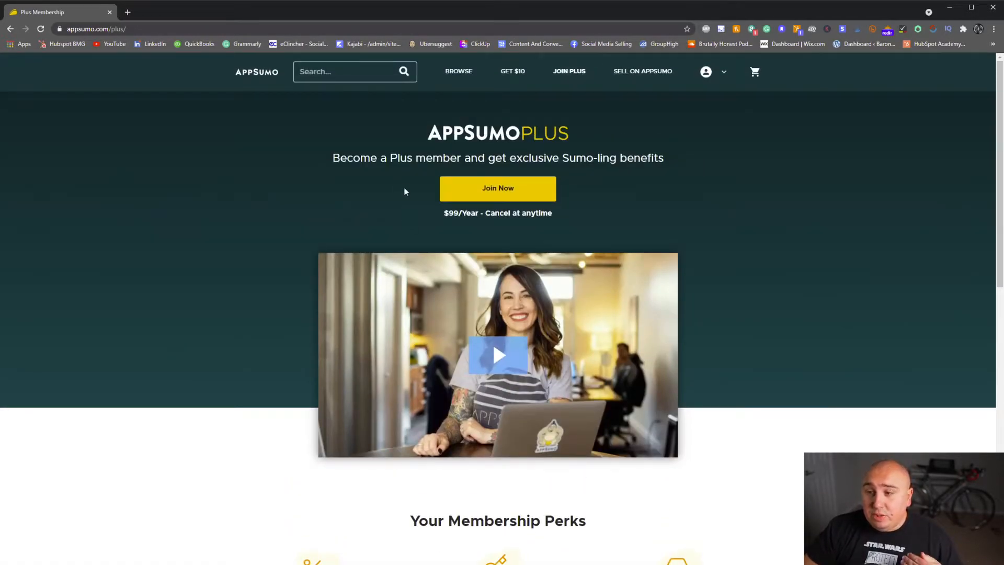
mouse_move(242, 80)
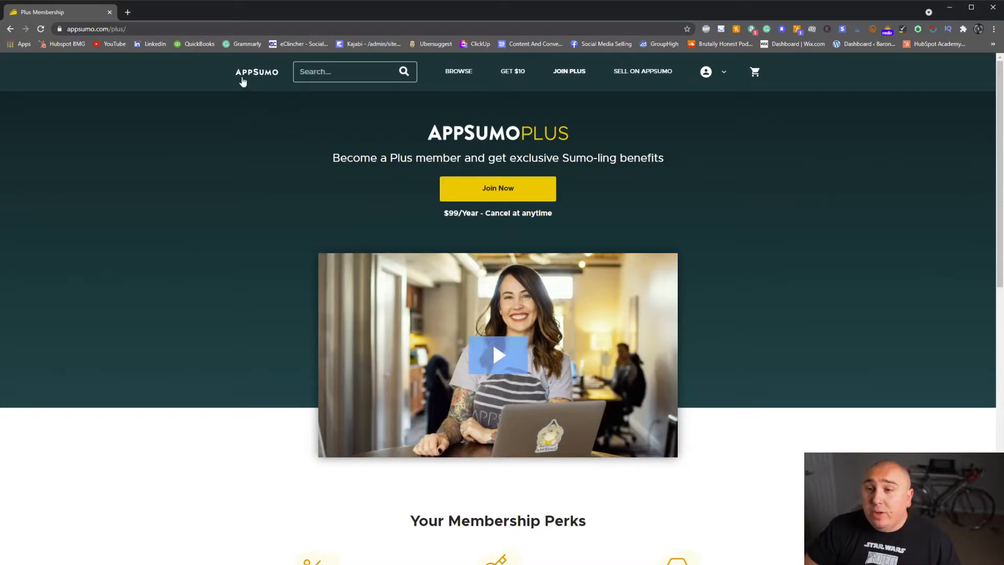
left_click(256, 72)
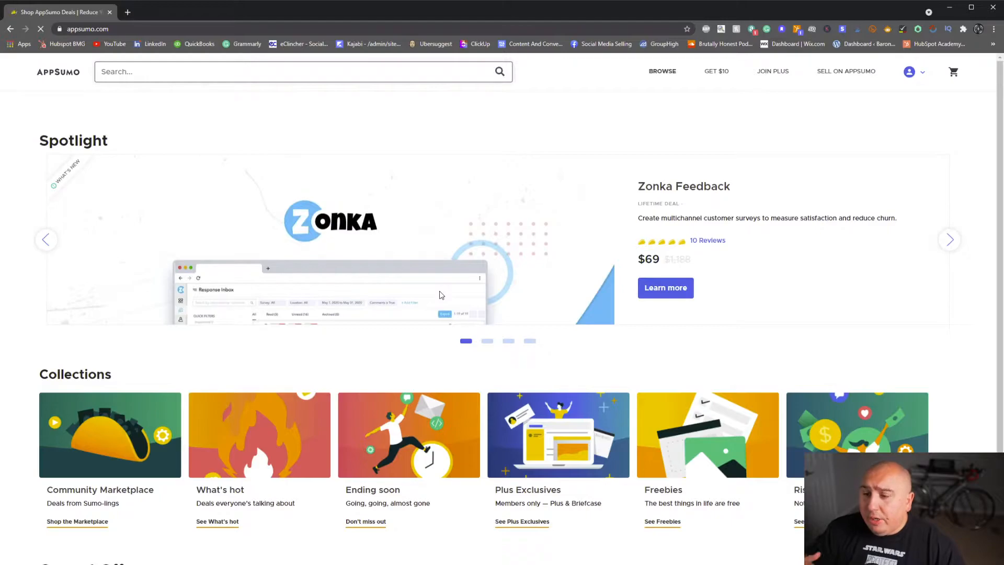
Step: Scroll the Rising stars All products list, then go to the Current Offers browse page
scroll("down", 3)
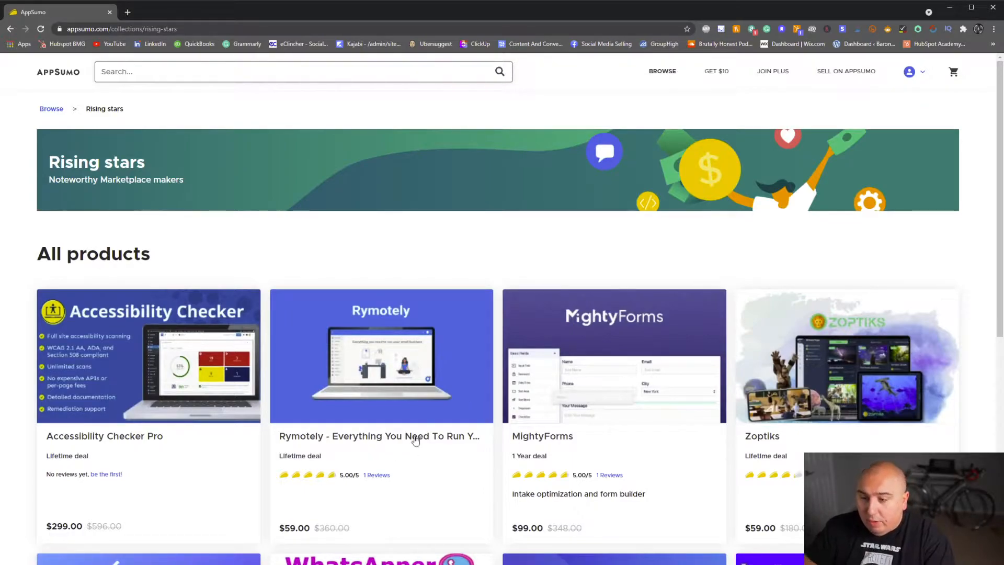
scroll("down", 3)
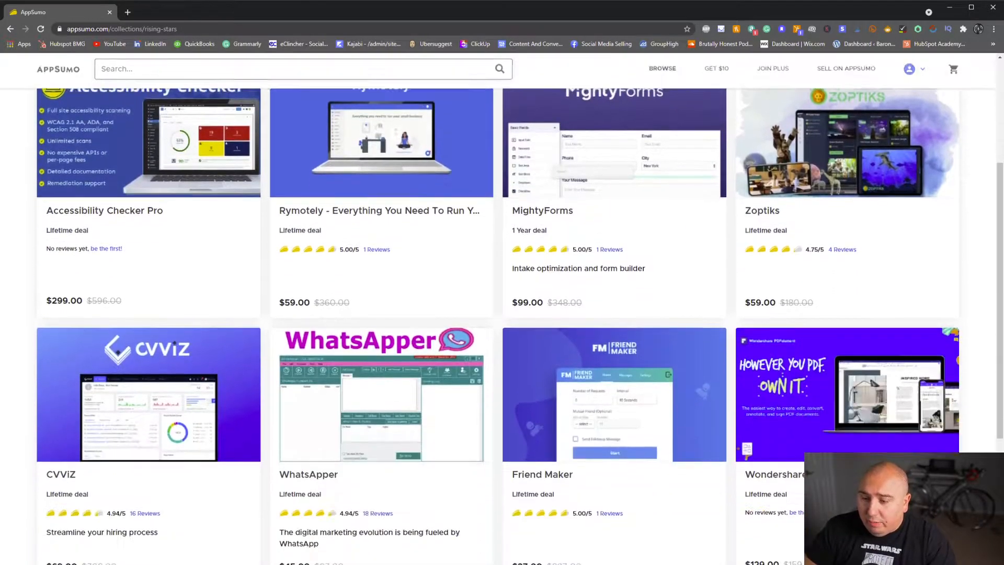
scroll("down", 3)
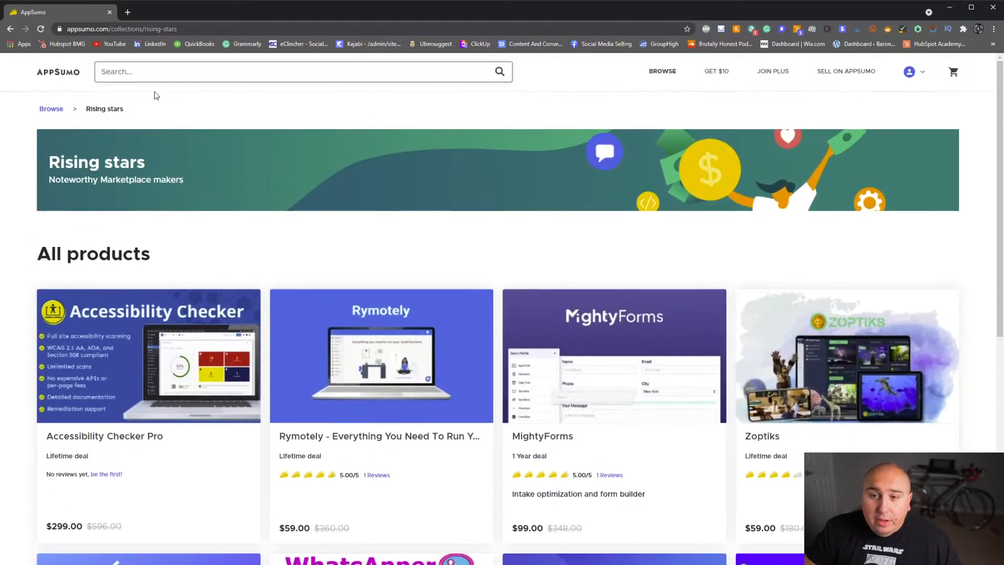
left_click(303, 71)
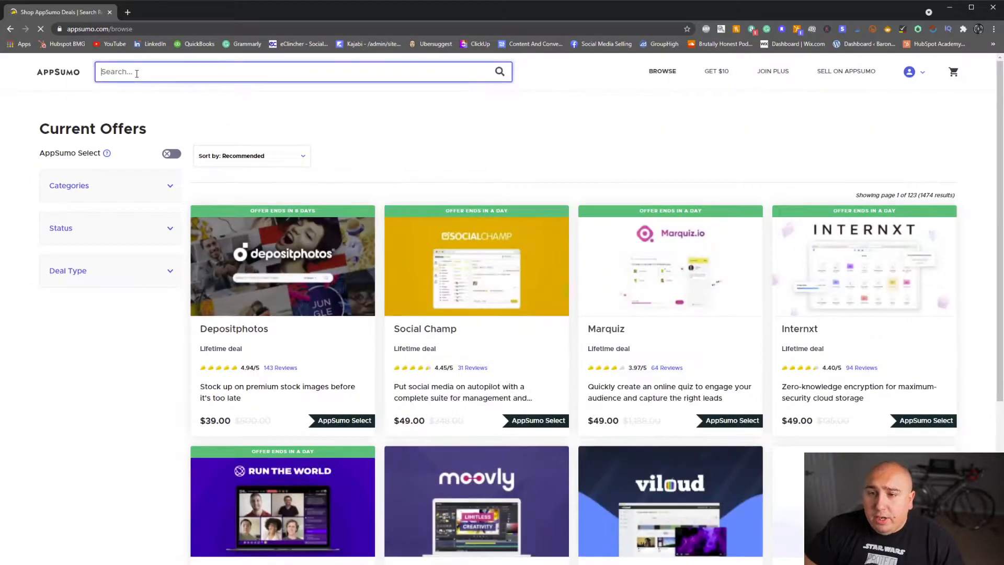
Step: Search AppSumo for 'leads' and browse the 155 lead-generation results
type("leads")
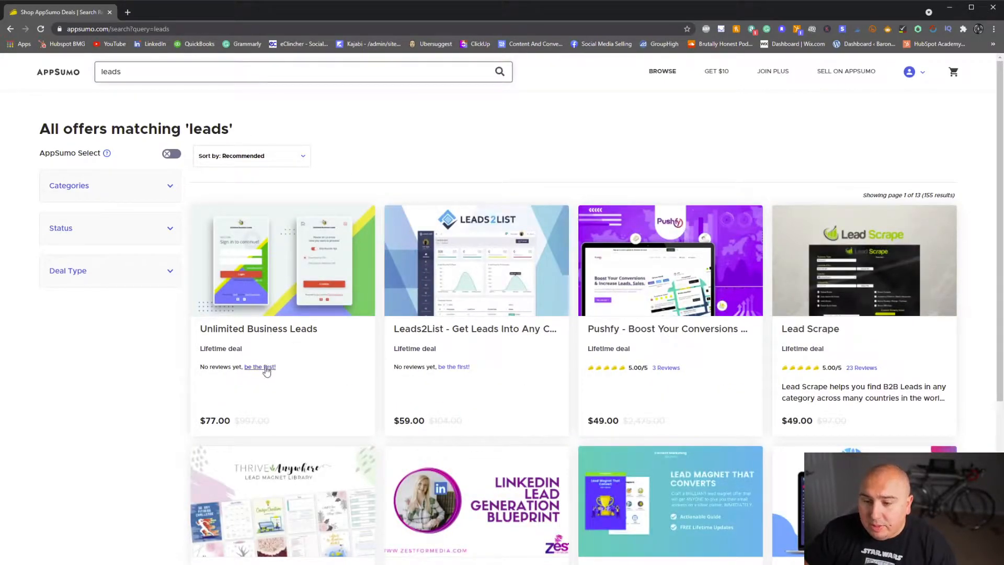
mouse_move(278, 296)
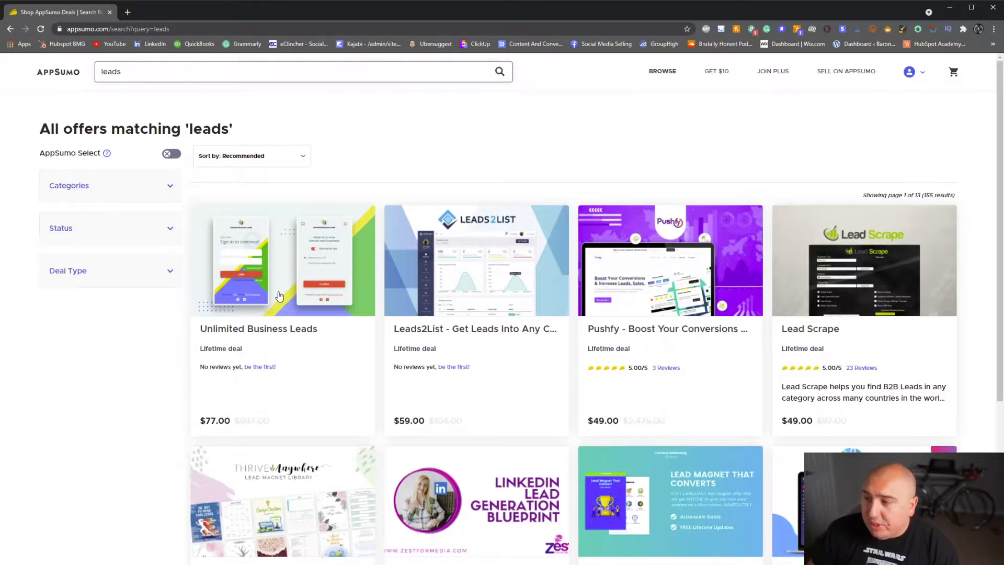
mouse_move(807, 332)
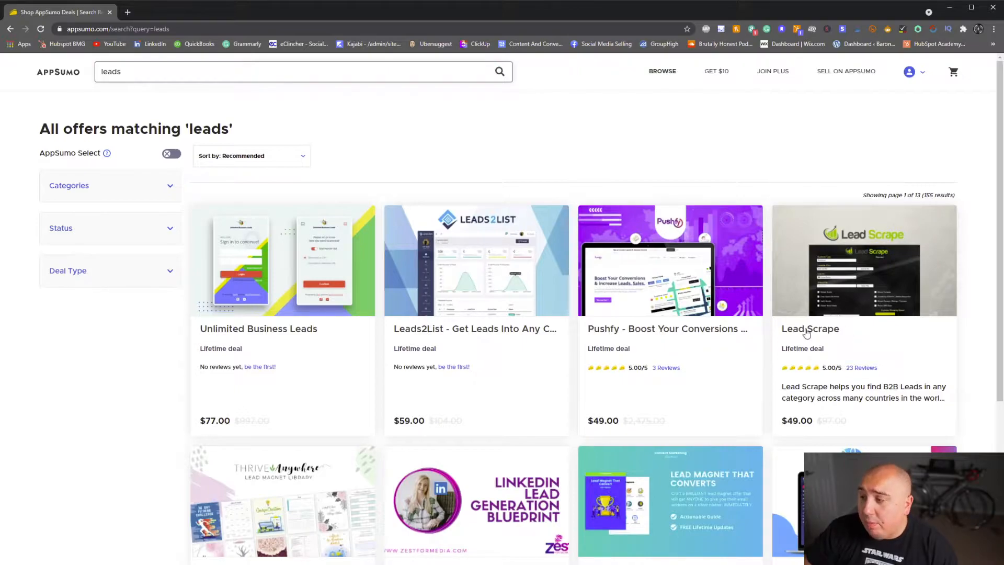
scroll("down", 3)
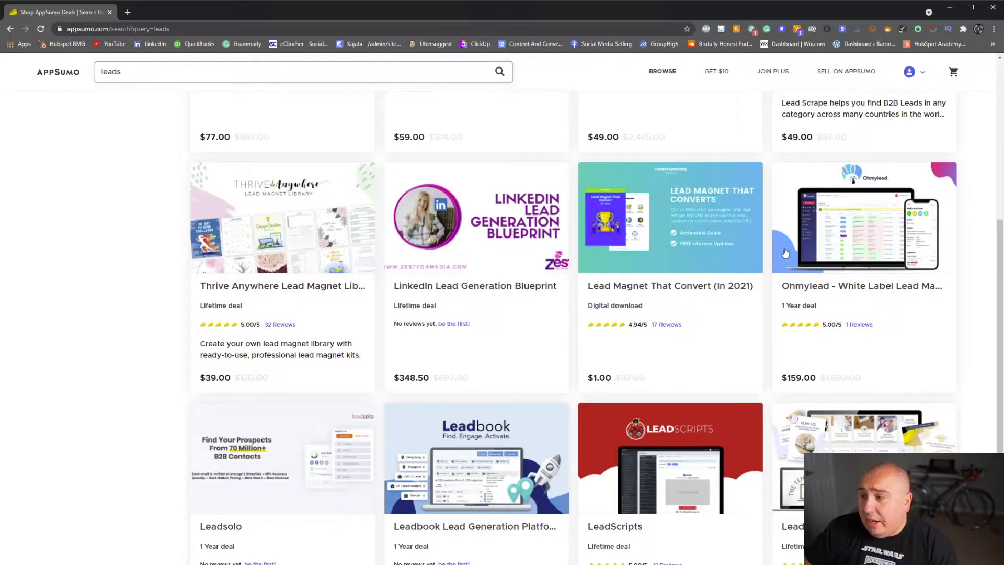
scroll("down", 3)
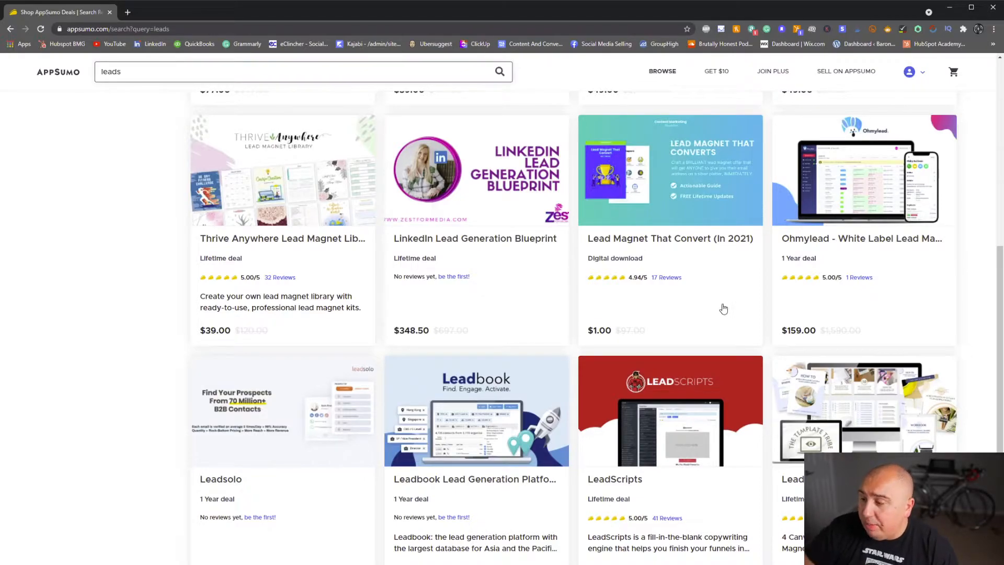
scroll("up", 3)
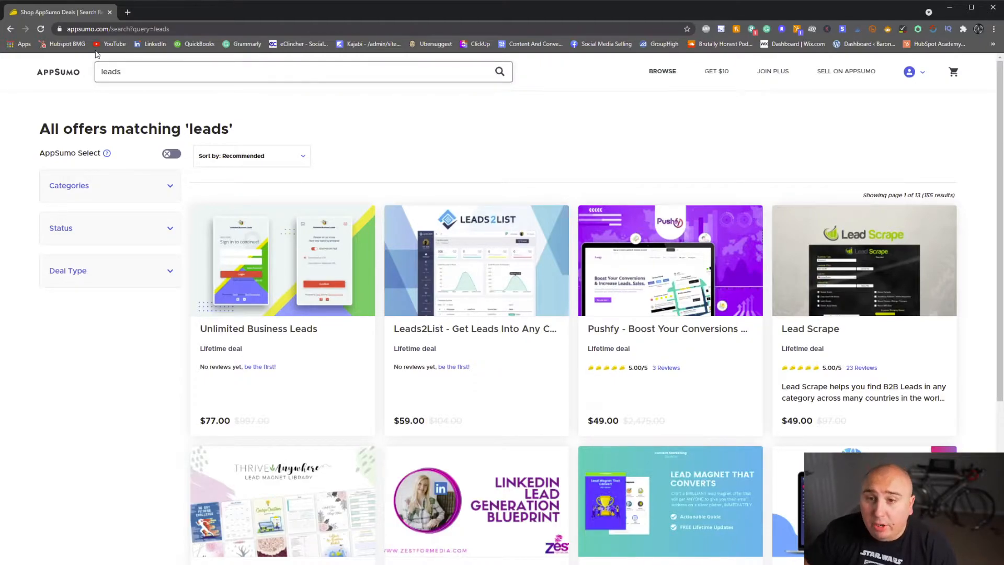
Step: Return to the AppSumo homepage and scroll down to the Collections row
left_click(58, 72)
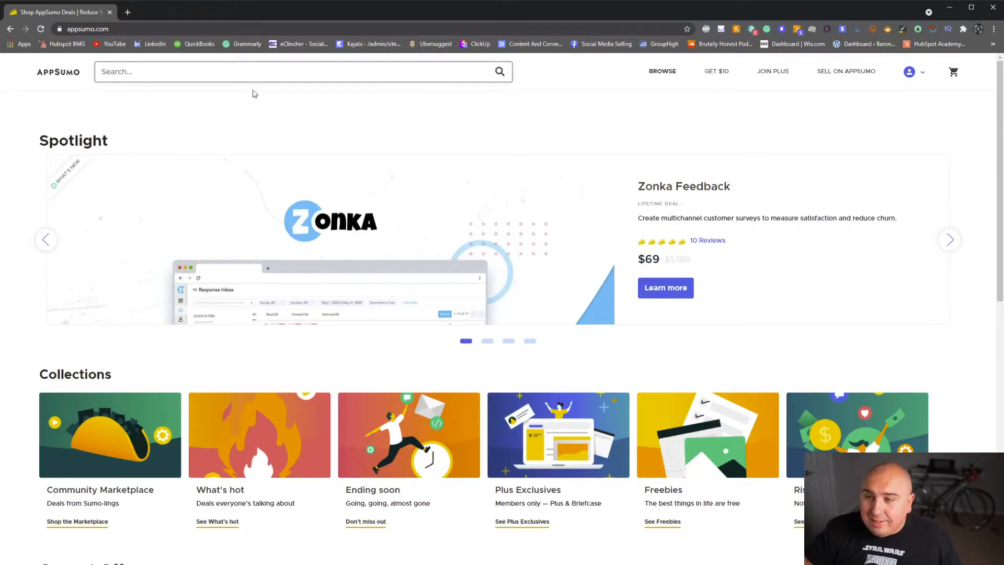
scroll("down", 3)
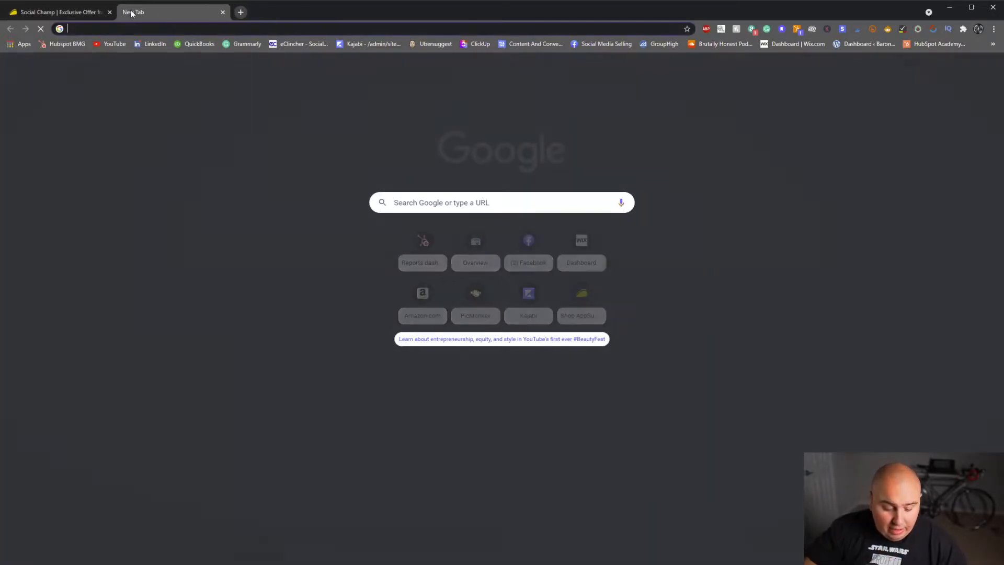
Step: Go to eclincher.com and show its Pricing page with Basic $59, Premier $119 and Agency $219 plans
type("eclincher.com")
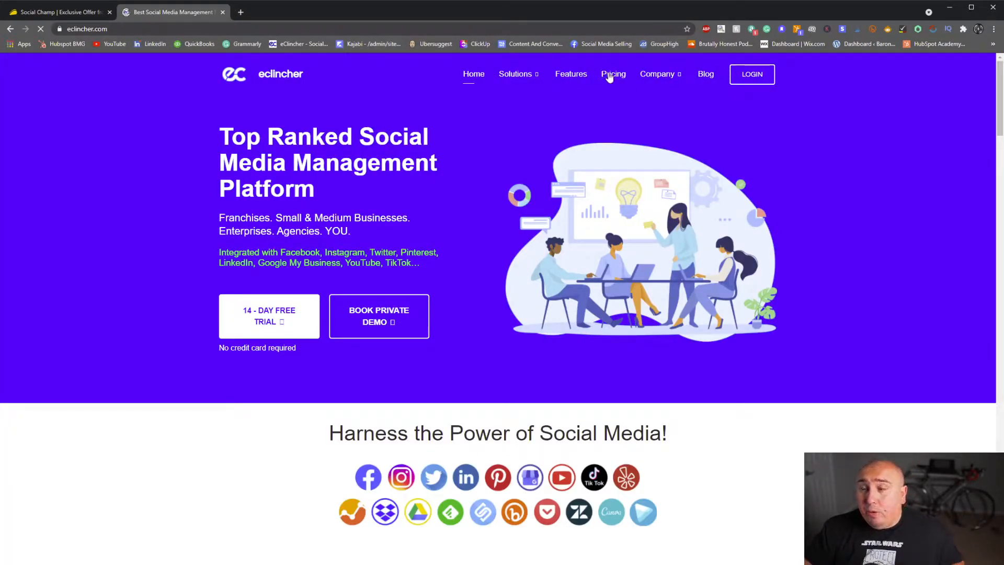
left_click(612, 73)
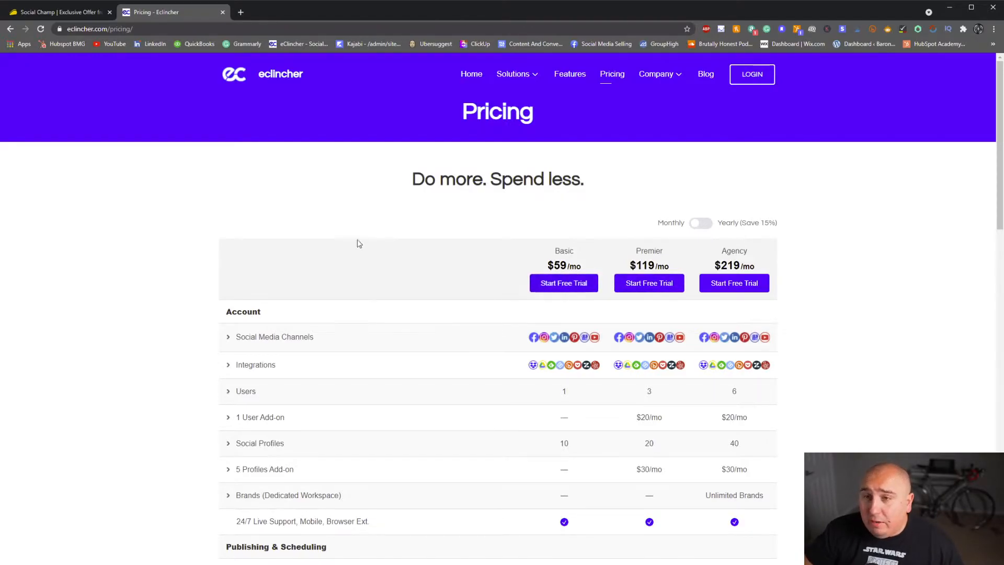
Step: View Social Champ's $49–$149 lifetime license tiers and compare them against eClincher's plans
left_click(58, 12)
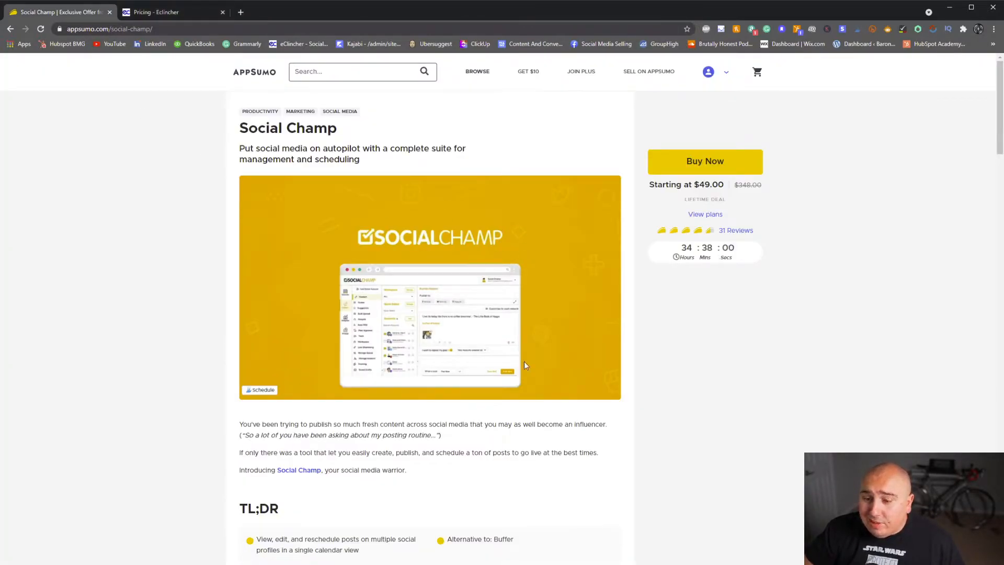
scroll("down", 3)
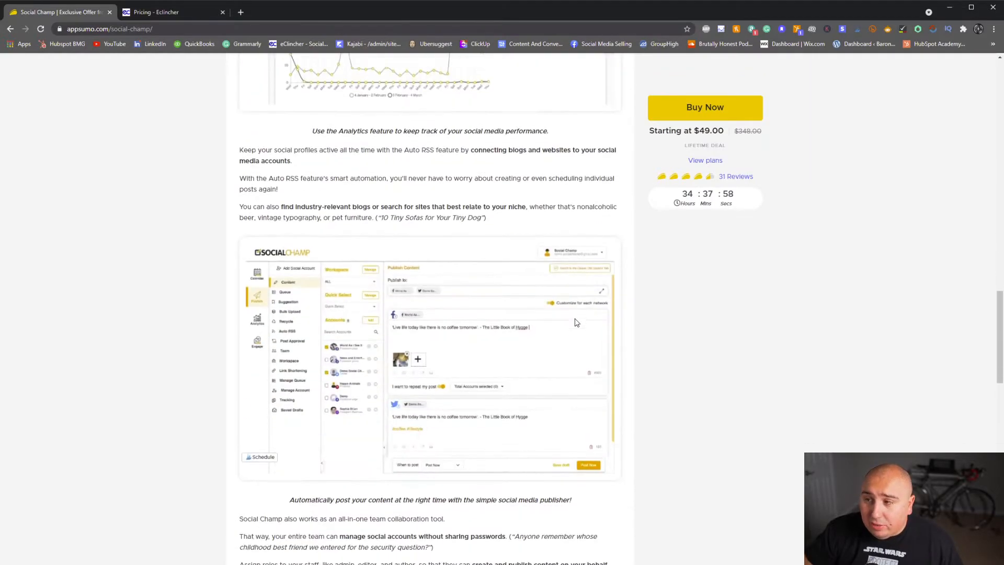
scroll("down", 3)
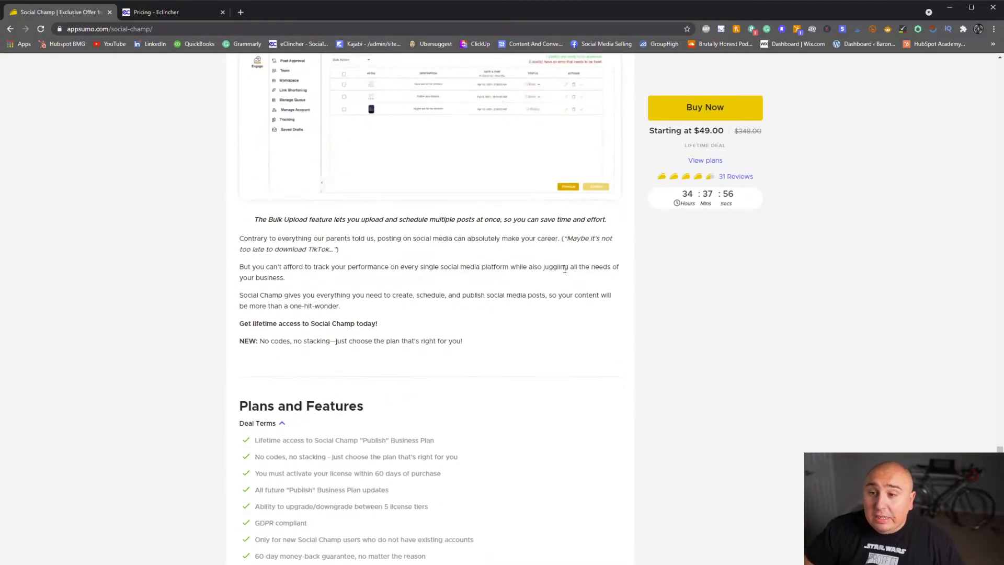
scroll("down", 3)
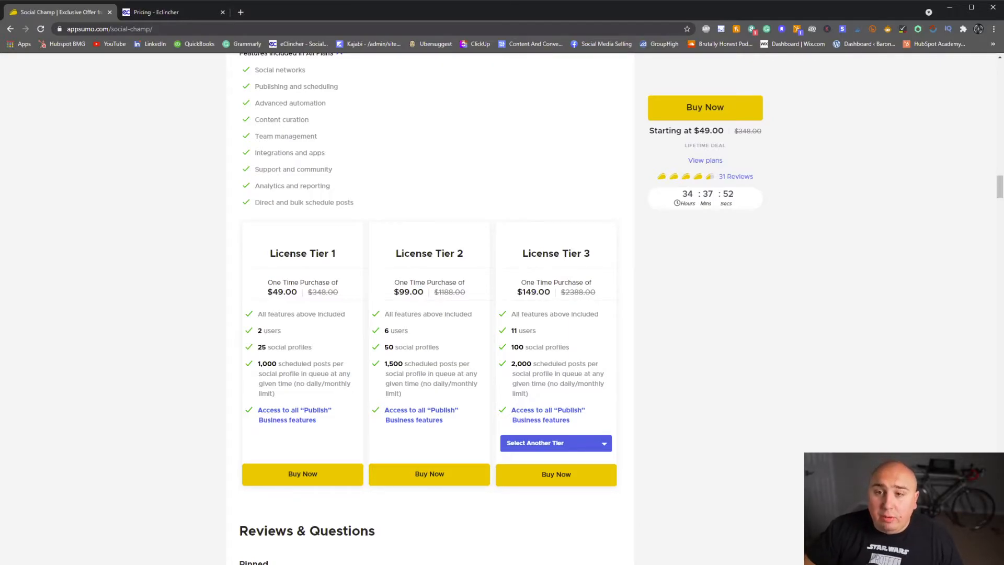
left_click(173, 12)
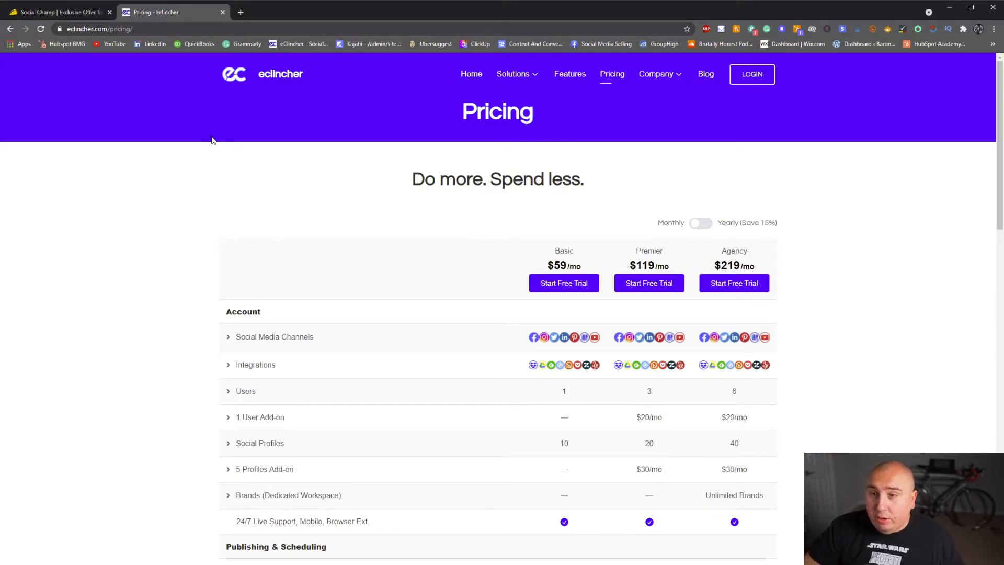
left_click(57, 11)
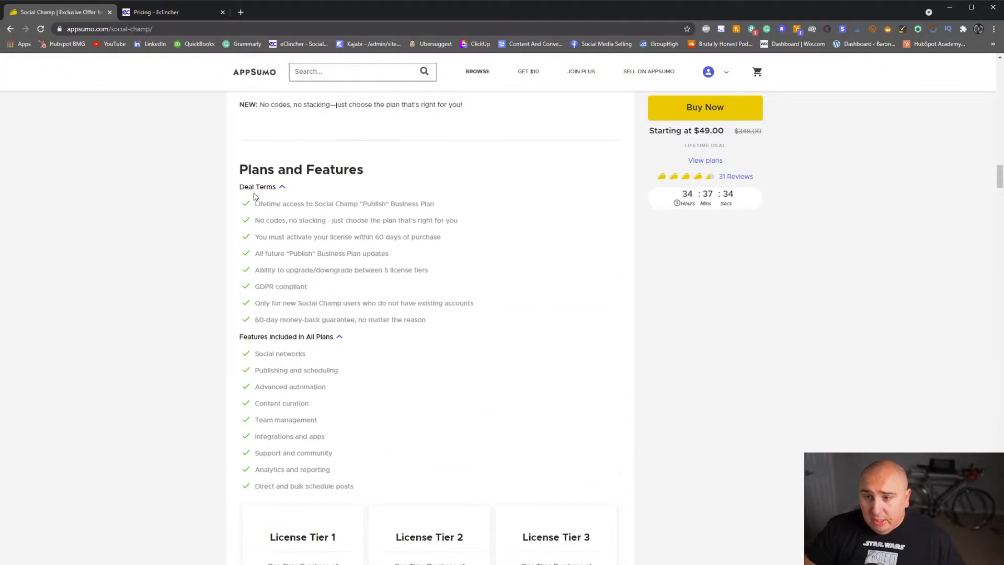
left_click_drag(260, 204, 384, 221)
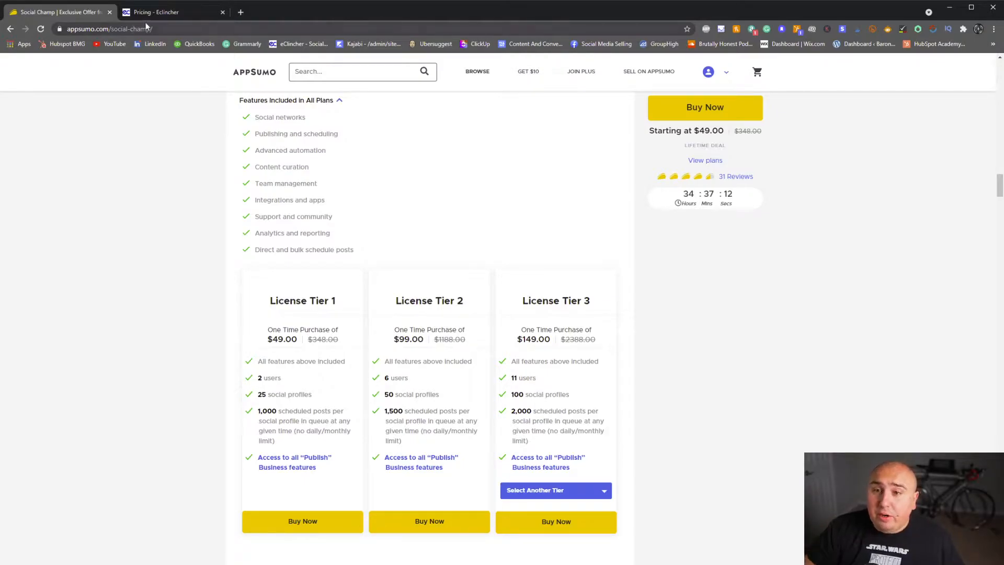
Step: Switch eClincher pricing to yearly billing ($602–$2,234), then return to the Social Champ deal
left_click(173, 12)
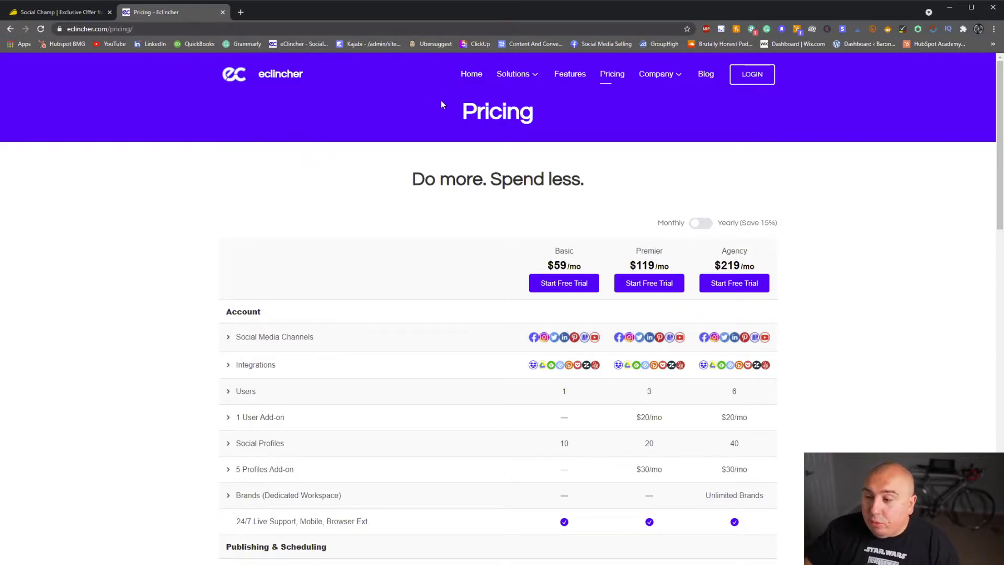
left_click(700, 223)
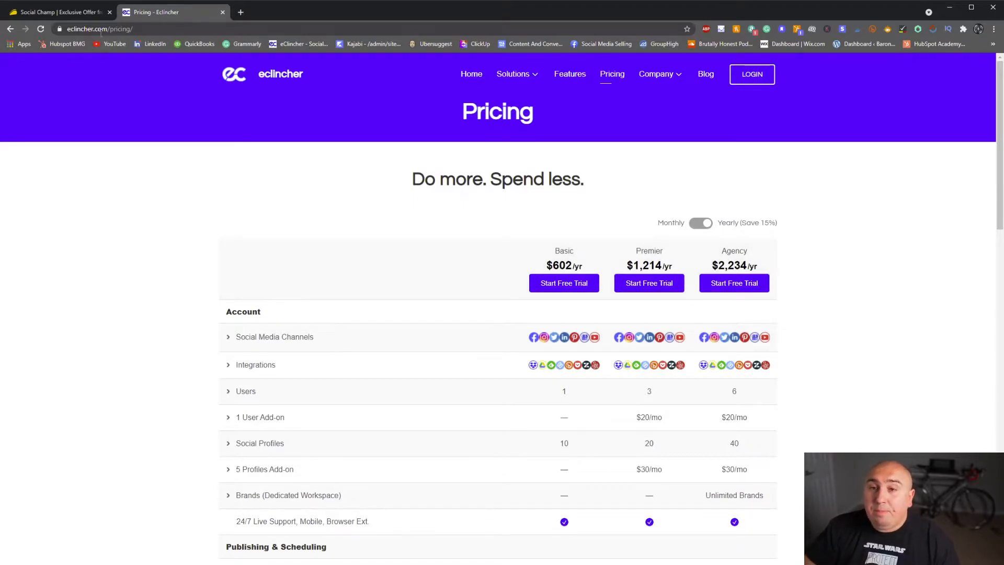
left_click(57, 12)
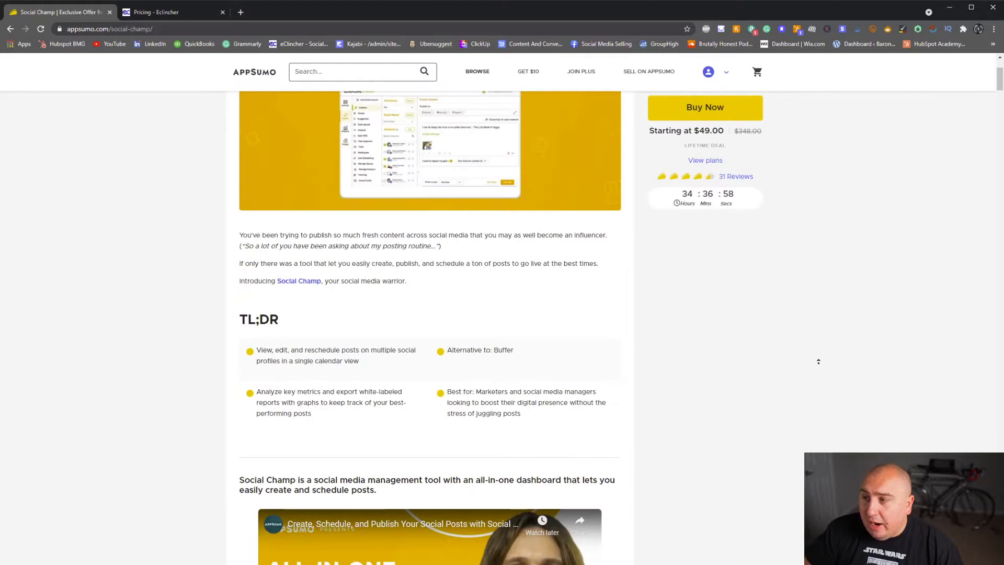
Step: Go to My Products from the account menu and open the Encharge deal in a new tab
left_click(708, 72)
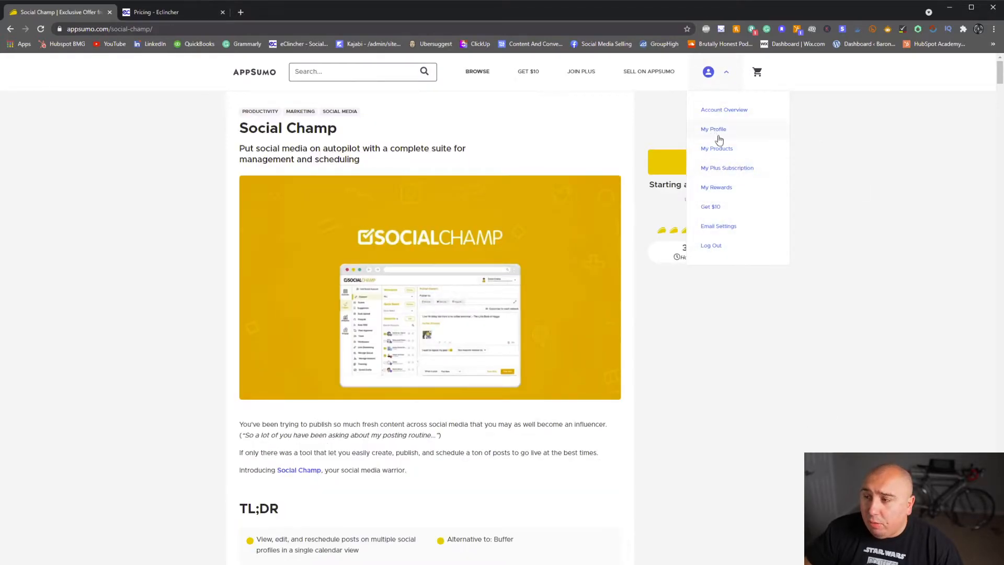
mouse_move(735, 201)
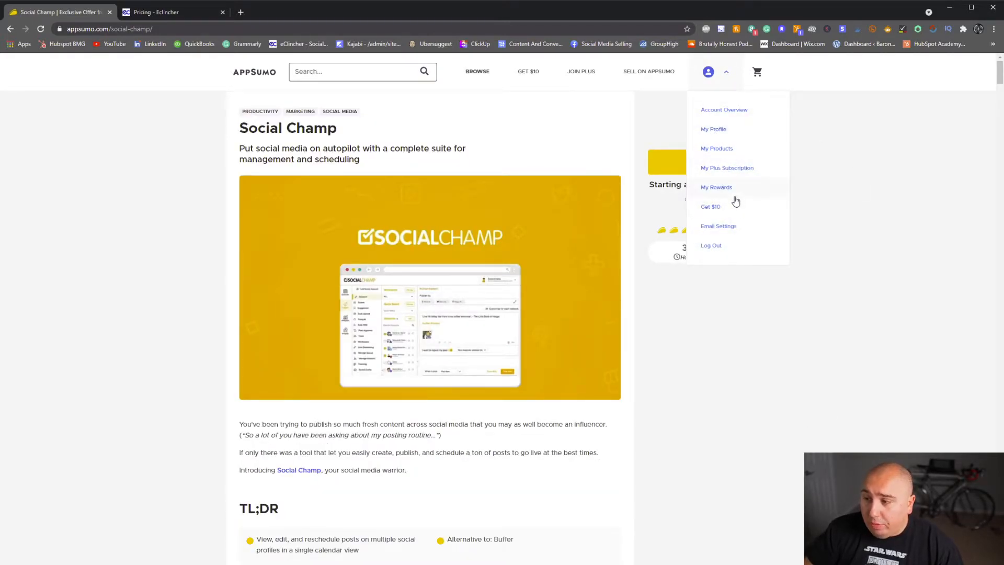
left_click(716, 147)
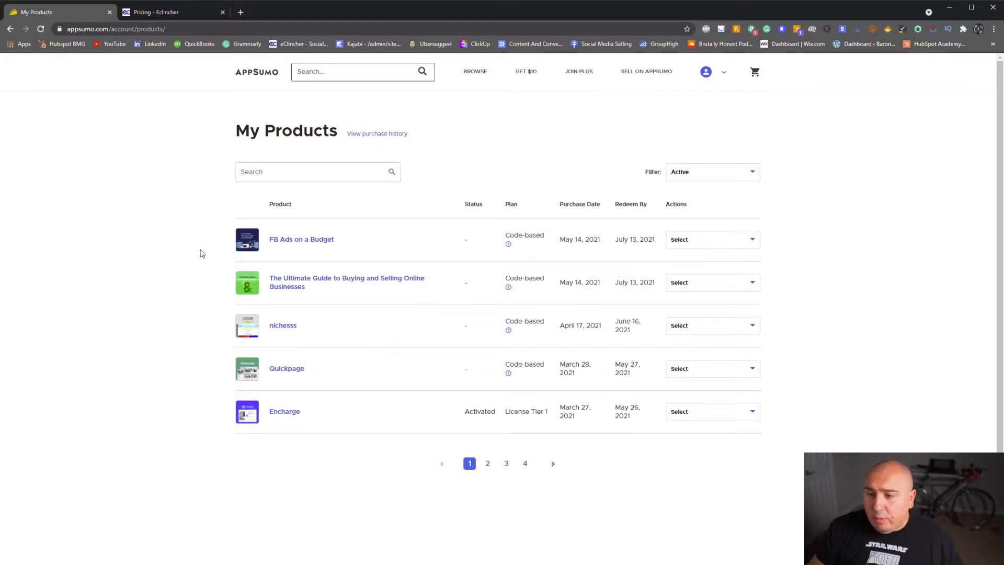
mouse_move(204, 334)
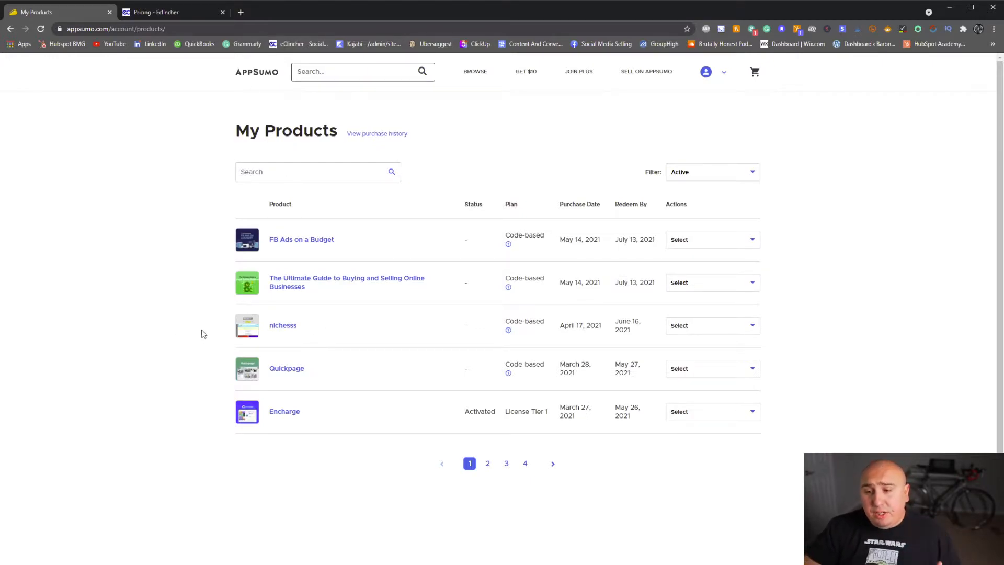
mouse_move(331, 416)
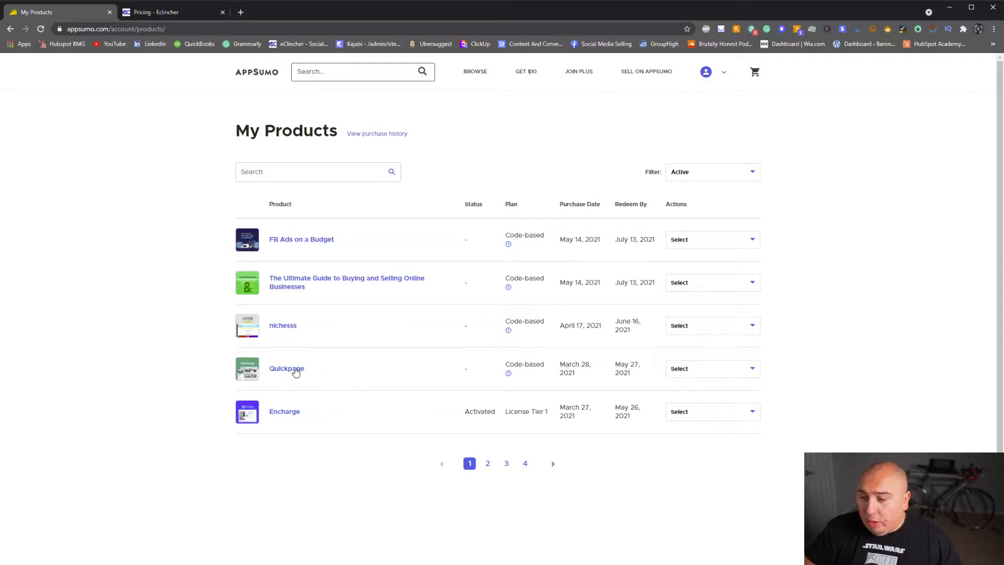
mouse_move(539, 484)
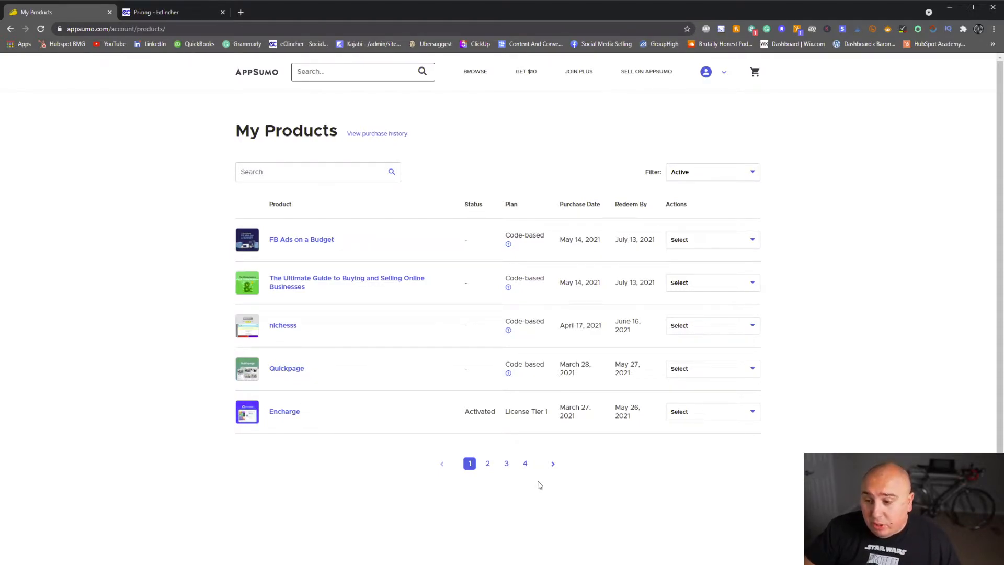
mouse_move(427, 450)
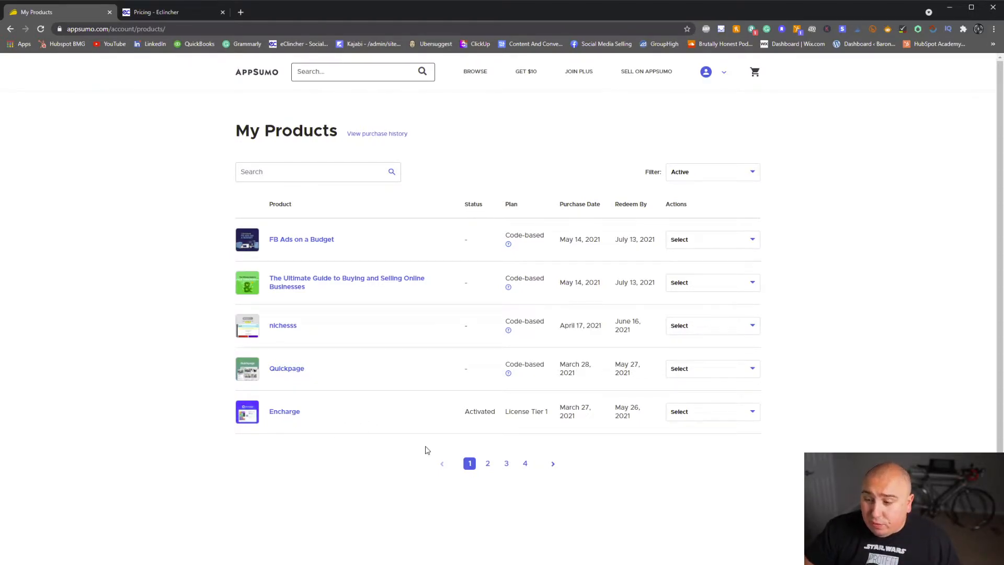
left_click(285, 411)
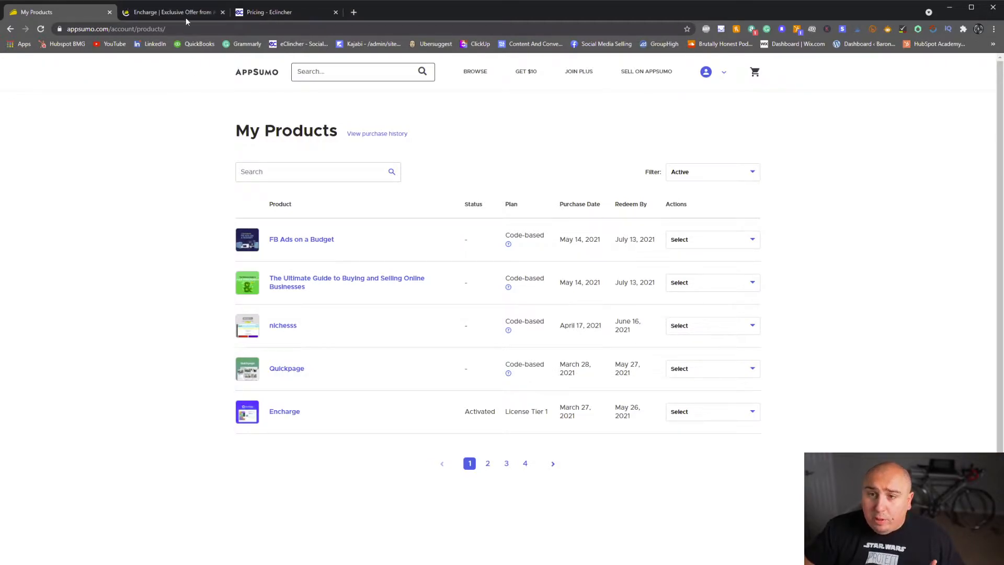
Step: Review the sold-out Encharge deal, highlighting its sold-out notice, down to license tiers from $59
left_click(170, 12)
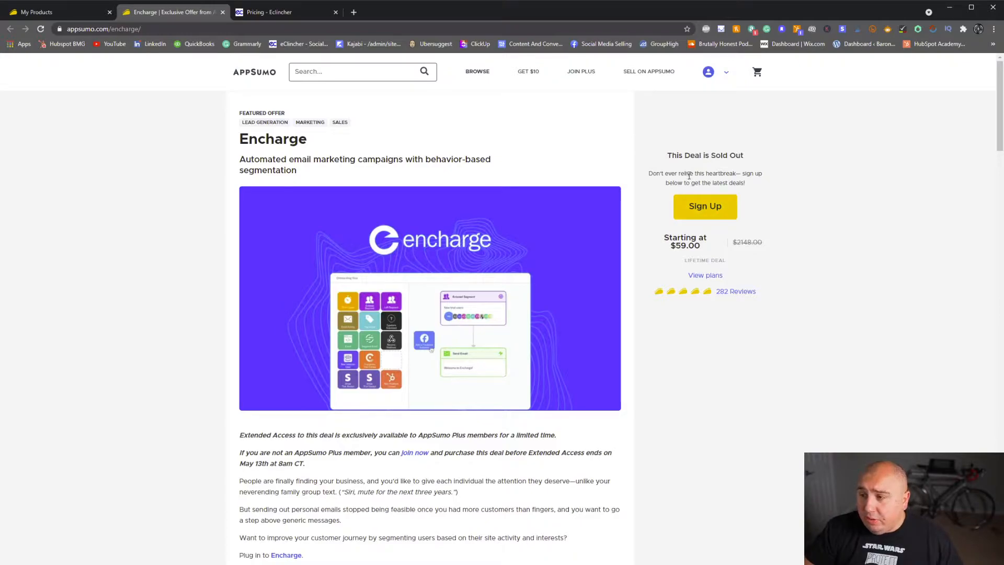
left_click_drag(684, 173, 742, 182)
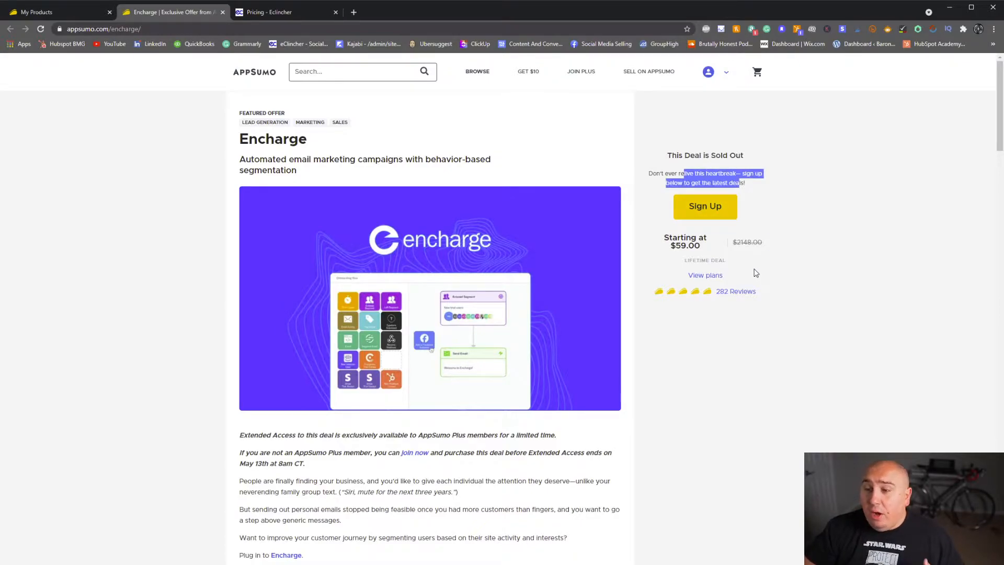
scroll("down", 3)
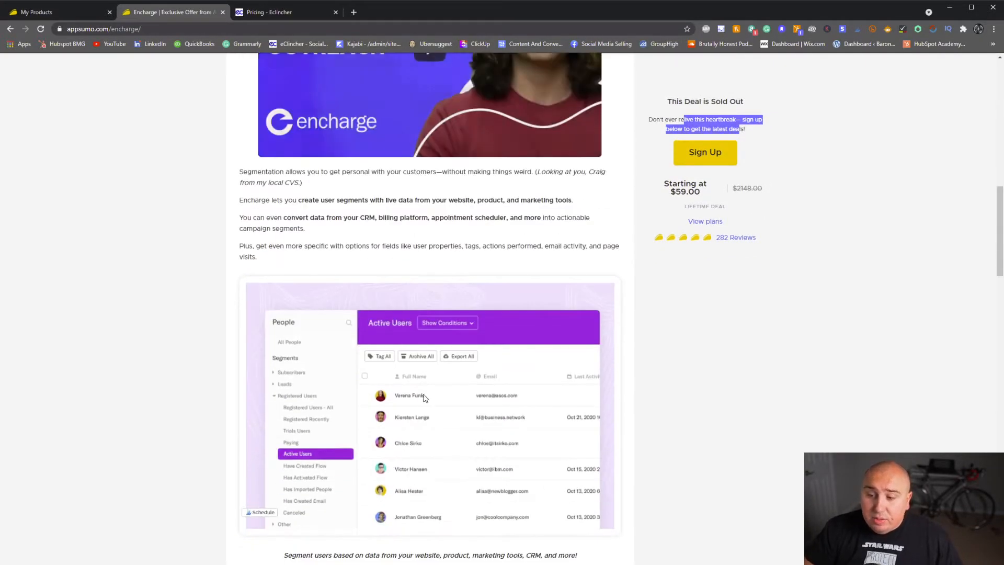
scroll("down", 3)
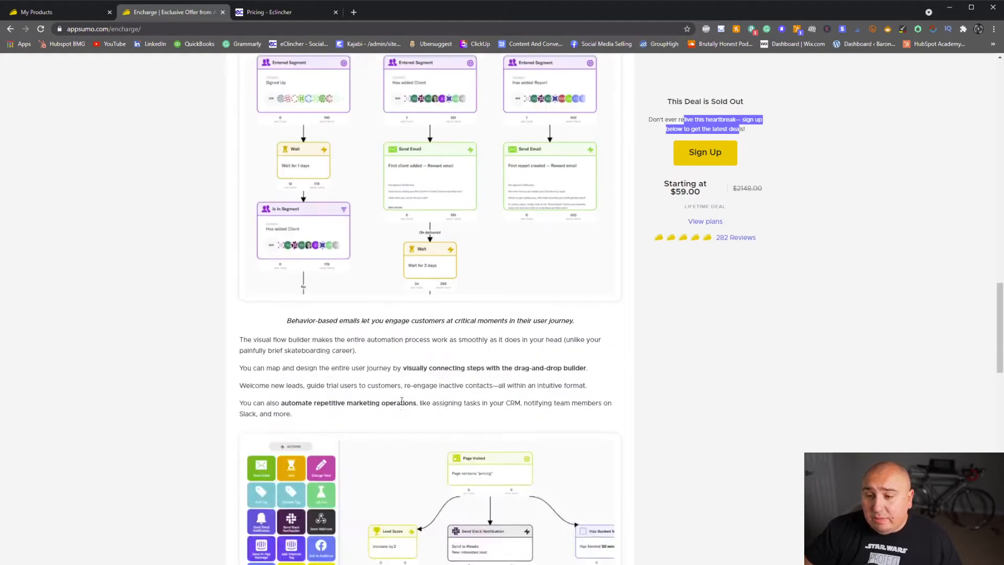
scroll("down", 3)
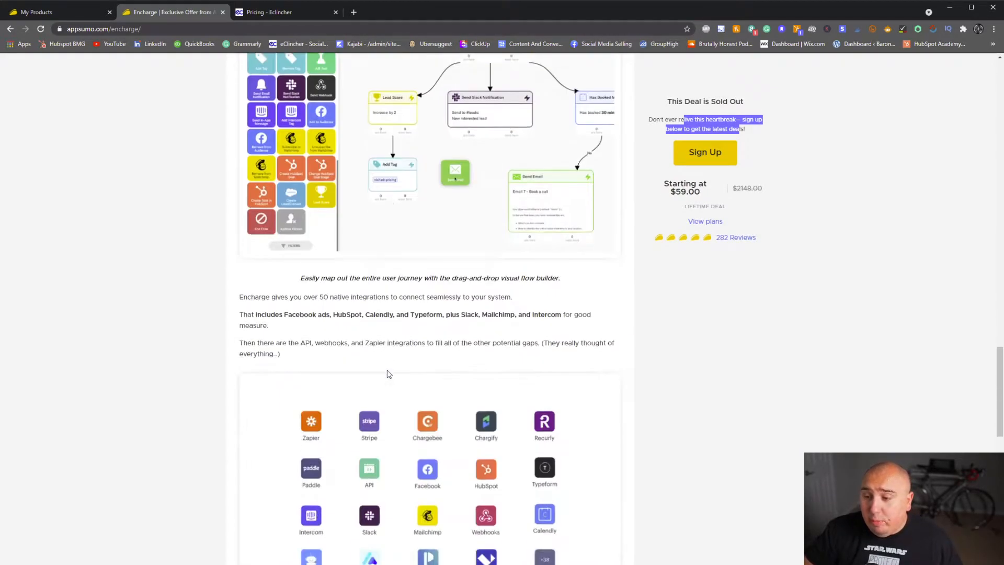
scroll("down", 3)
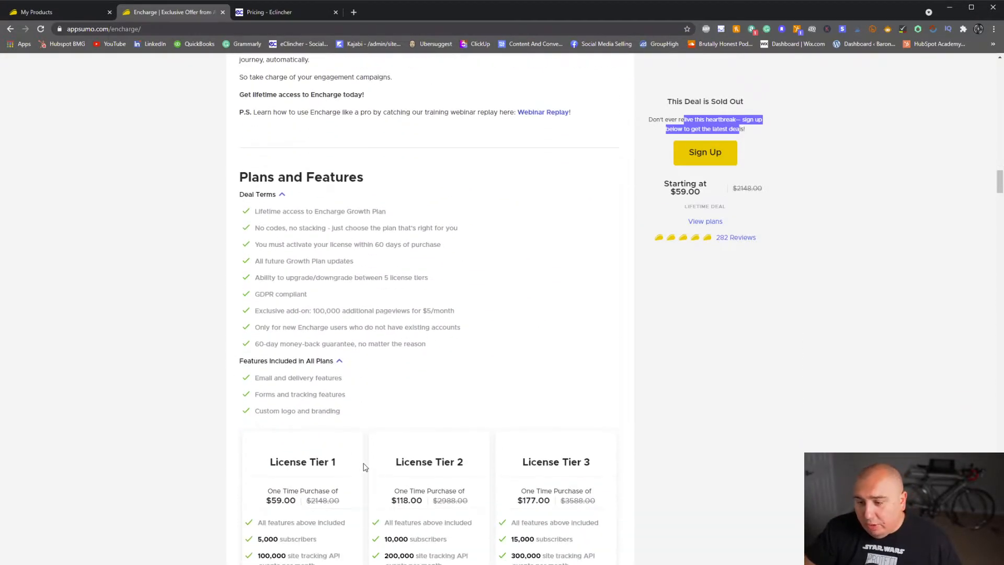
scroll("down", 3)
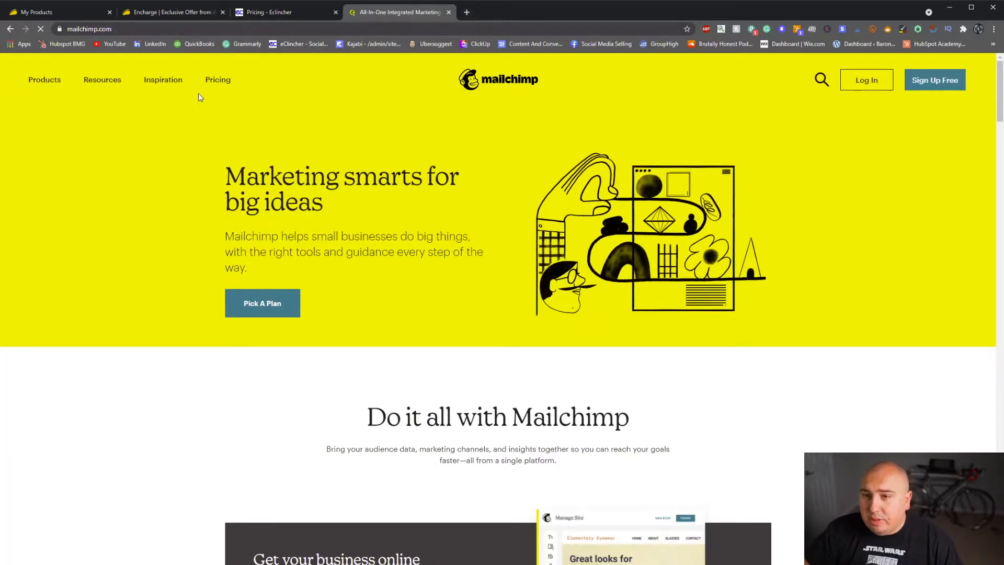
Step: On Mailchimp's pricing calculator, set contacts to 15k to price the Standard plan at $105–$170
left_click(217, 80)
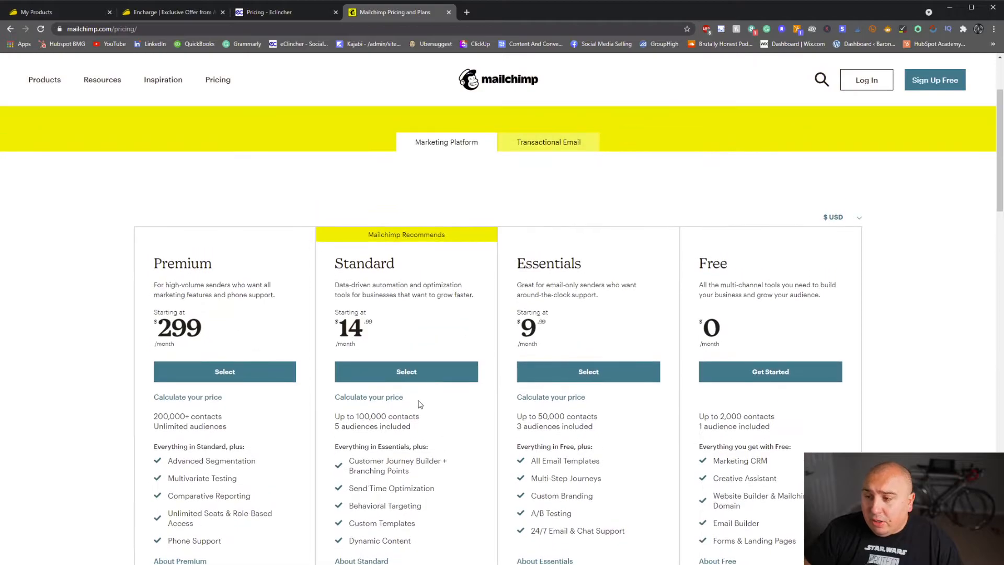
scroll("down", 3)
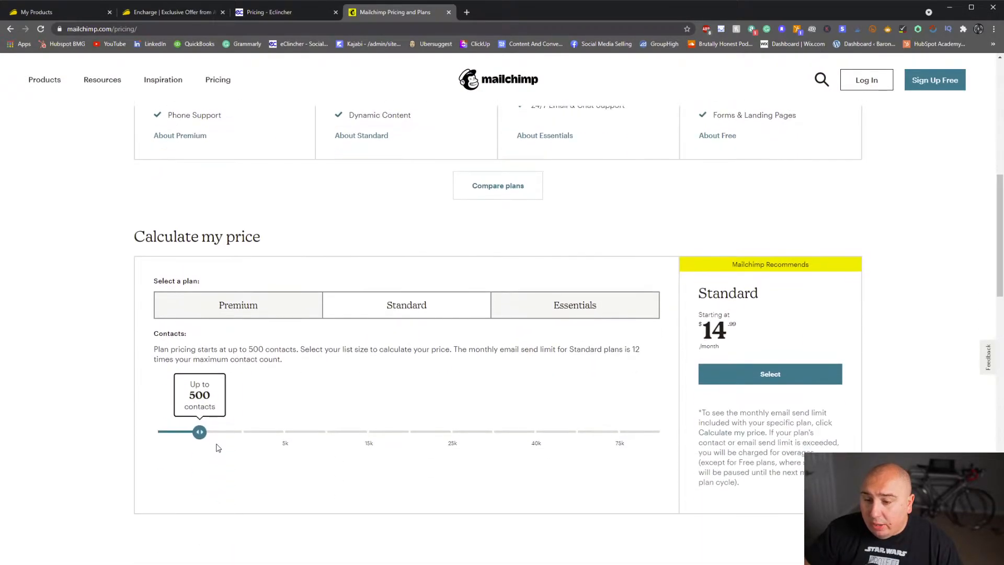
left_click_drag(198, 432, 367, 432)
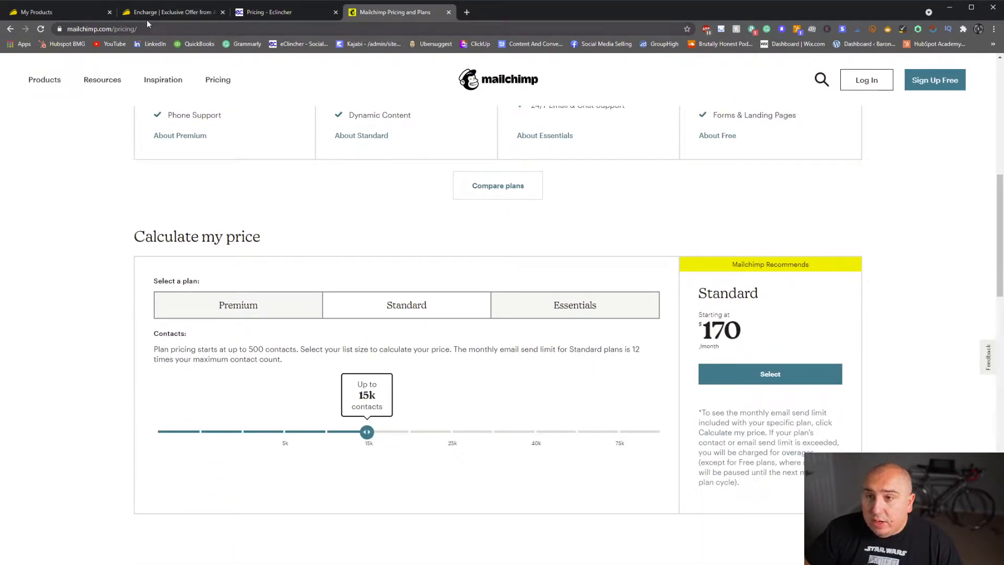
Step: Return to the Encharge AppSumo deal page and scroll back up to its TL;DR section
left_click(173, 12)
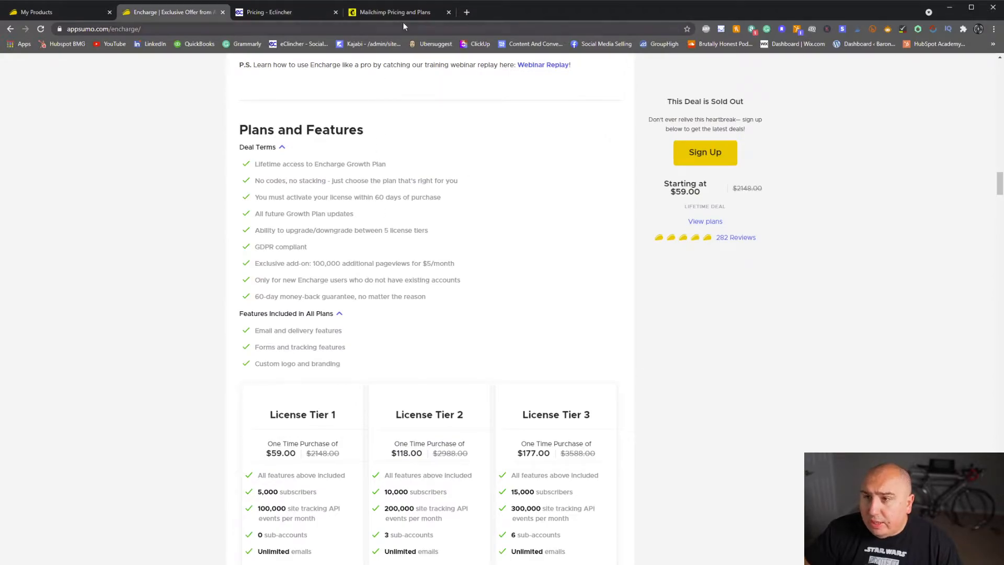
left_click(394, 11)
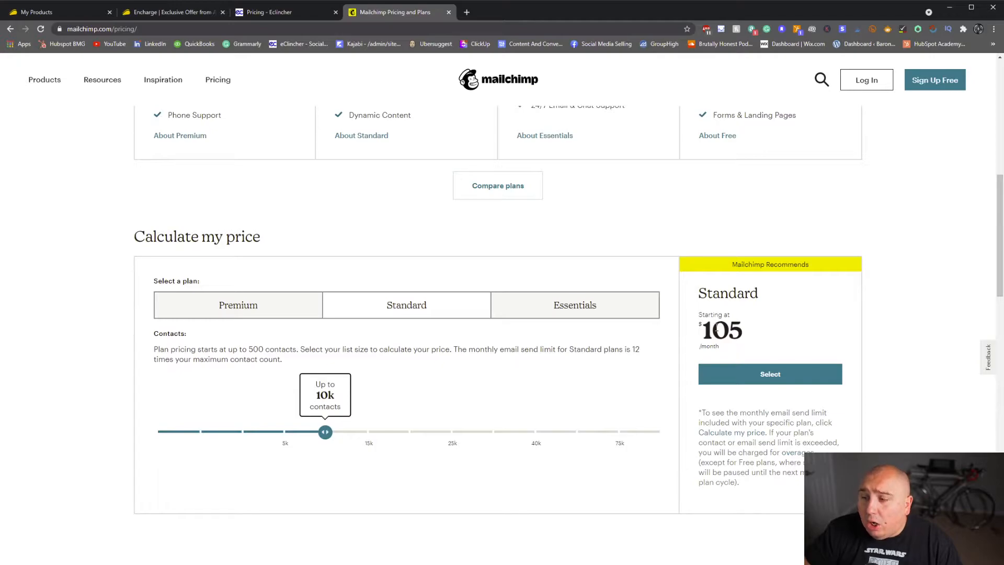
left_click(170, 11)
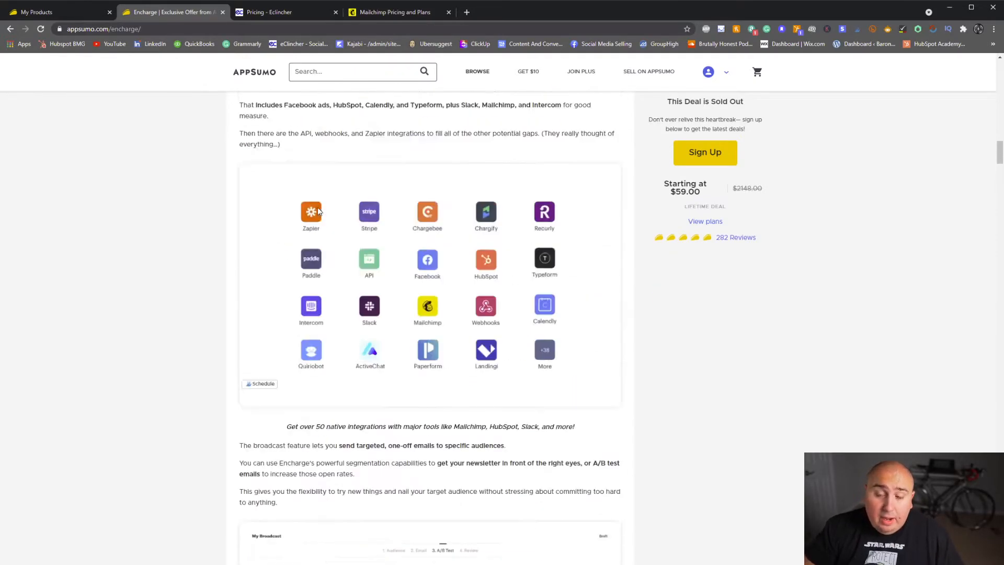
scroll("down", 3)
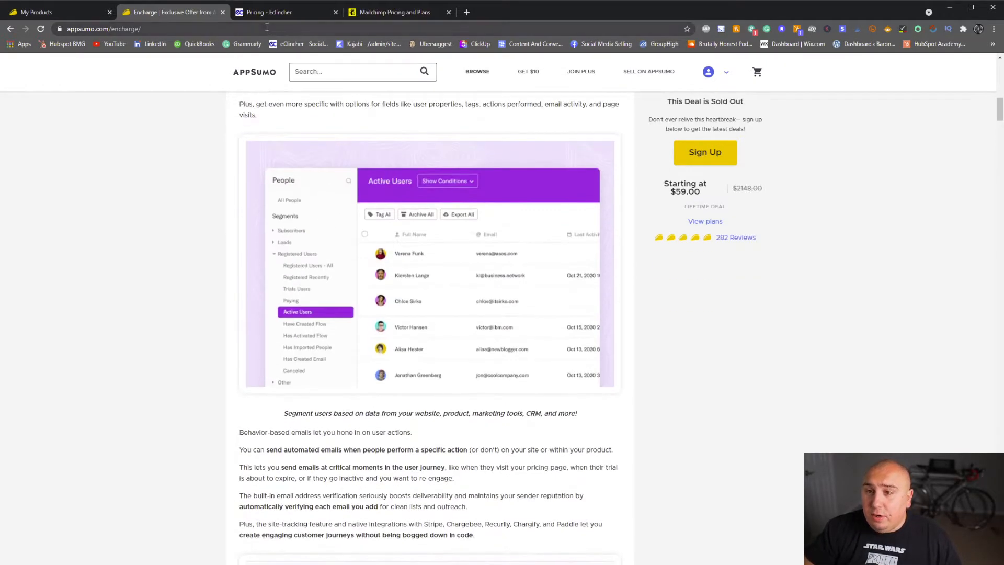
scroll("up", 3)
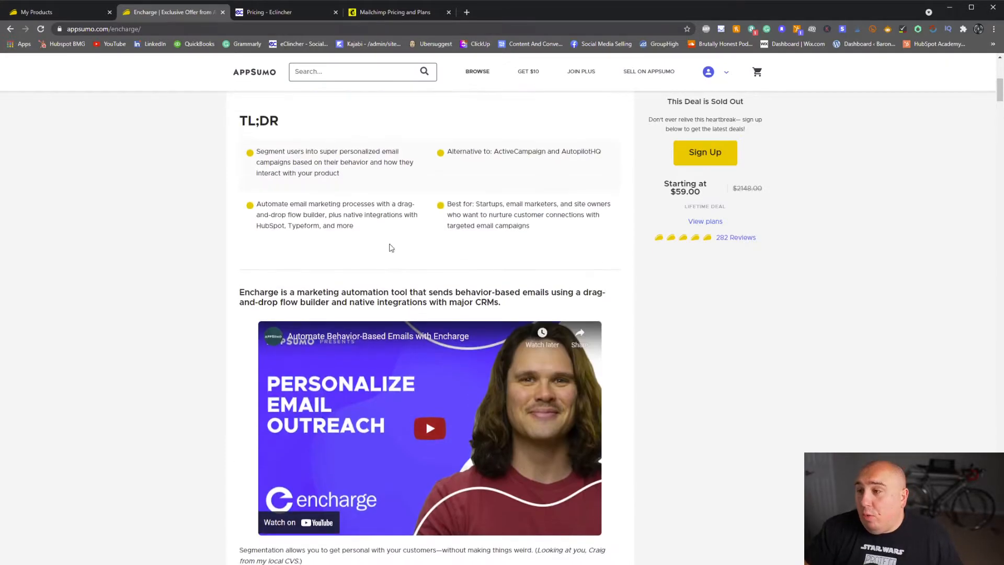
Step: Show page 2 of My Products with Happierleads, open happierleads.com in a new tab, and return to the list
left_click(58, 12)
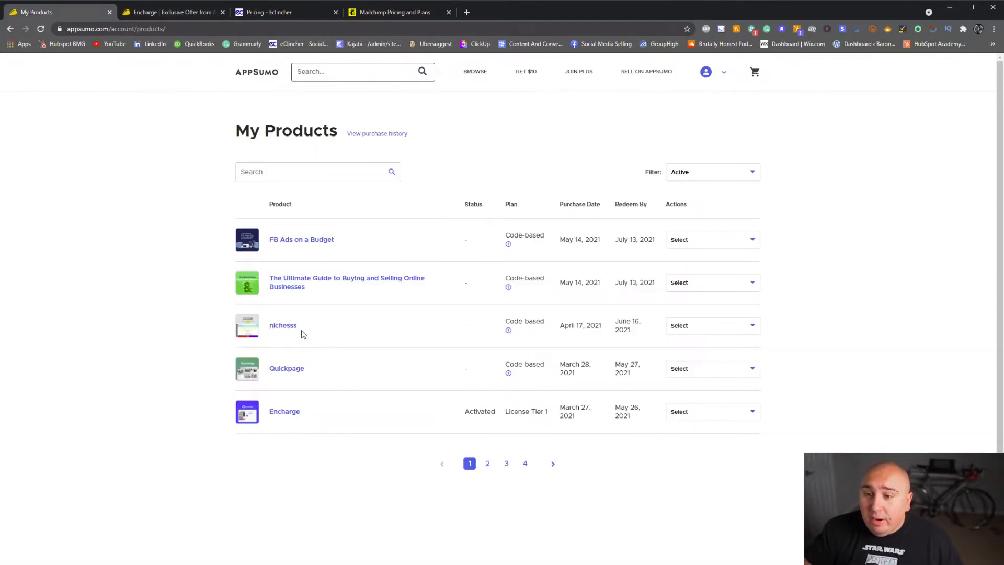
left_click(487, 464)
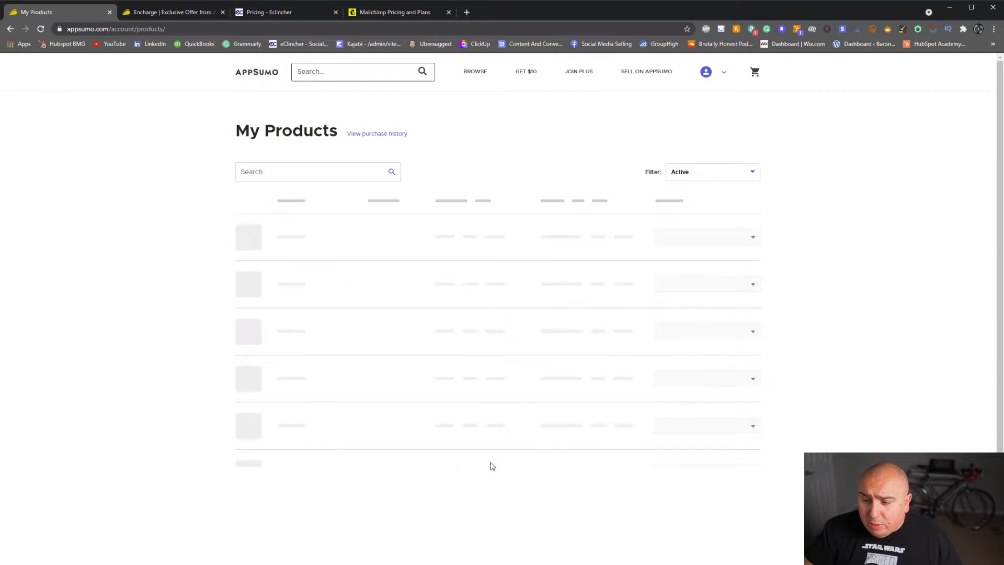
left_click(487, 463)
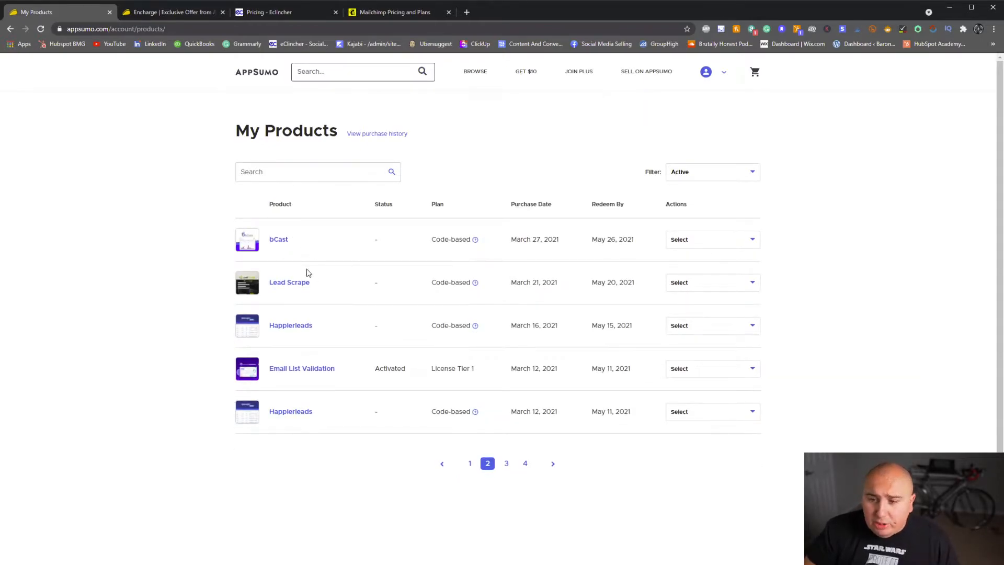
mouse_move(292, 281)
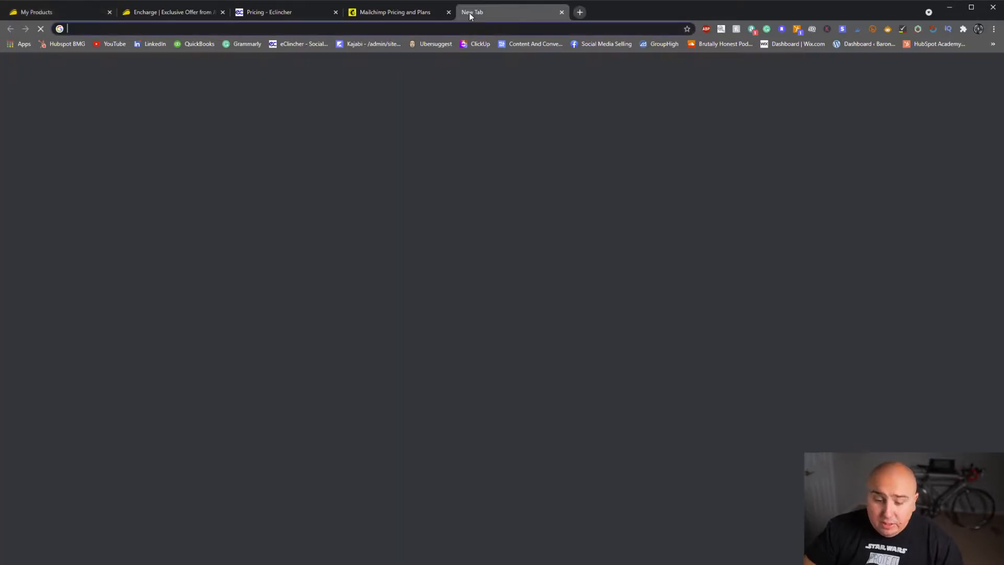
type("happierleads.com")
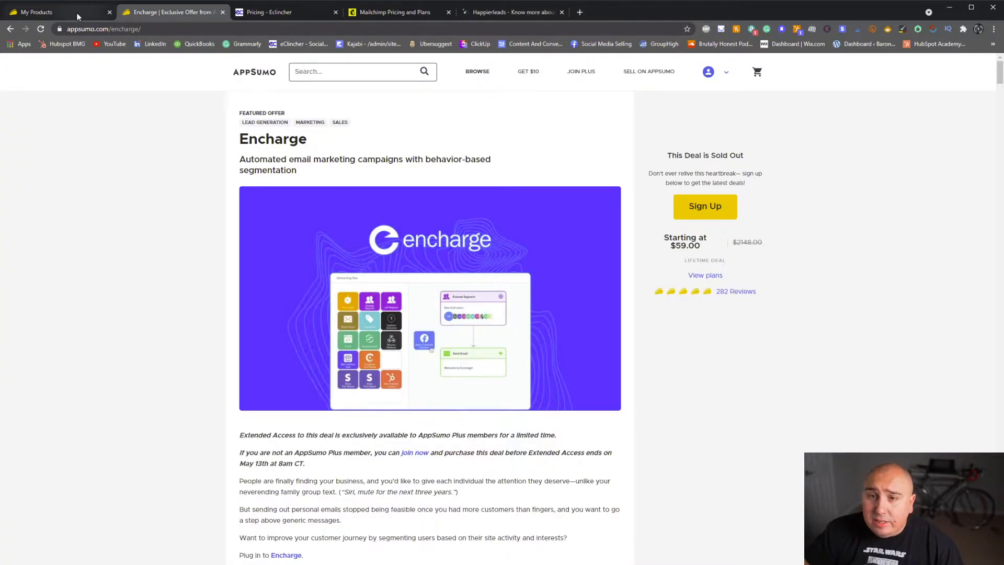
left_click(55, 11)
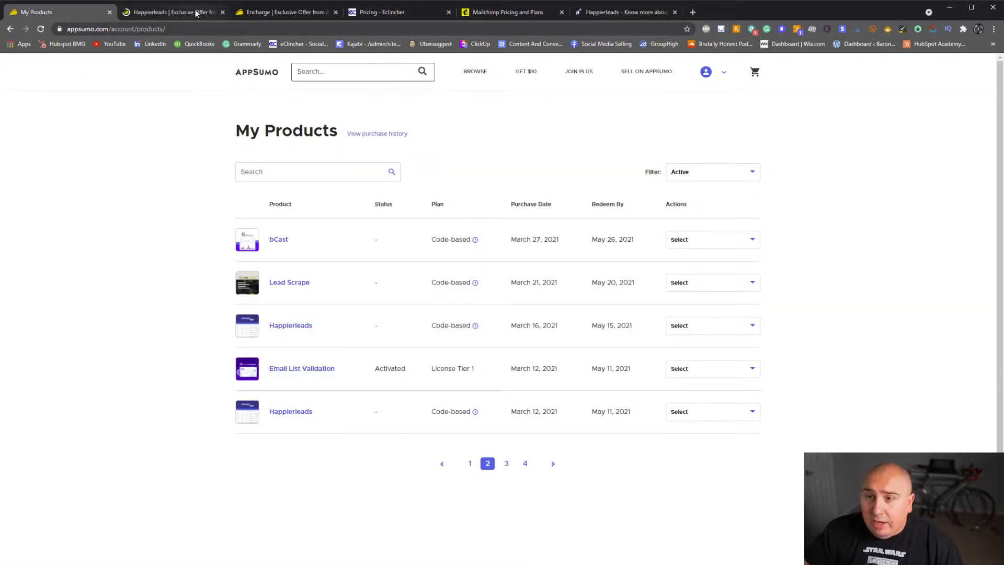
Step: View the Happierleads $499 one-year deal, then go to the Happierleads sign-in page
left_click(169, 12)
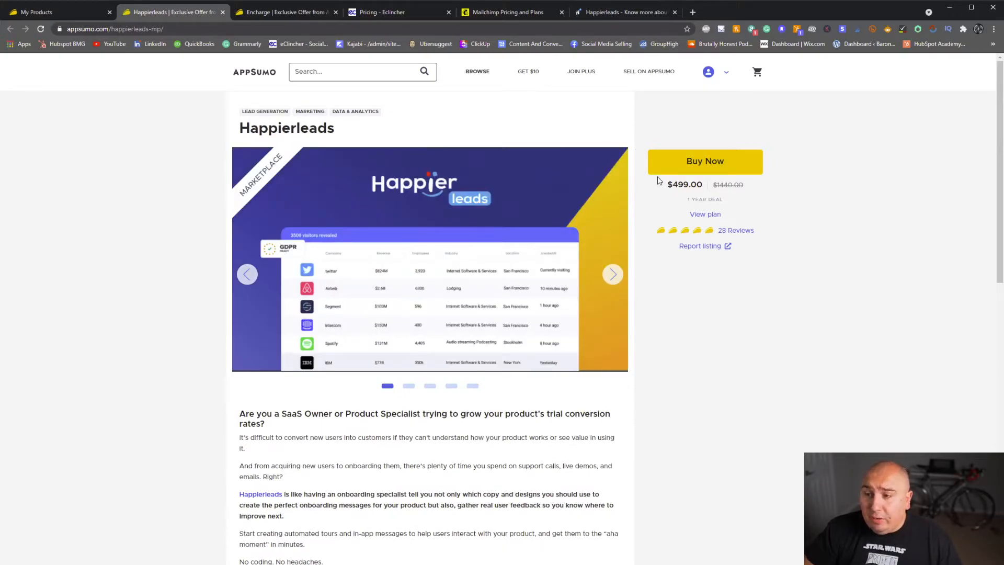
mouse_move(631, 150)
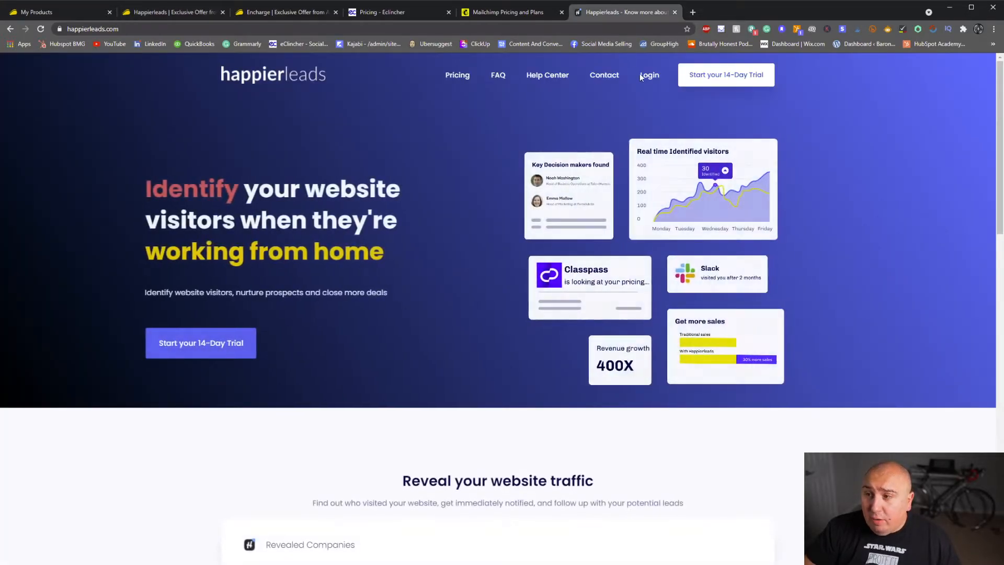
left_click(648, 75)
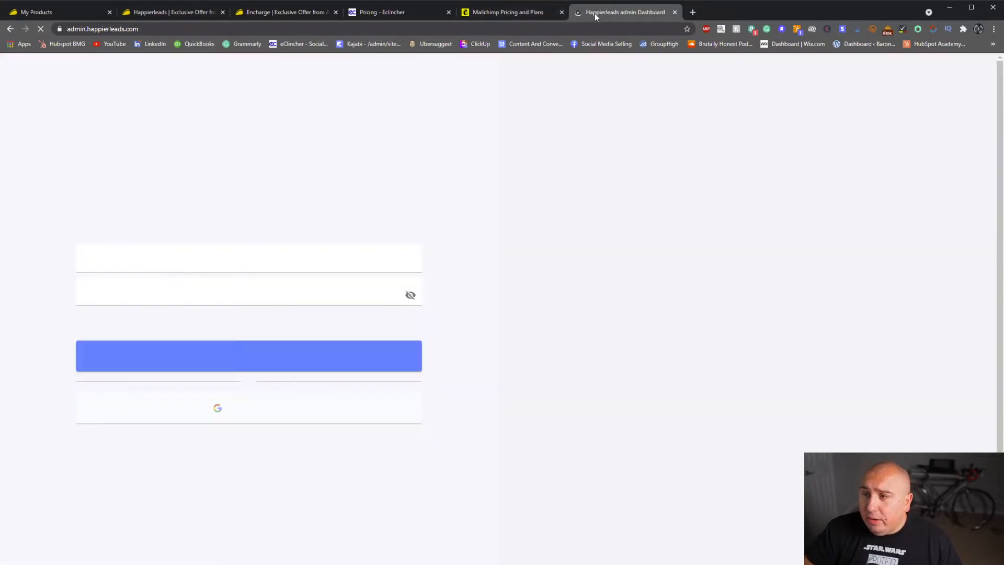
Step: Sign in to the Happierleads Leads dashboard for growth-generators.com and close leftover tabs
left_click(506, 12)
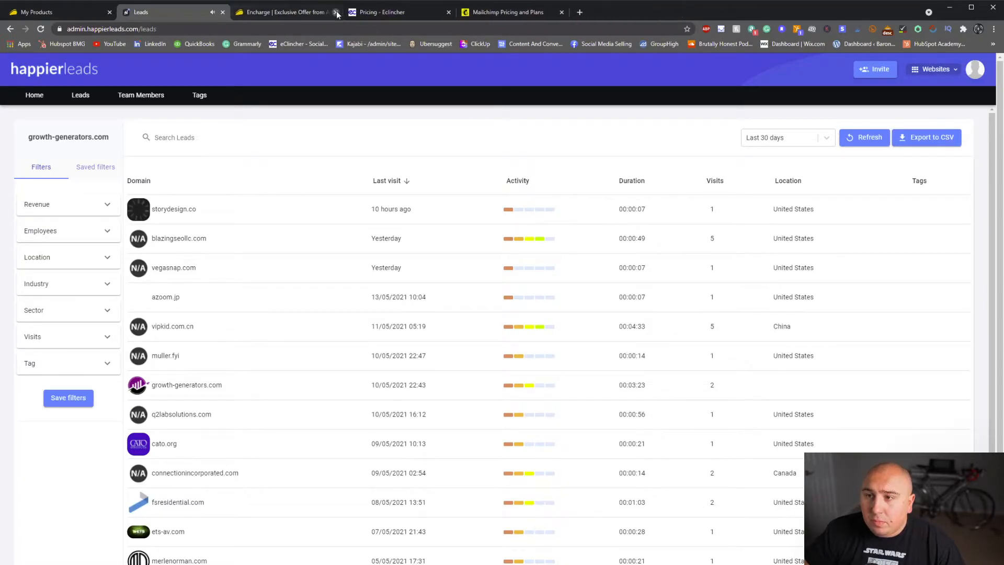
left_click(335, 11)
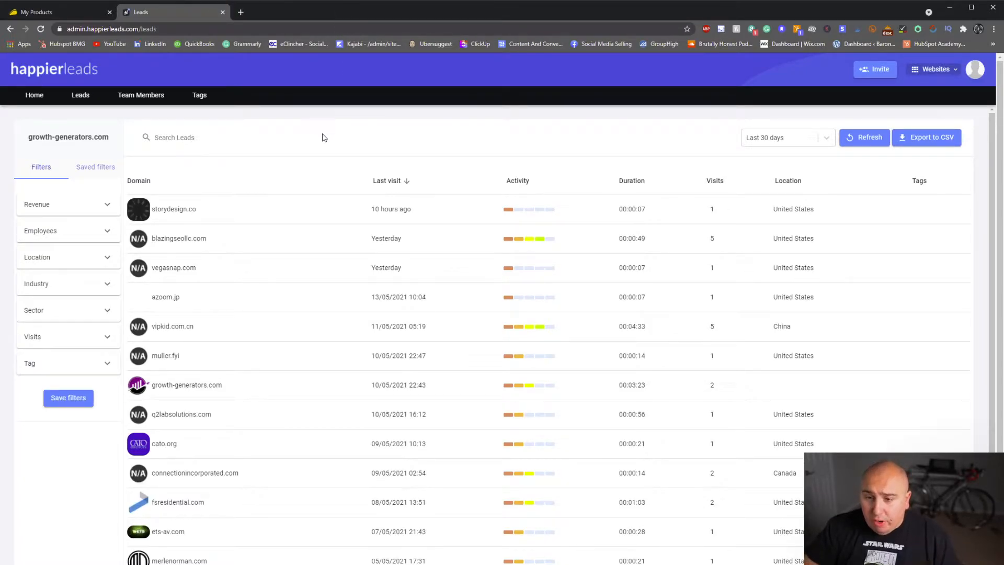
mouse_move(323, 250)
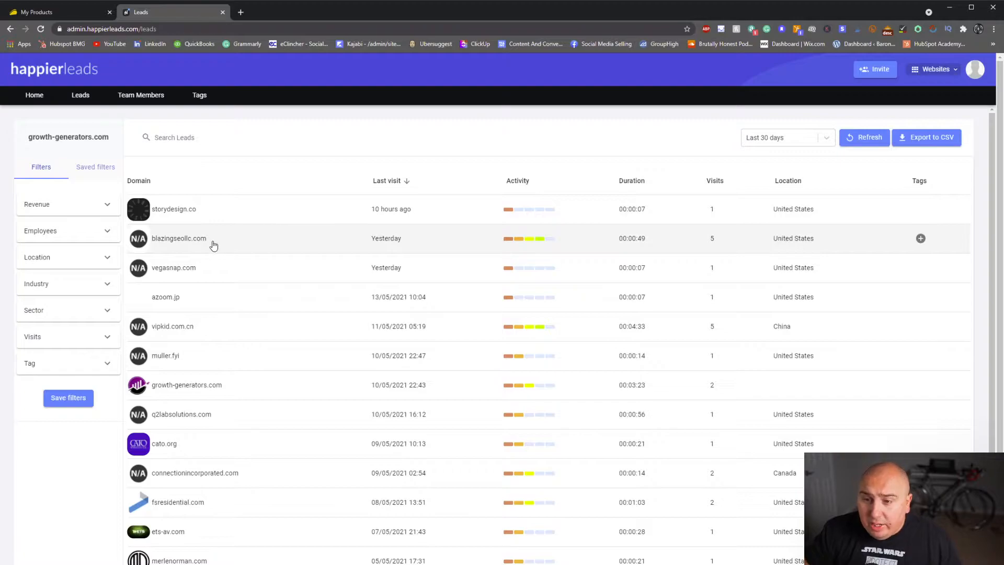
mouse_move(430, 242)
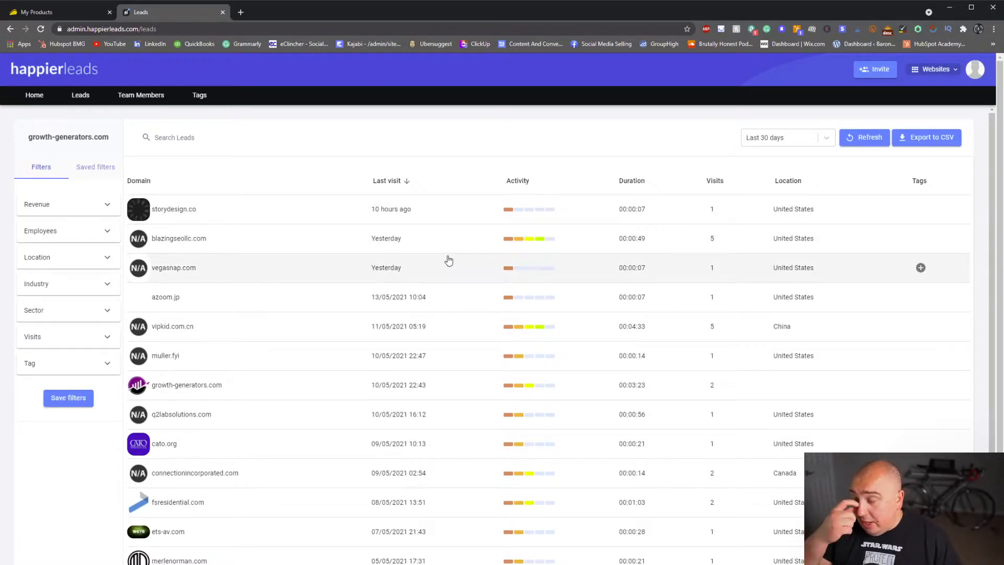
mouse_move(689, 247)
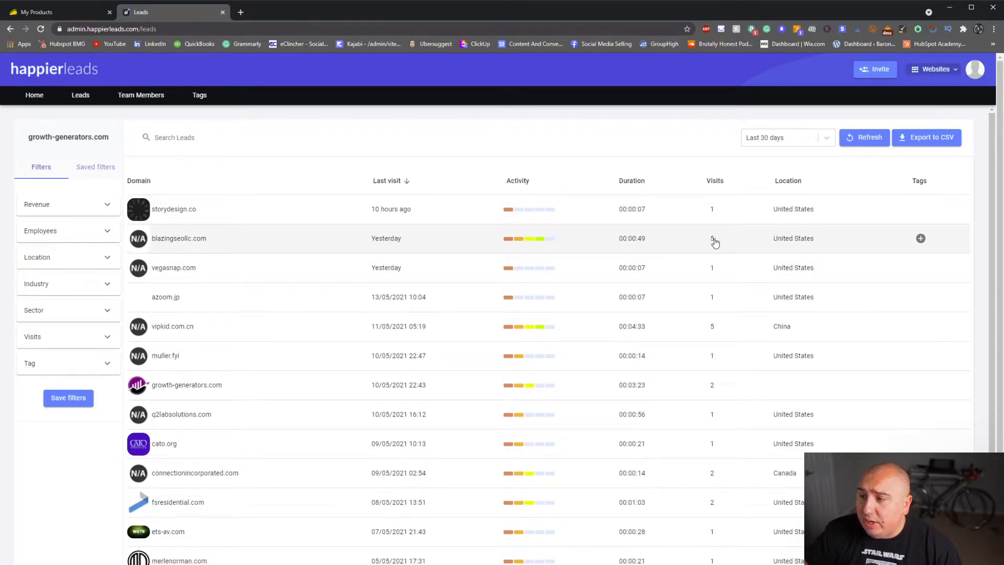
mouse_move(663, 252)
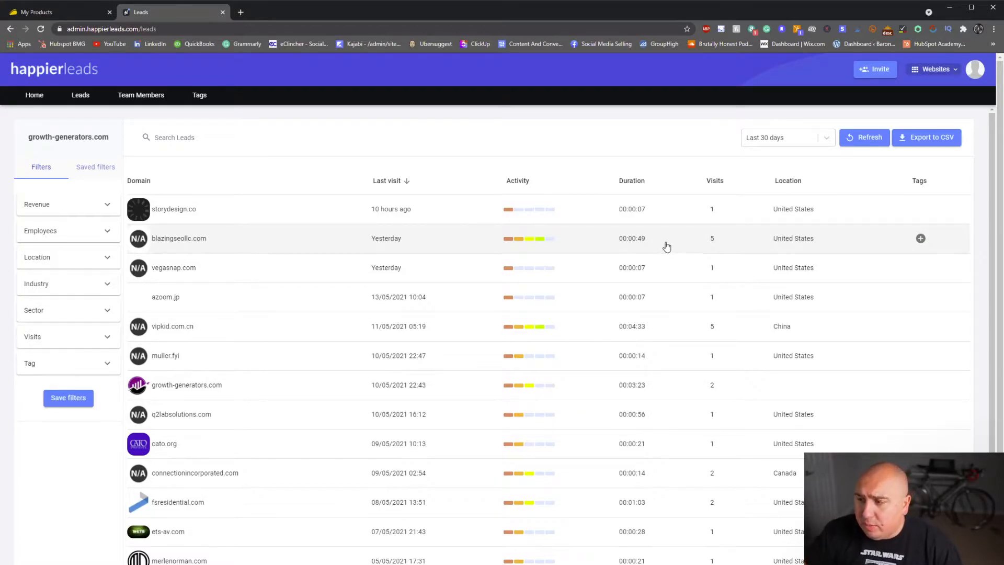
mouse_move(224, 244)
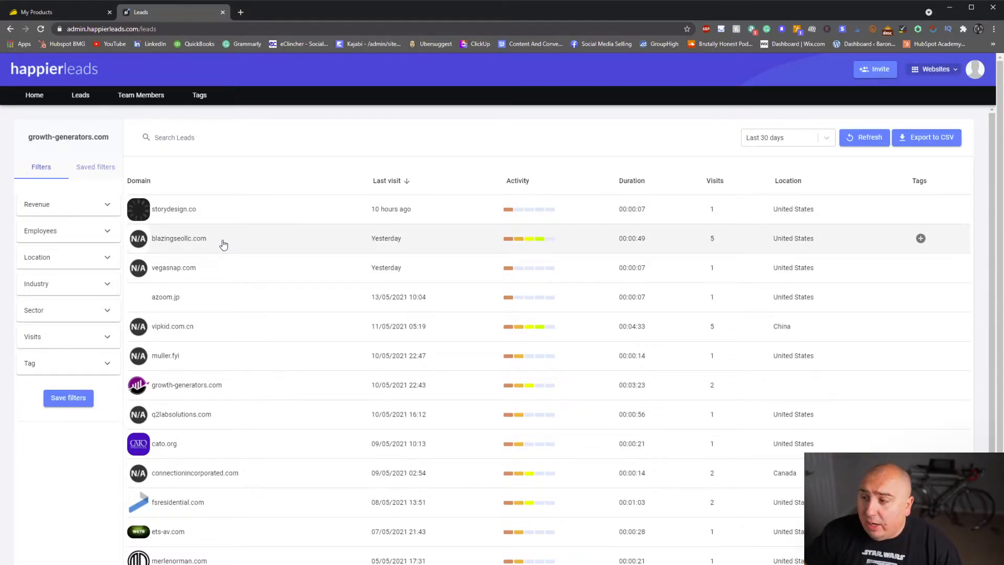
Step: View the blazingseollc.com lead profile, browse its company website, and return to the profile
left_click(179, 238)
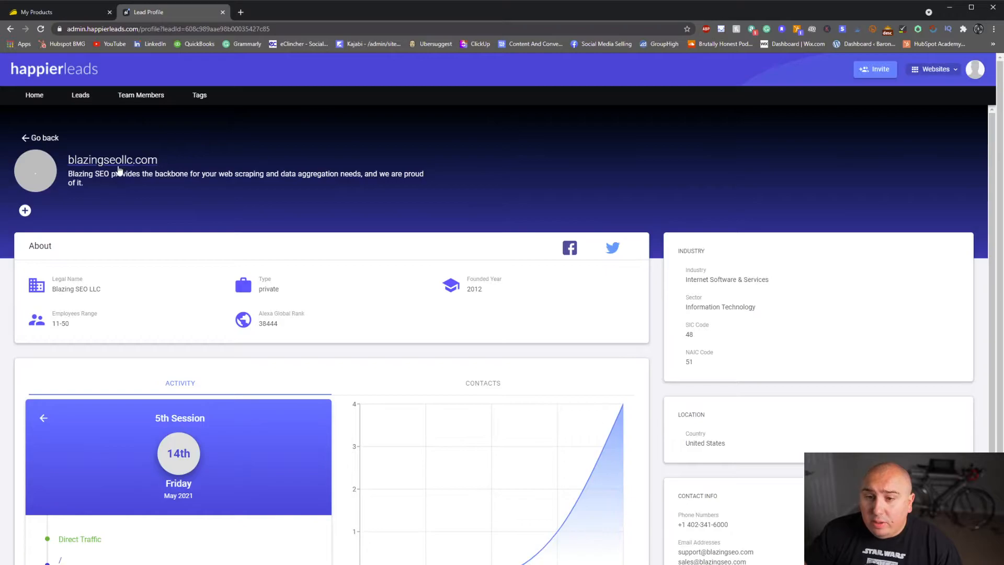
mouse_move(148, 166)
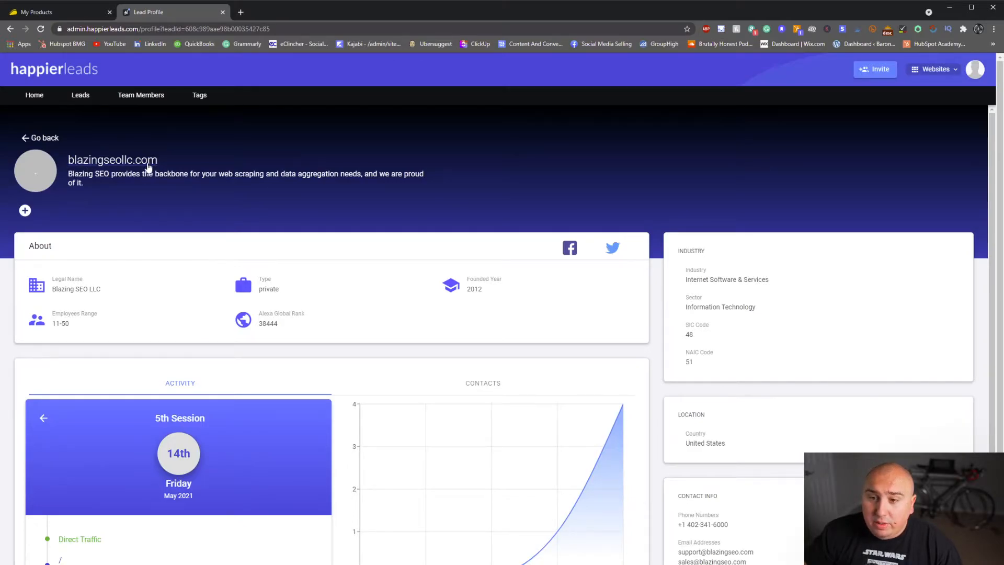
left_click(112, 159)
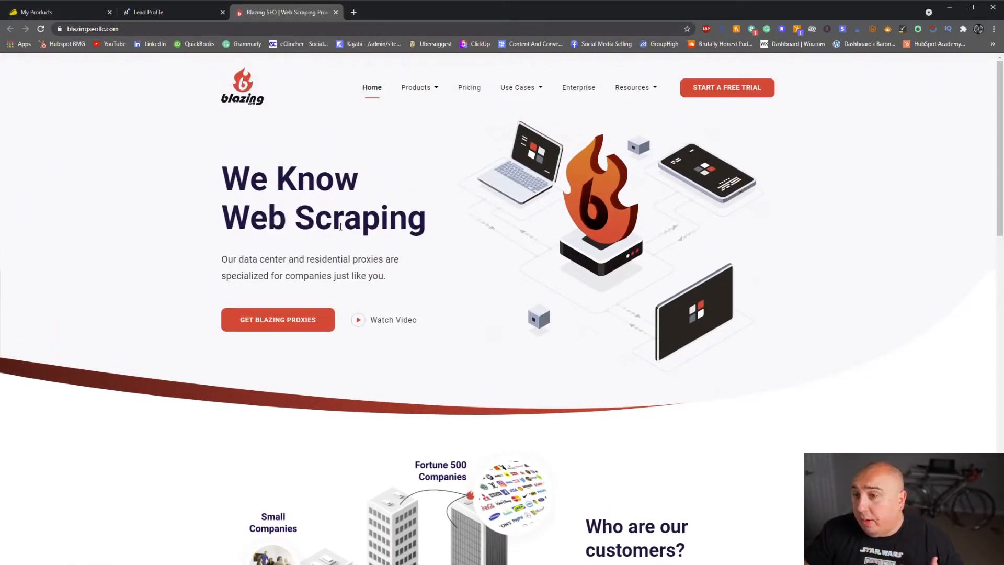
scroll("down", 3)
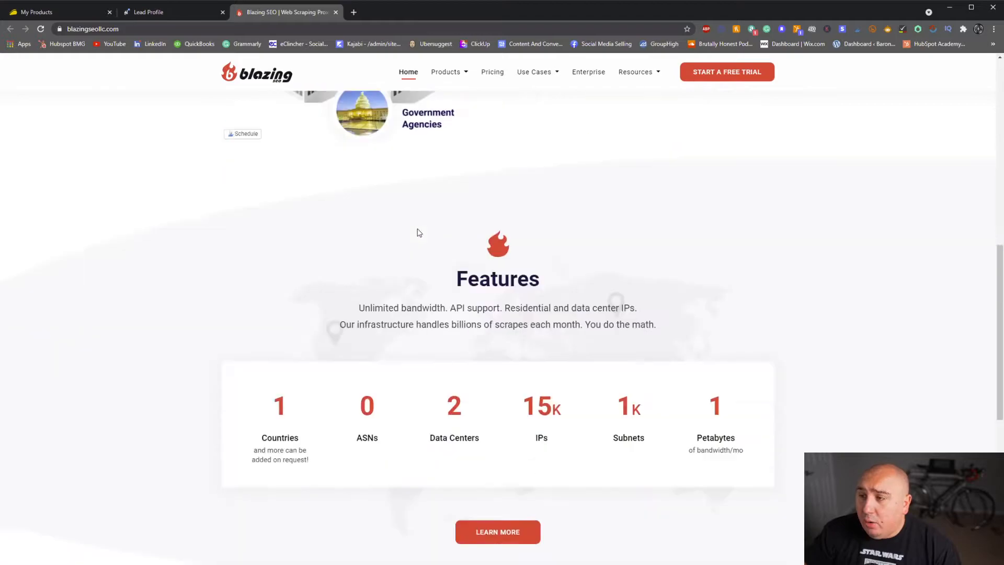
scroll("down", 3)
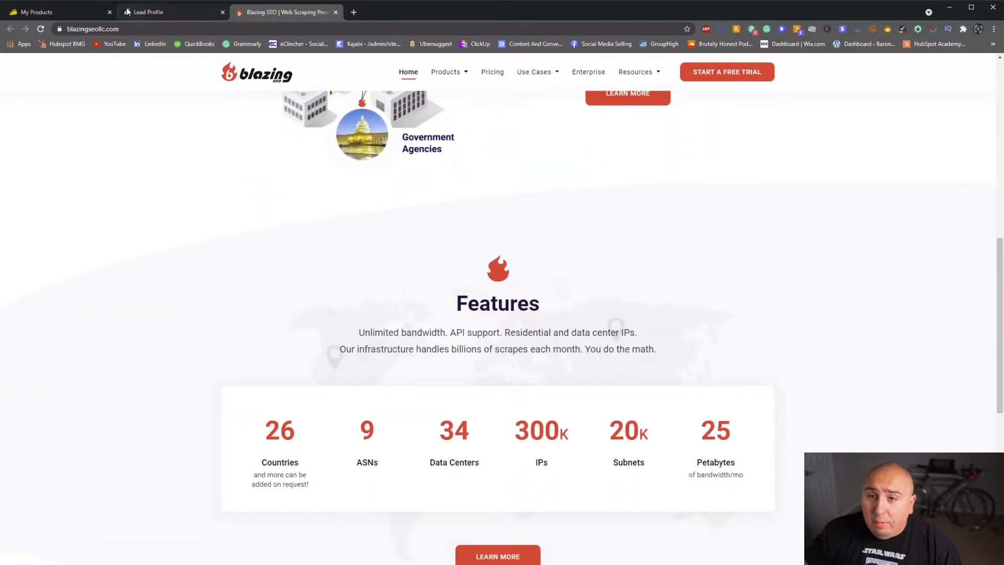
left_click(170, 12)
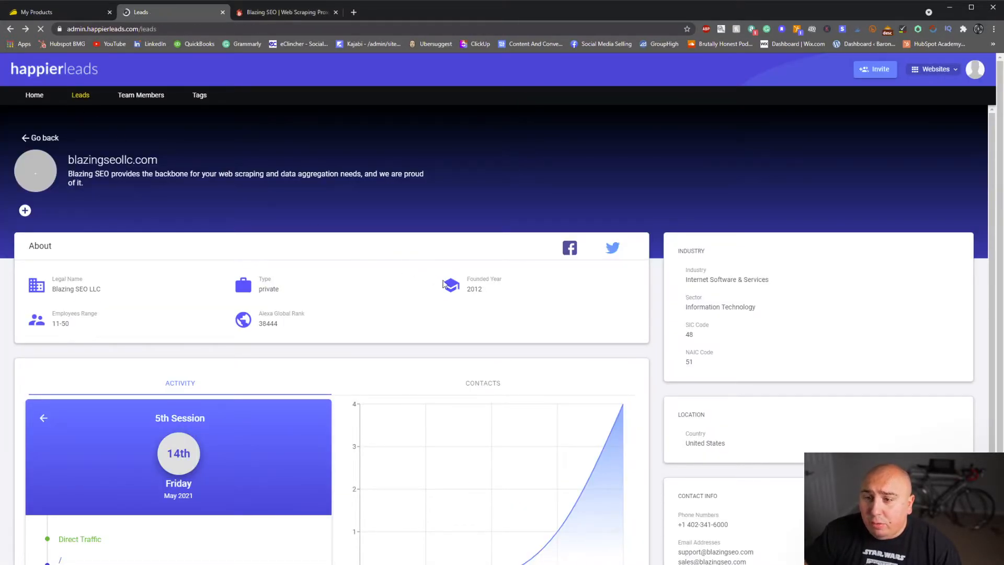
Step: Return to the leads list, revisit AppSumo My Products and select the Email List Validation deal
left_click(39, 138)
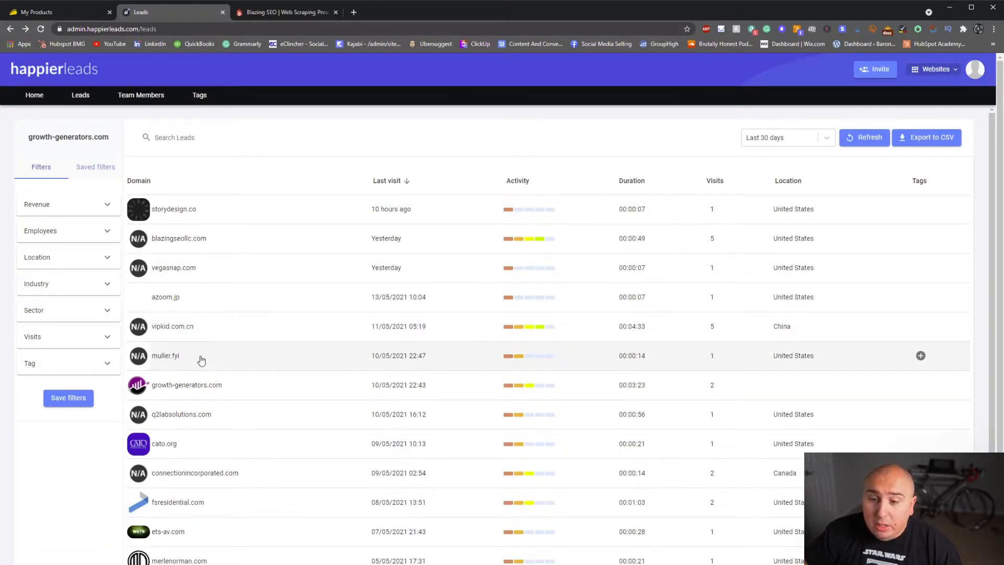
mouse_move(198, 279)
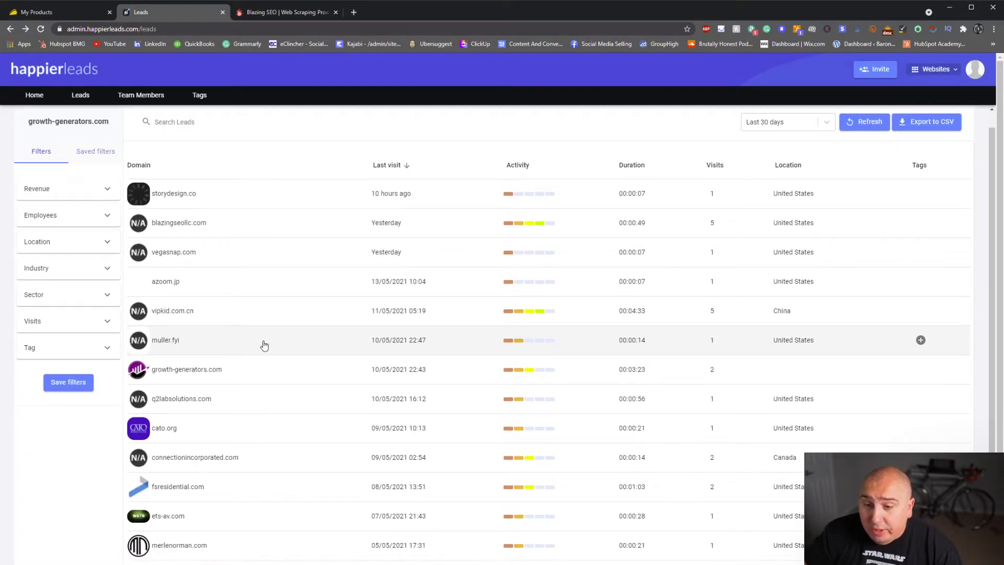
scroll("down", 3)
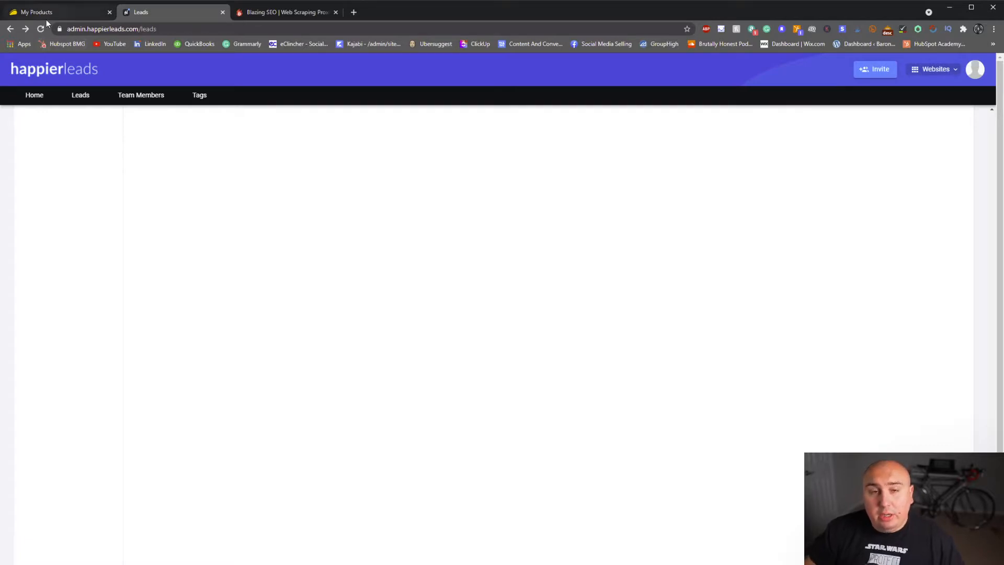
left_click(41, 30)
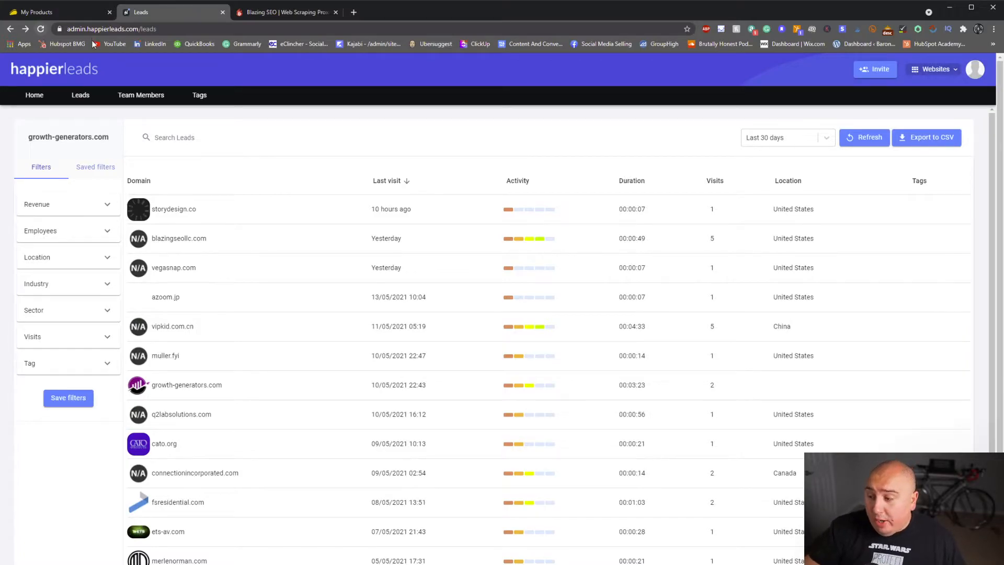
scroll("down", 3)
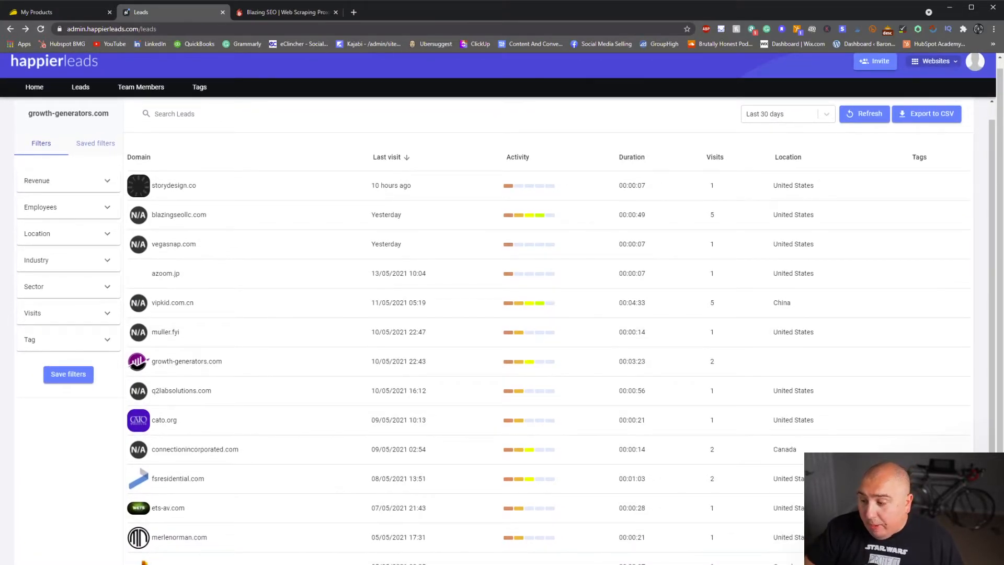
mouse_move(261, 480)
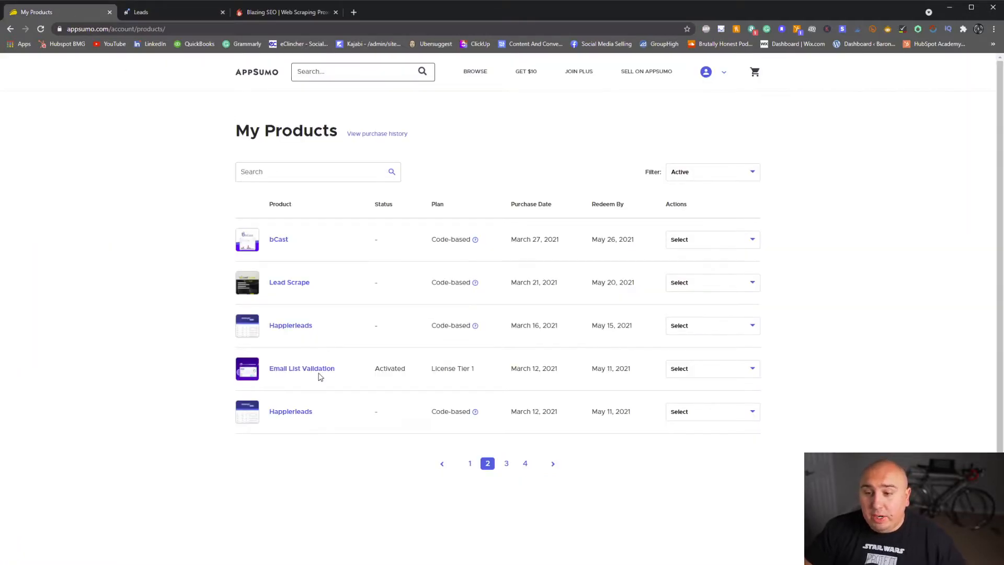
left_click(302, 368)
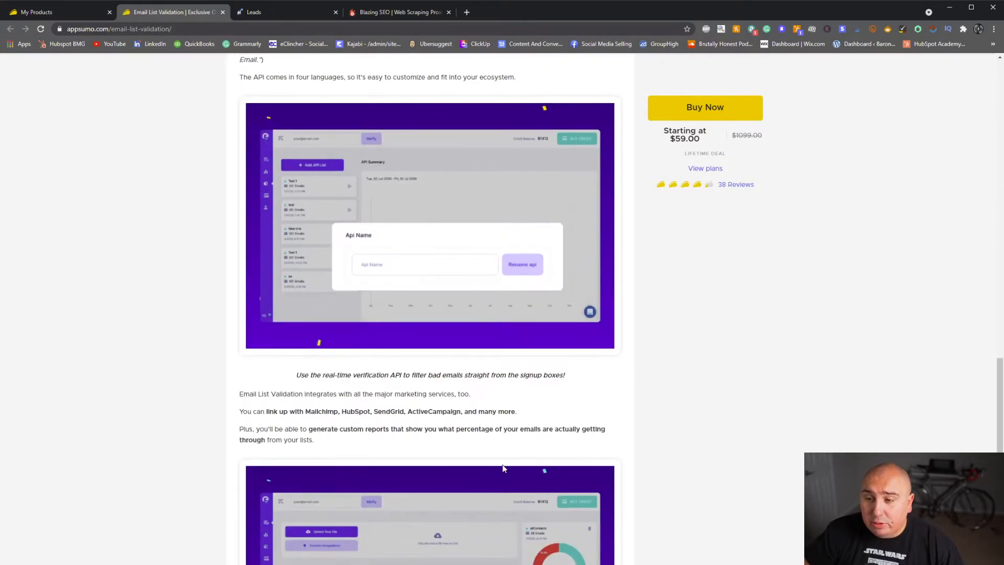
Step: Scroll the Email List Validation deal through its features and $59 license tiers, then back to top
scroll("down", 3)
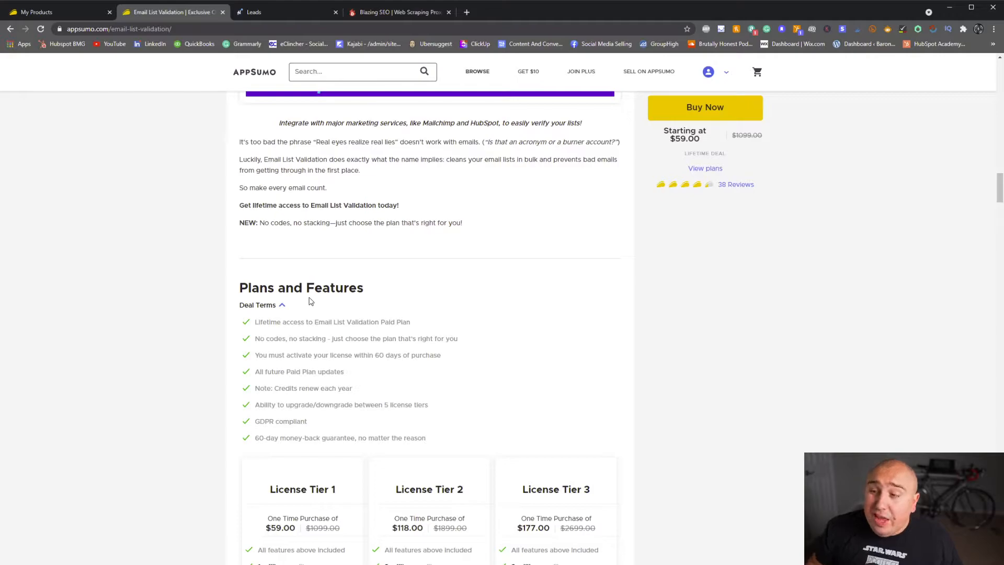
scroll("down", 3)
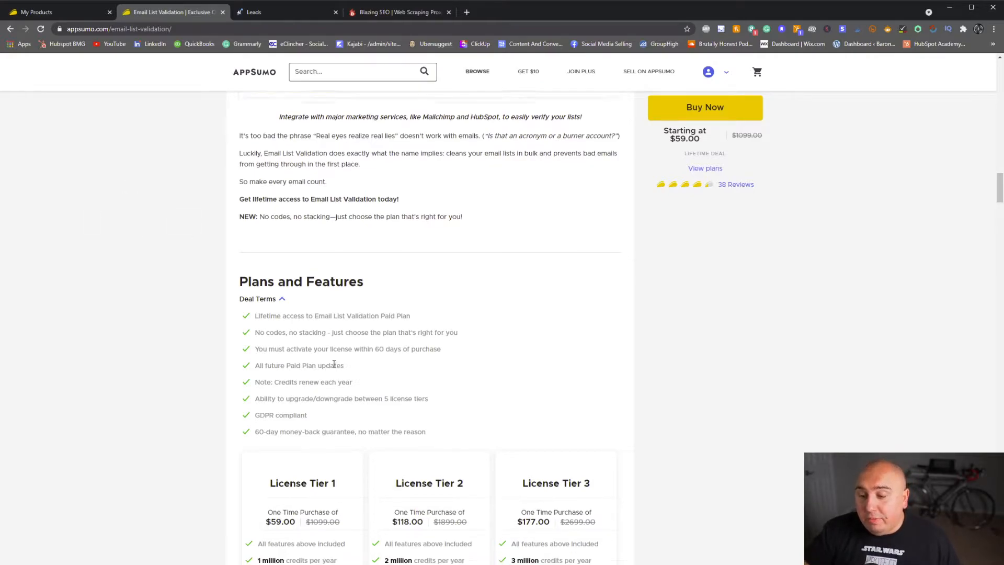
scroll("down", 3)
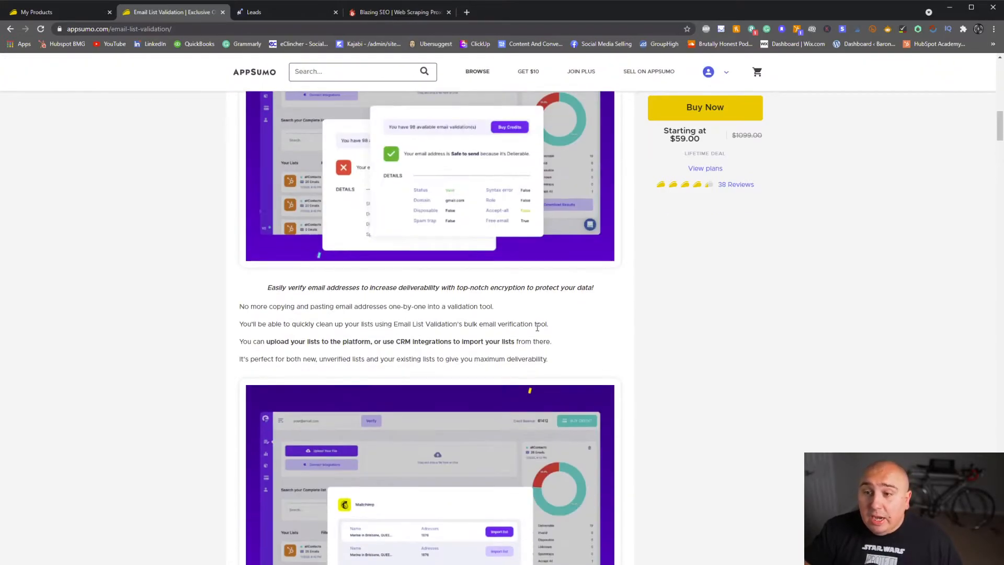
scroll("up", 3)
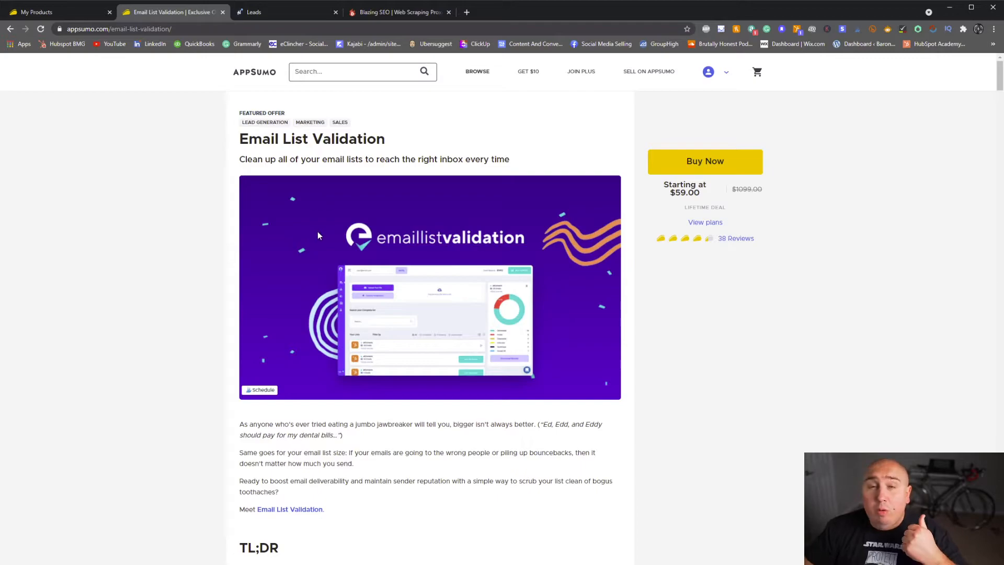
mouse_move(332, 213)
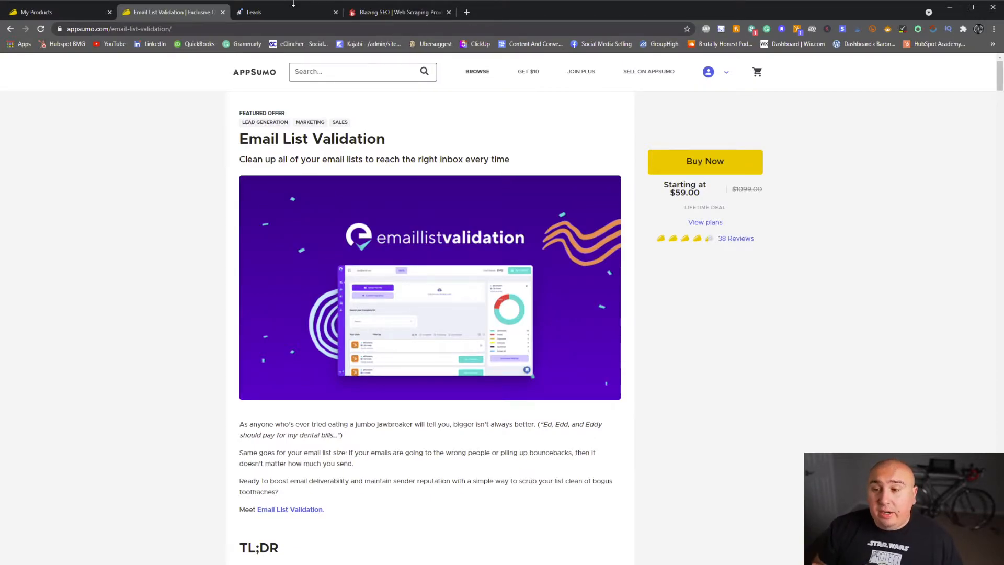
Step: Show page 3 of My Products and close the Copysmith marketing homepage tab
left_click(57, 12)
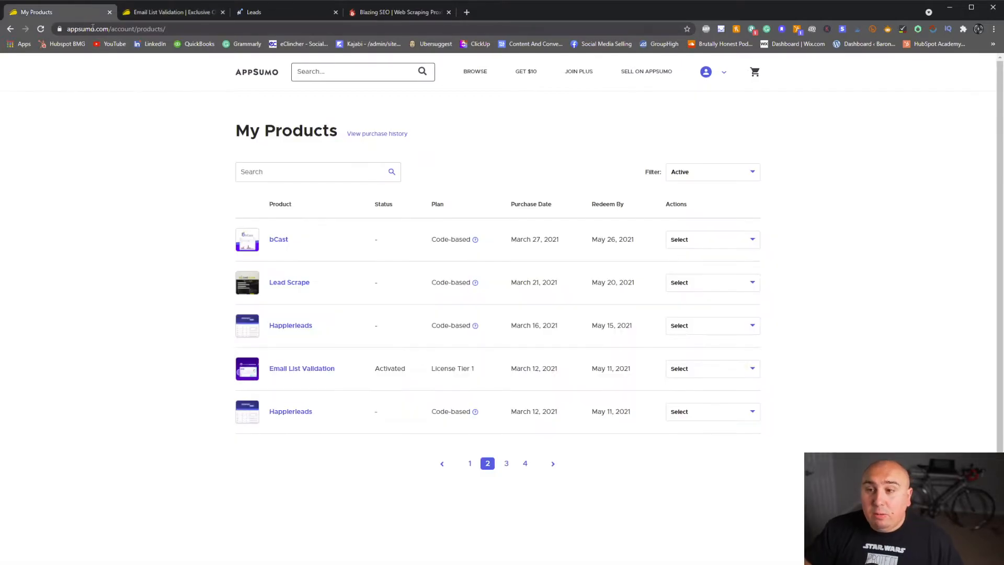
left_click(506, 464)
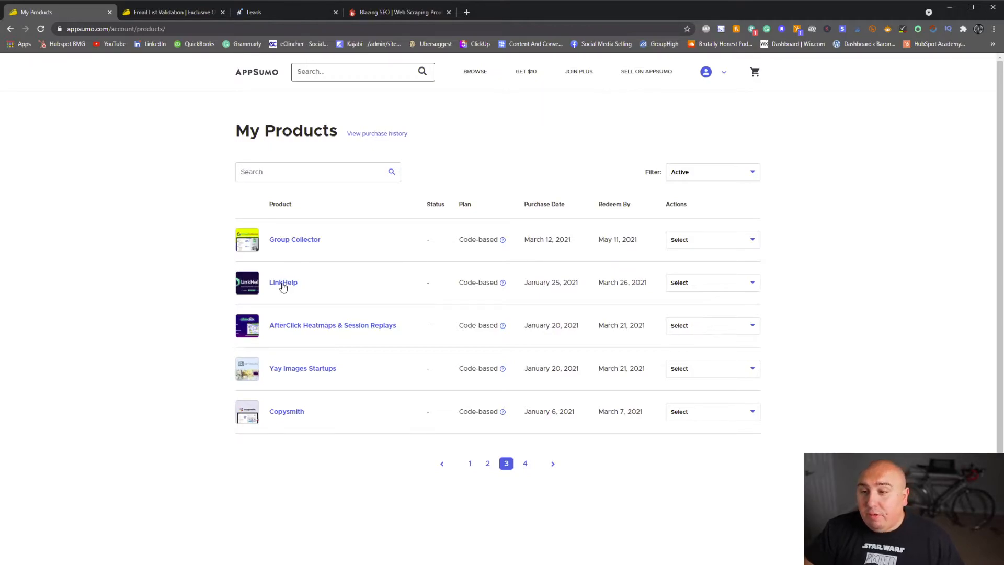
mouse_move(305, 333)
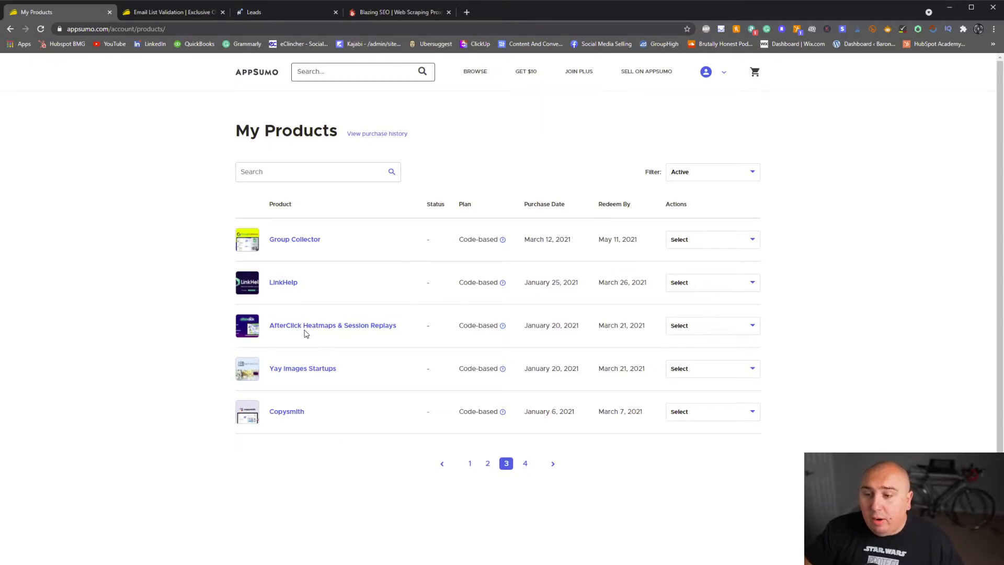
mouse_move(314, 367)
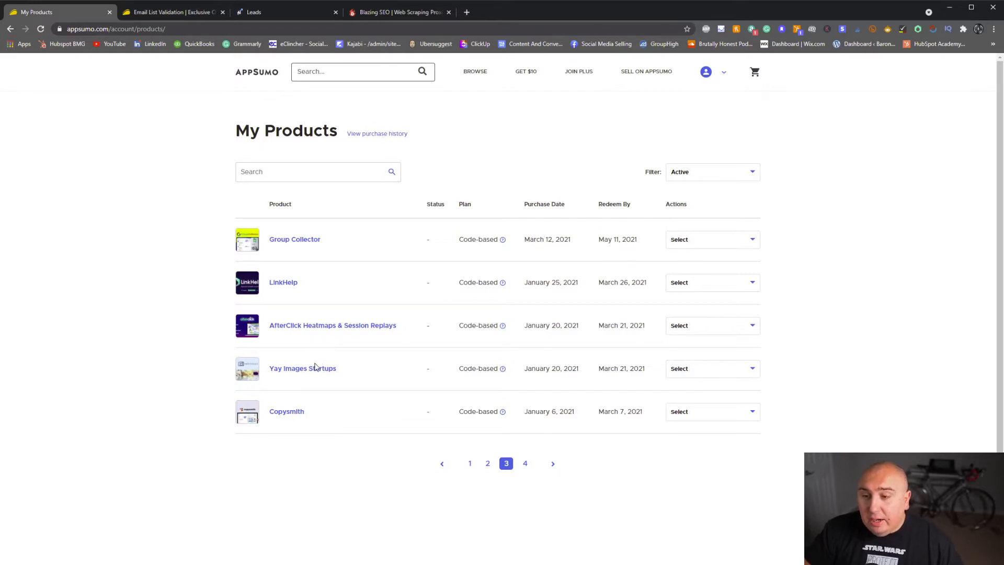
mouse_move(347, 266)
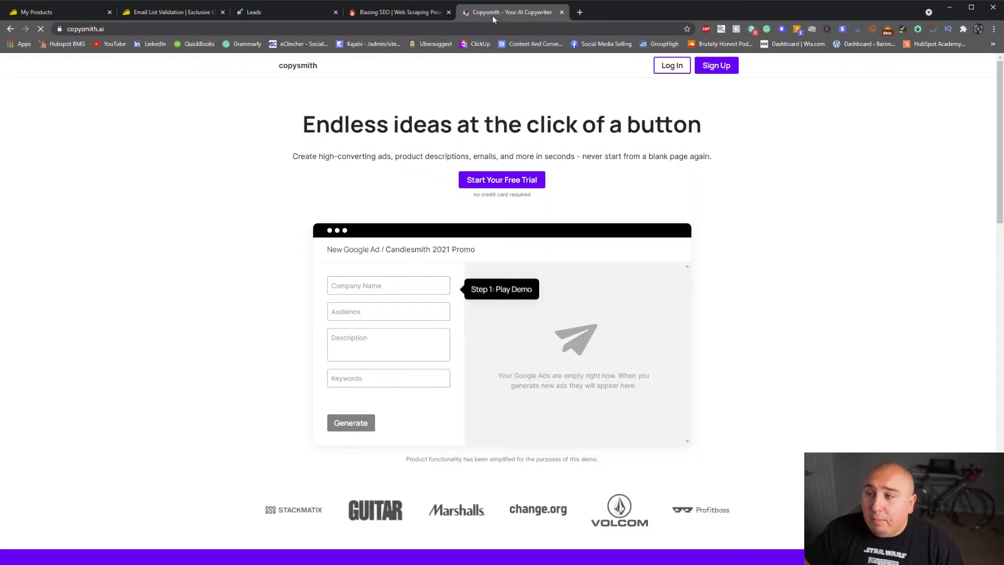
left_click(57, 11)
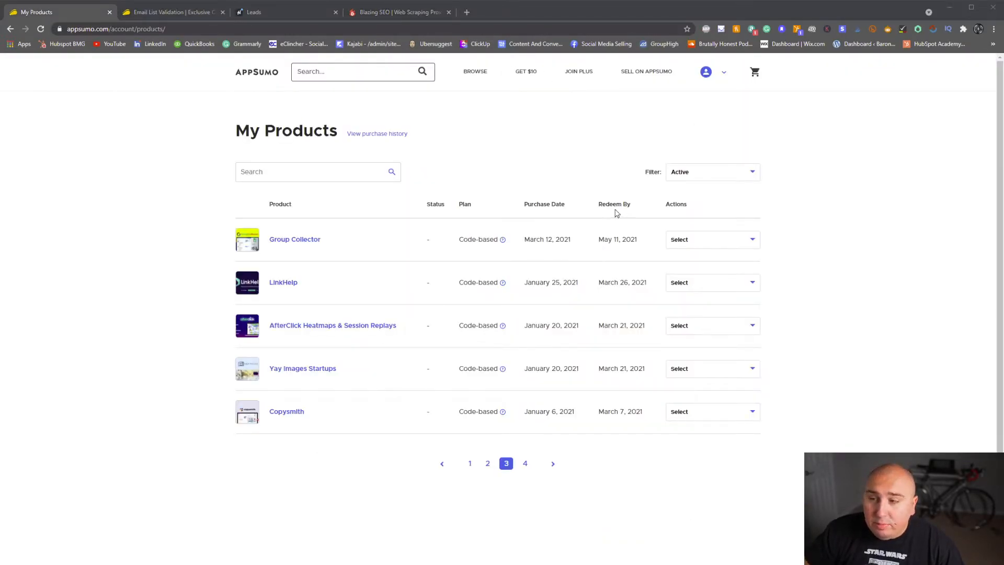
mouse_move(7, 479)
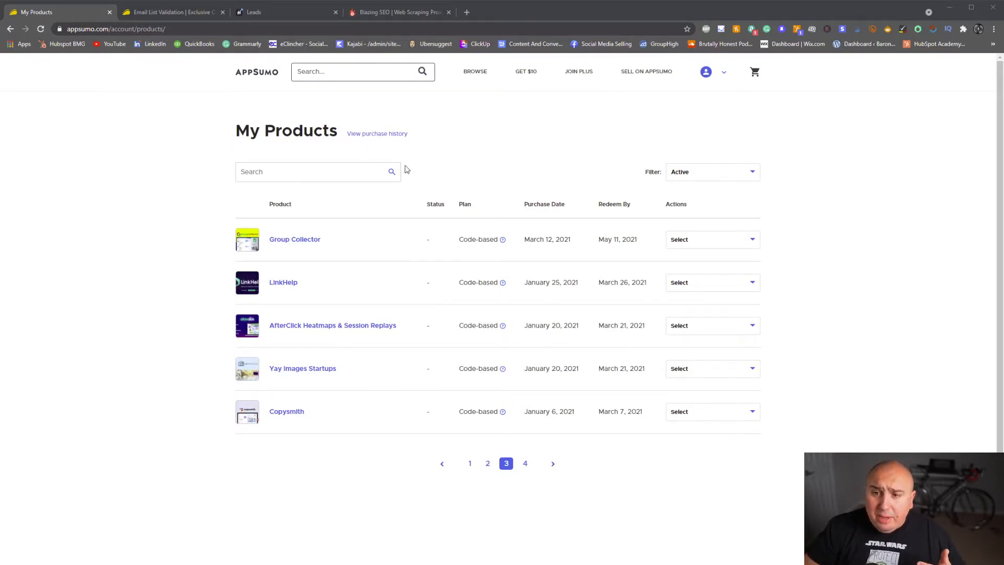
mouse_move(606, 455)
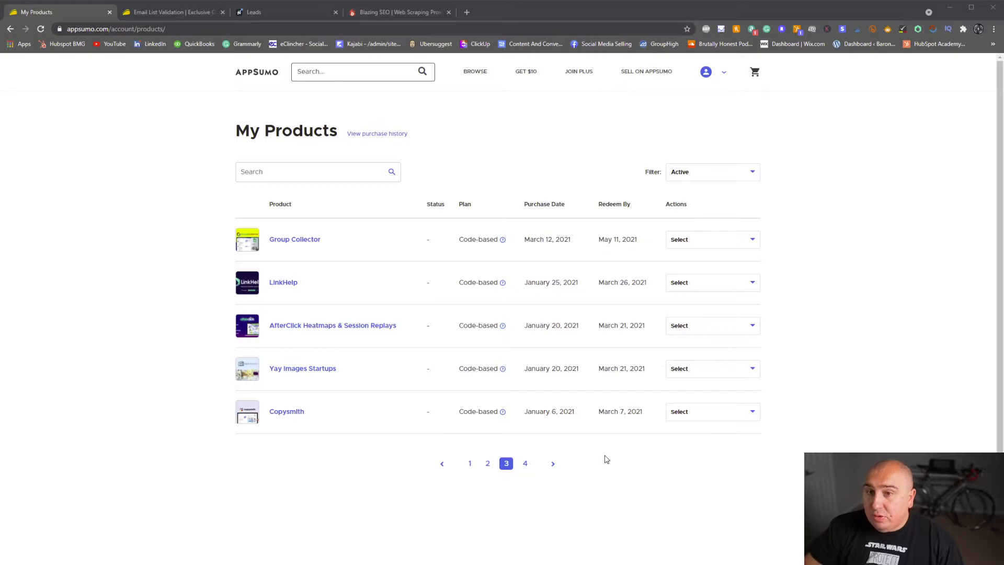
mouse_move(686, 58)
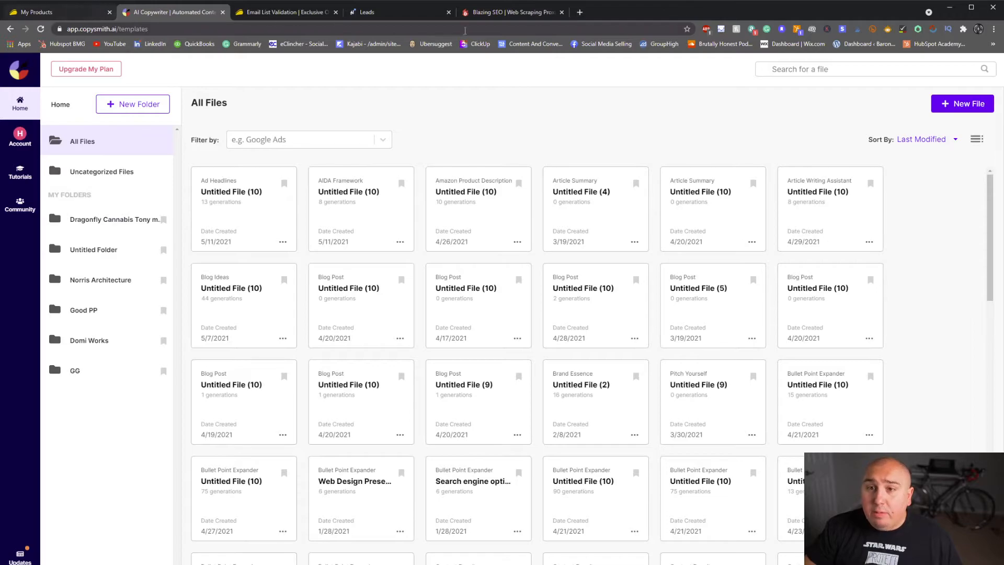
Step: Start a new Copysmith file and scroll the template picker to Brainstorming
left_click(962, 103)
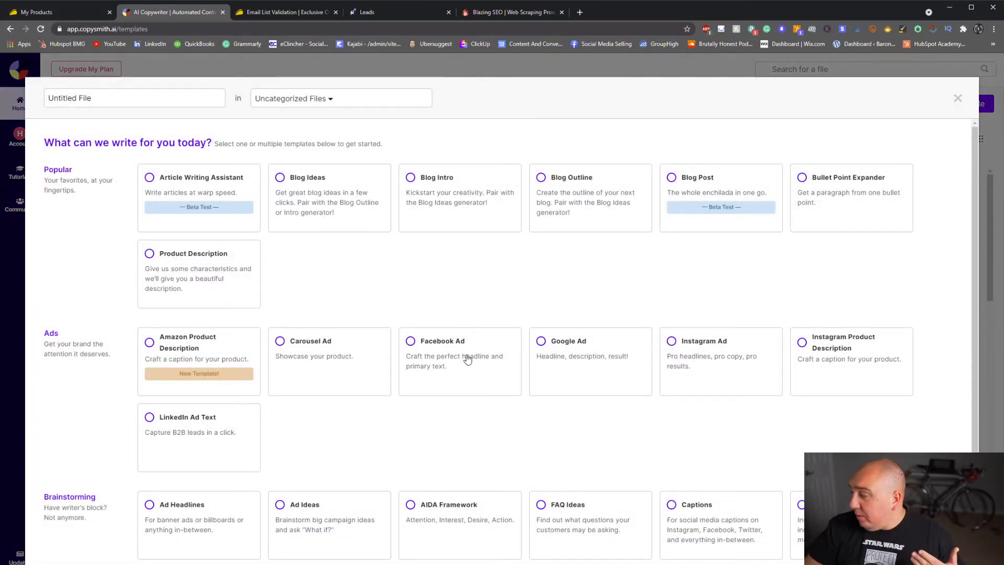
scroll("down", 3)
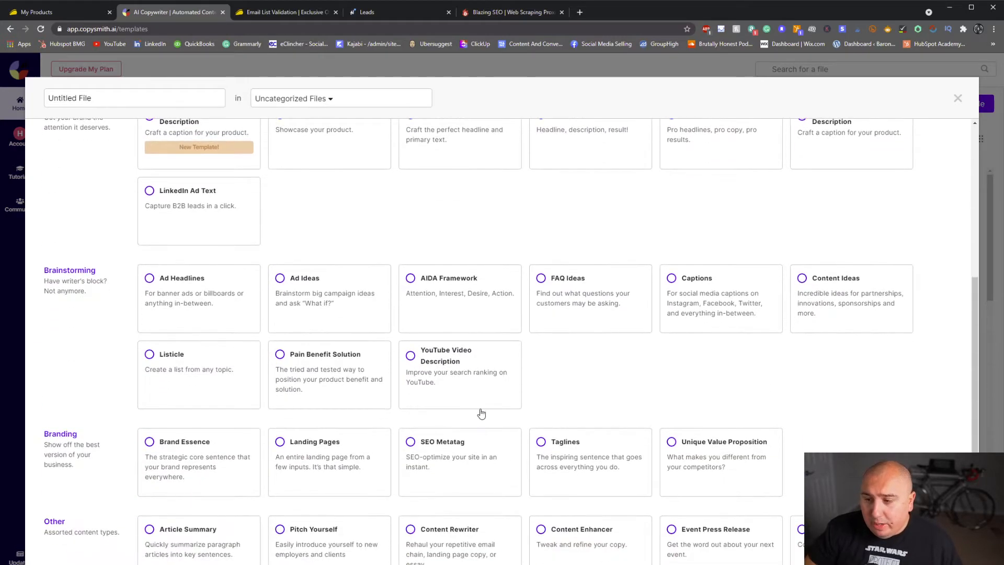
mouse_move(521, 413)
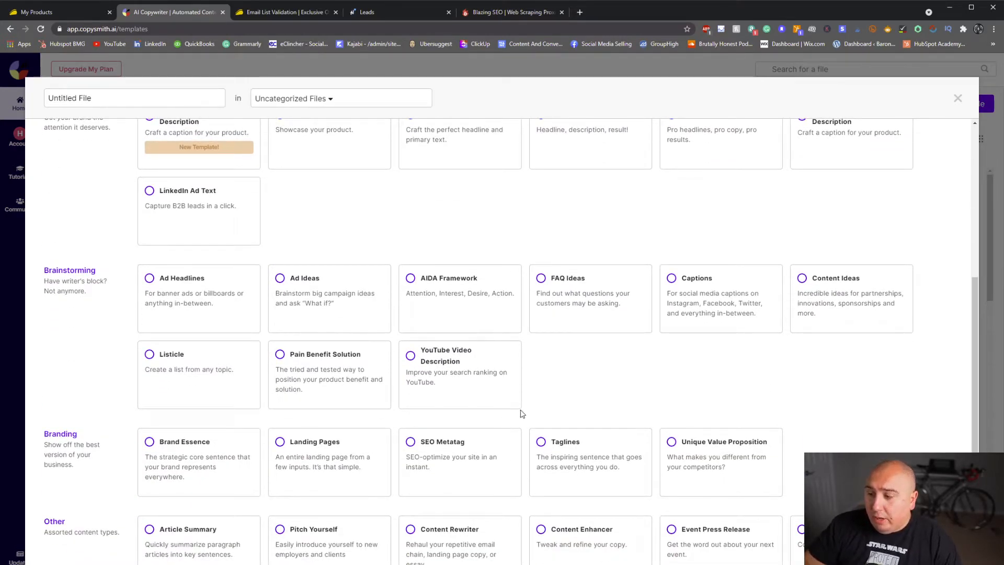
mouse_move(457, 353)
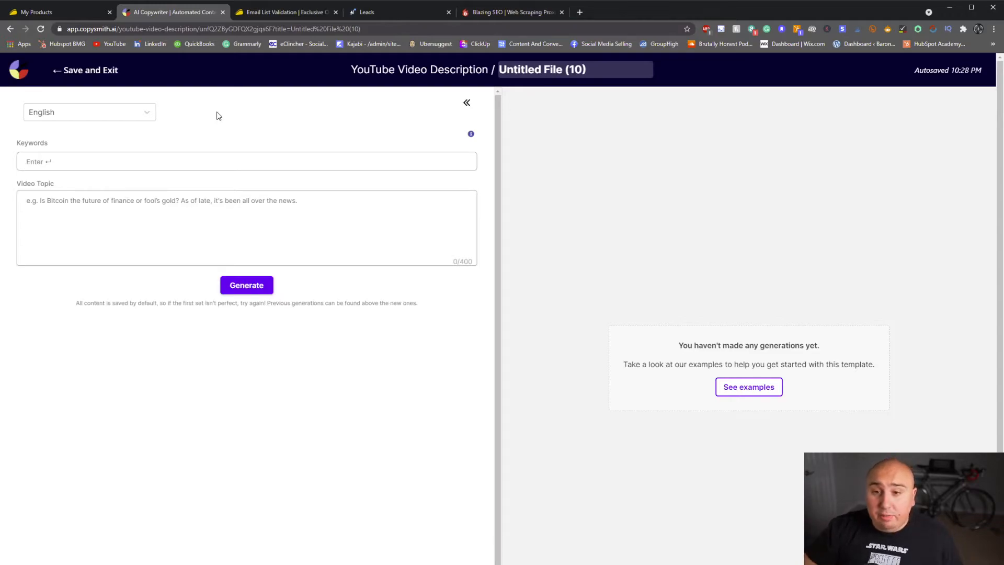
Step: Generate YouTube descriptions for the topic "Is appsumo worth buying software from?"
type("Is")
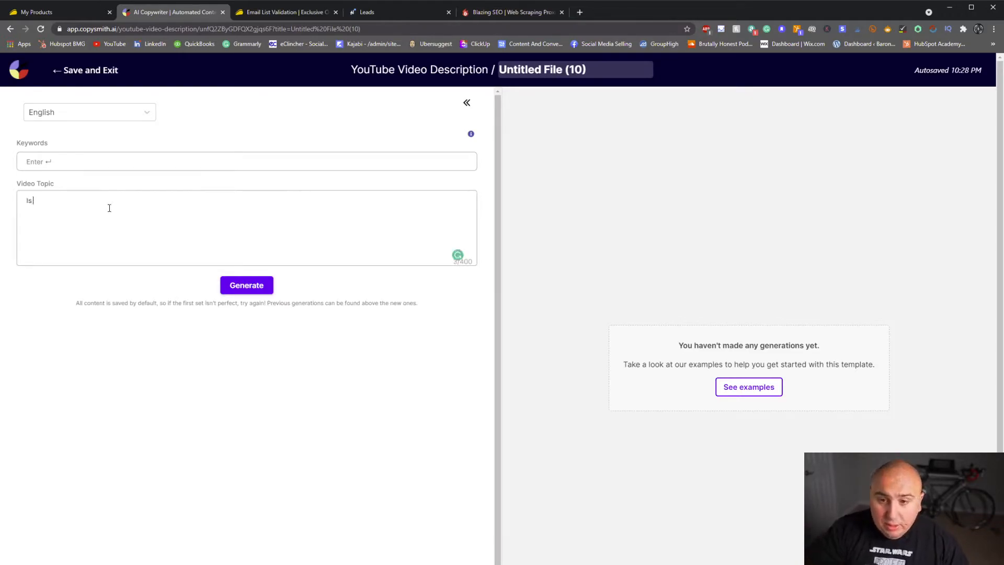
type("appsumo worth buying softwar")
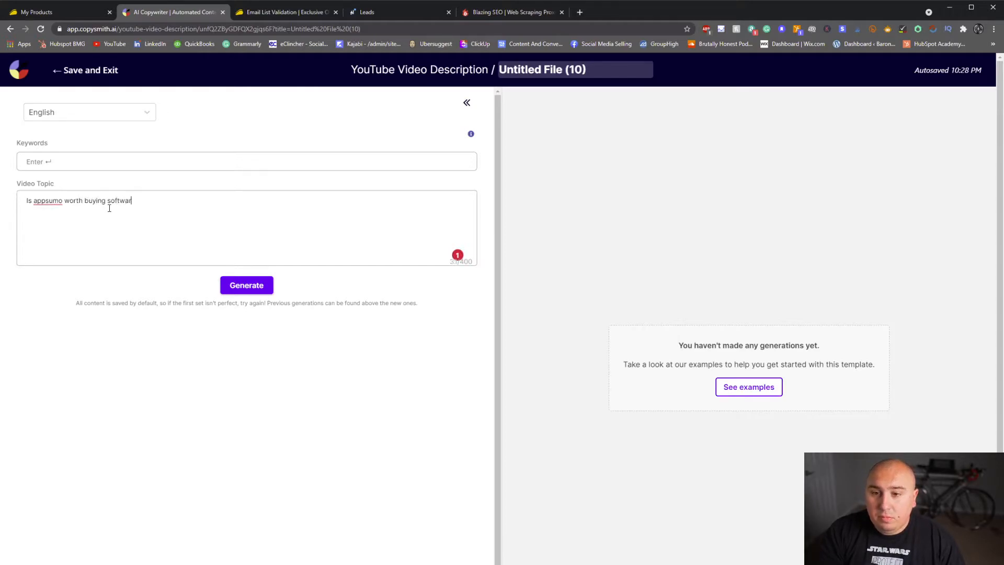
type("e from?")
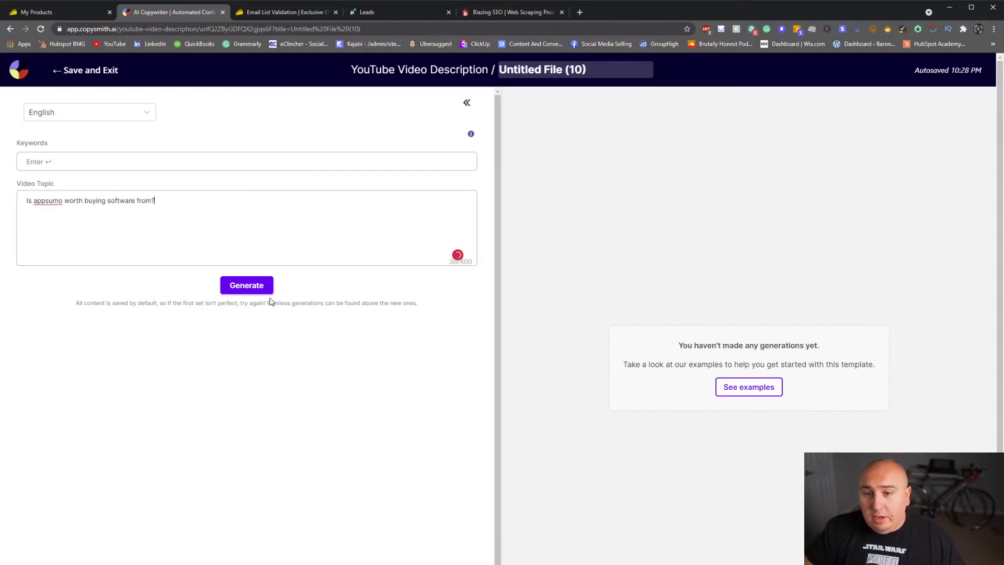
left_click(247, 284)
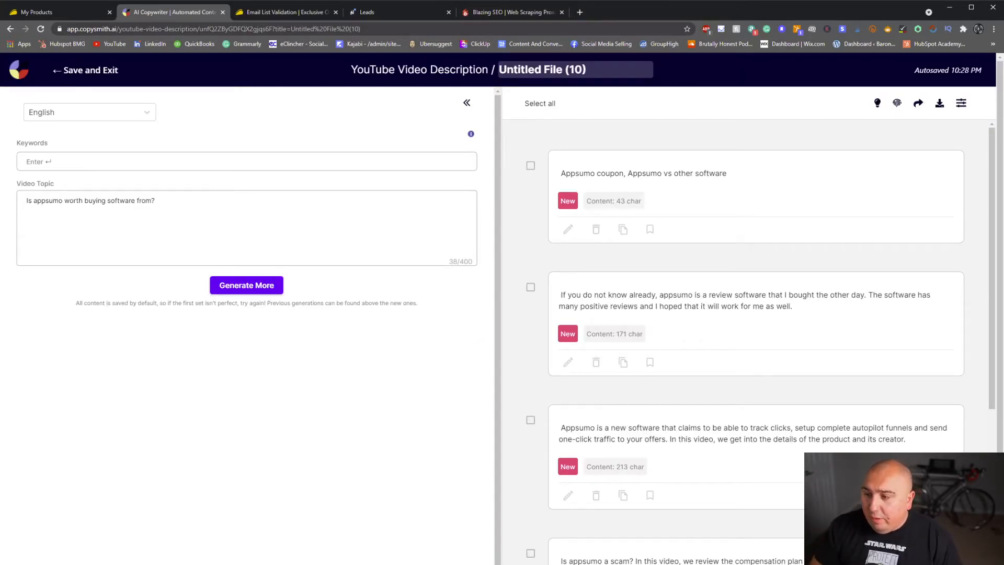
scroll("down", 3)
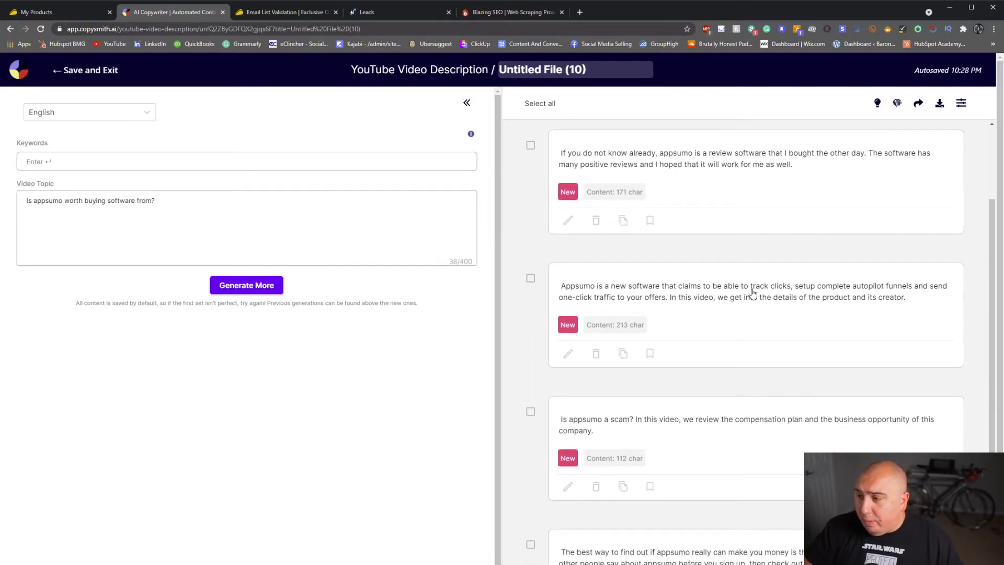
scroll("down", 3)
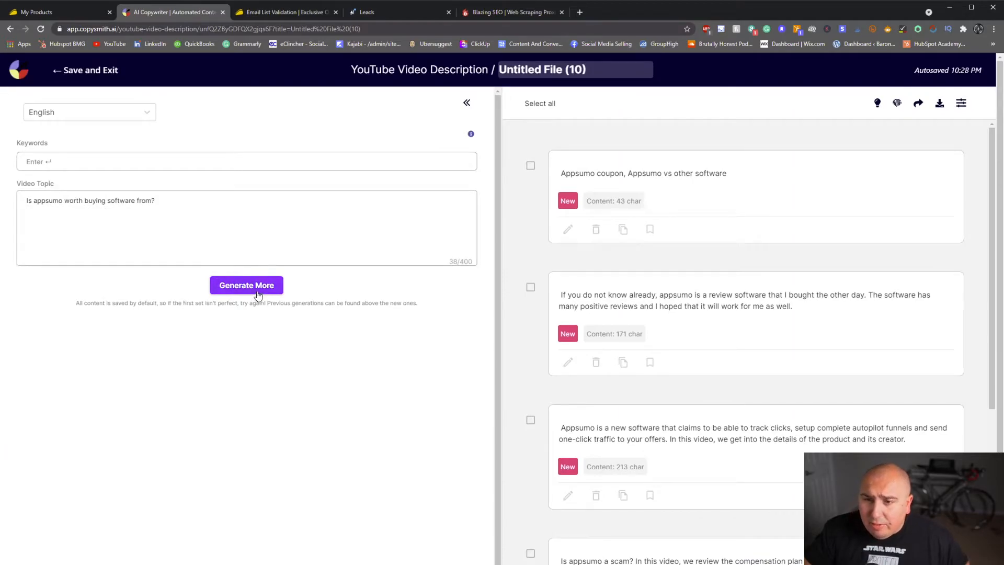
left_click(245, 285)
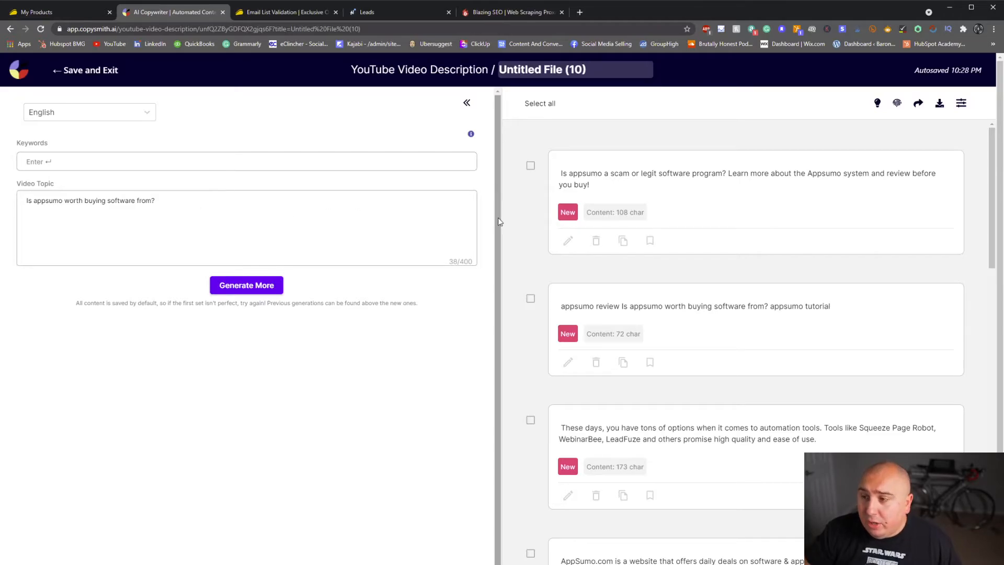
mouse_move(610, 183)
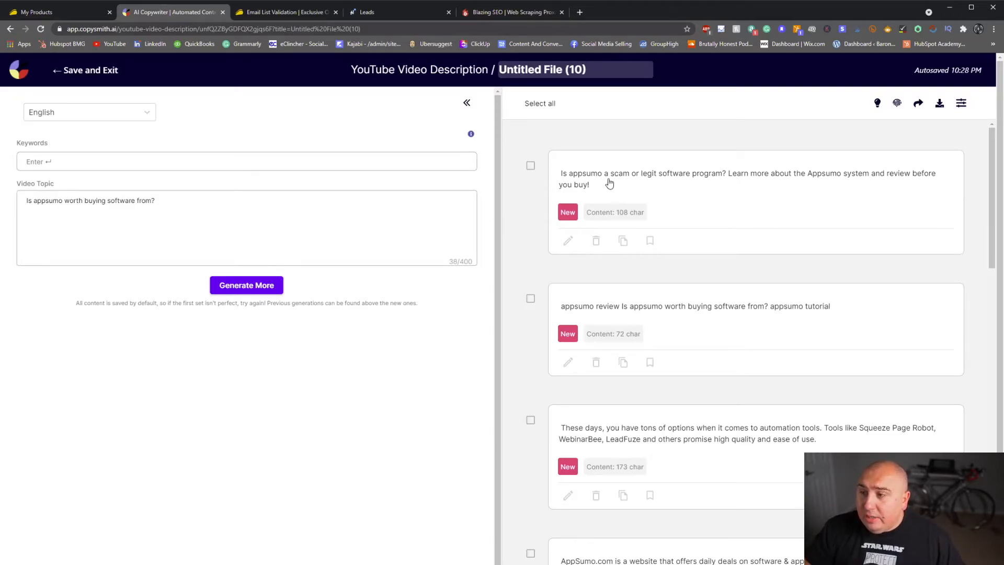
mouse_move(730, 178)
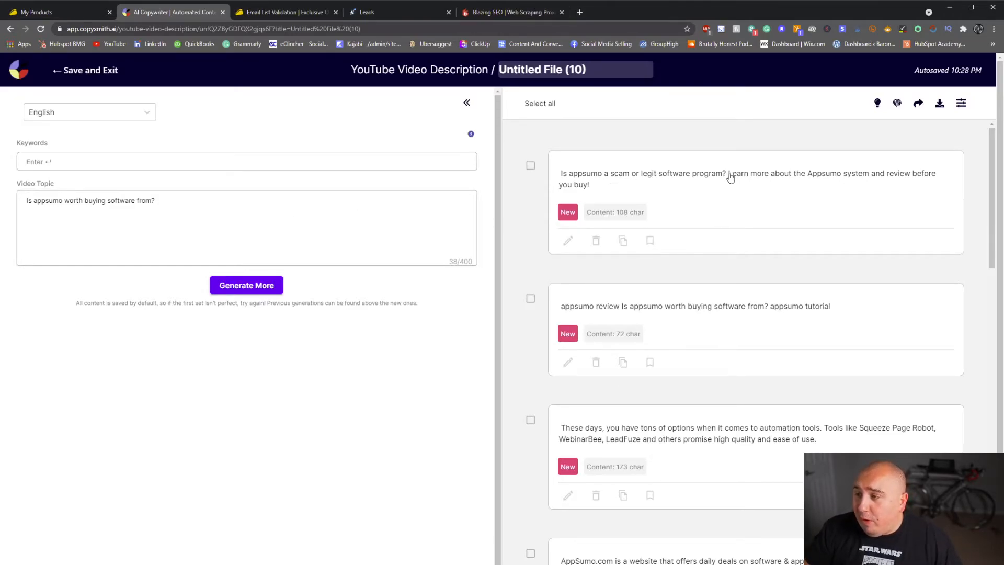
mouse_move(896, 181)
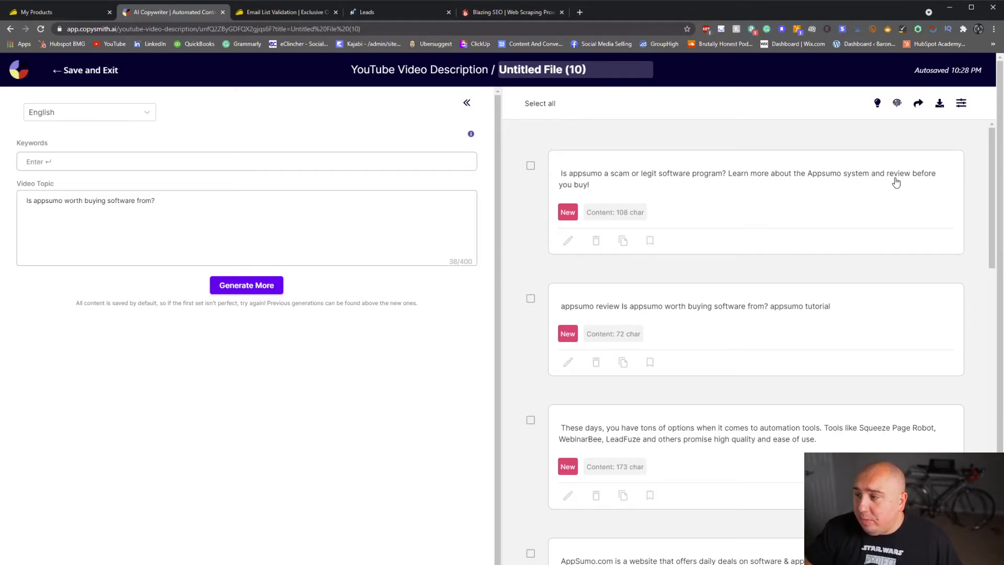
mouse_move(618, 230)
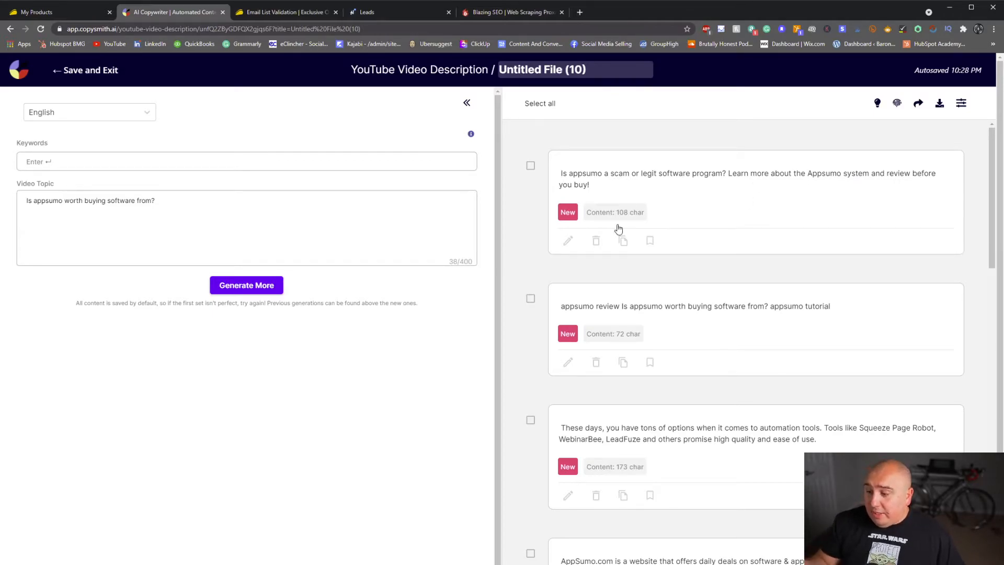
scroll("down", 3)
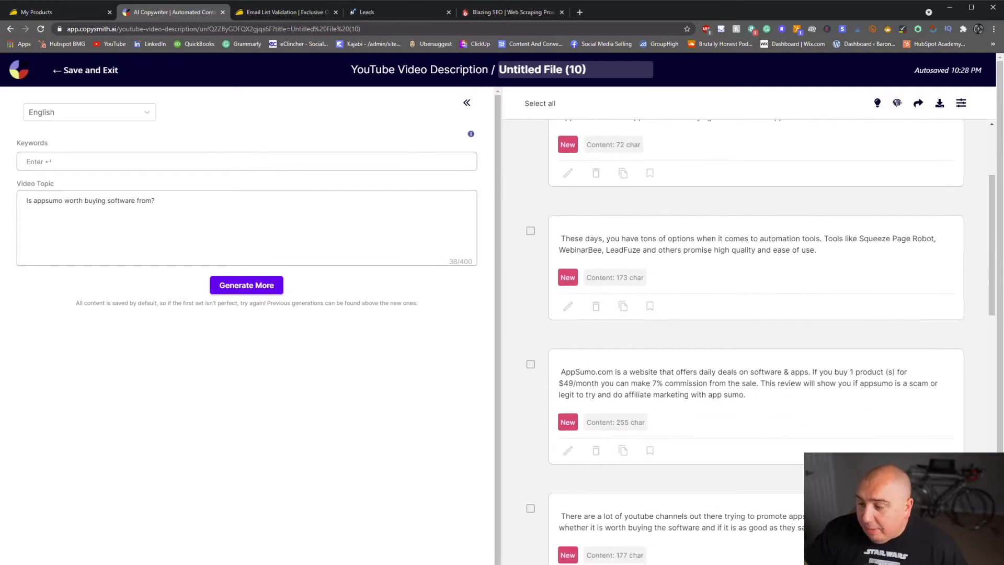
scroll("down", 3)
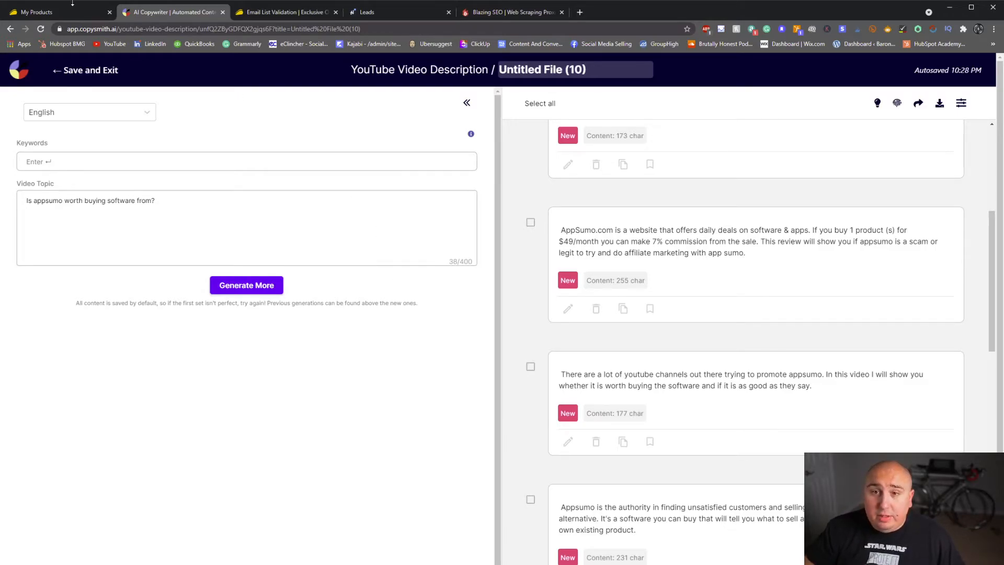
Step: Browse Copysmith's new-file template categories, then return to the AppSumo My Products list
left_click(54, 12)
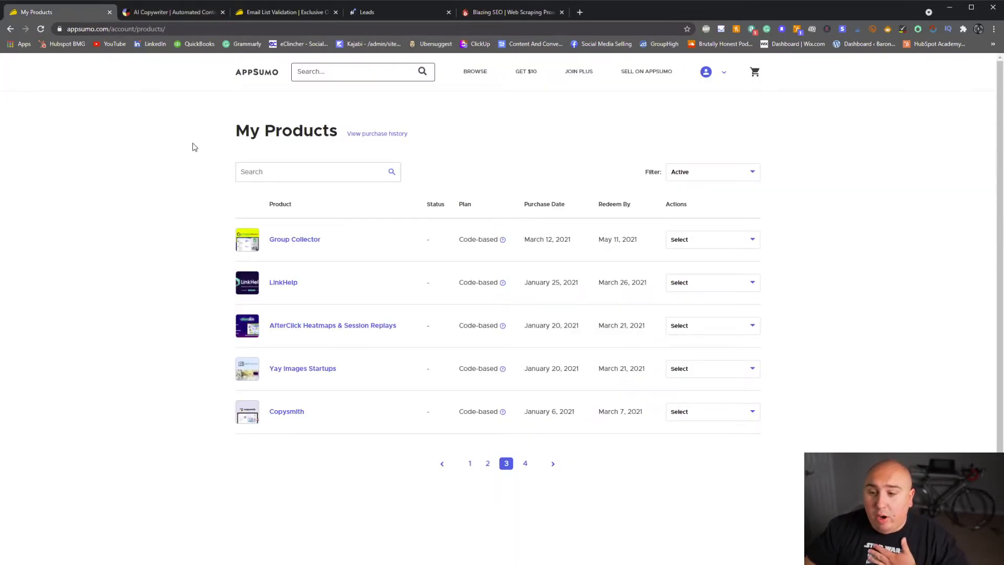
left_click(173, 12)
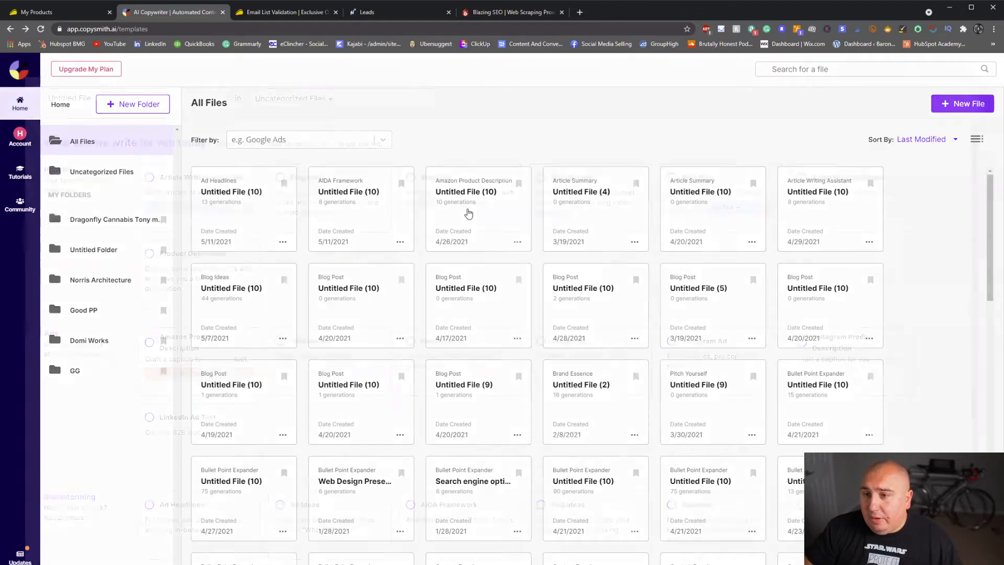
left_click(962, 103)
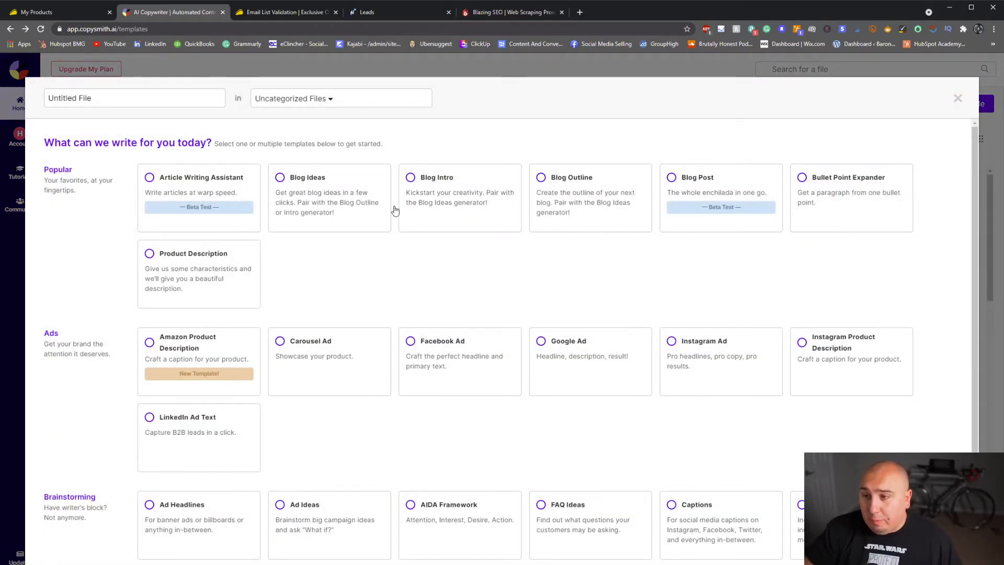
mouse_move(366, 341)
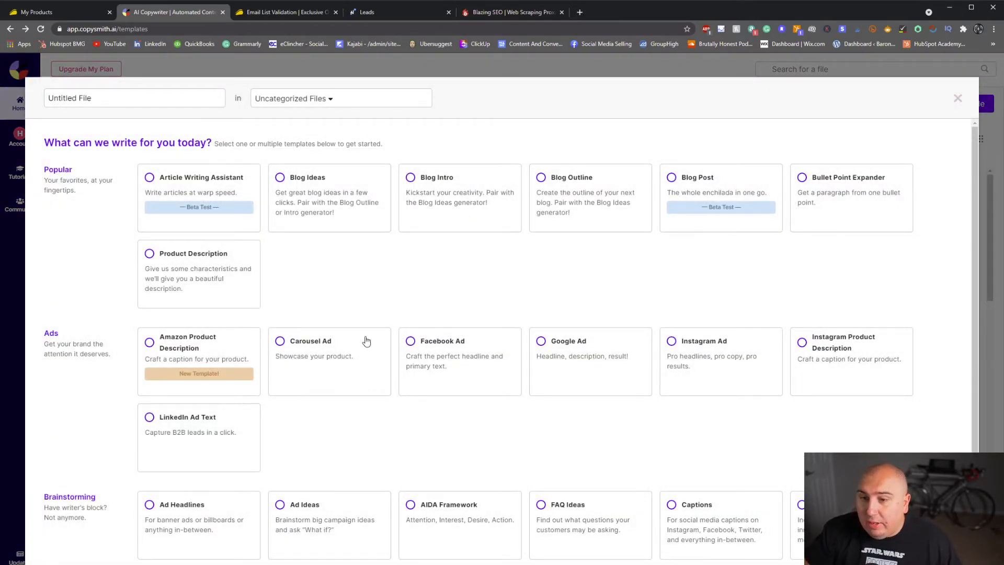
scroll("down", 3)
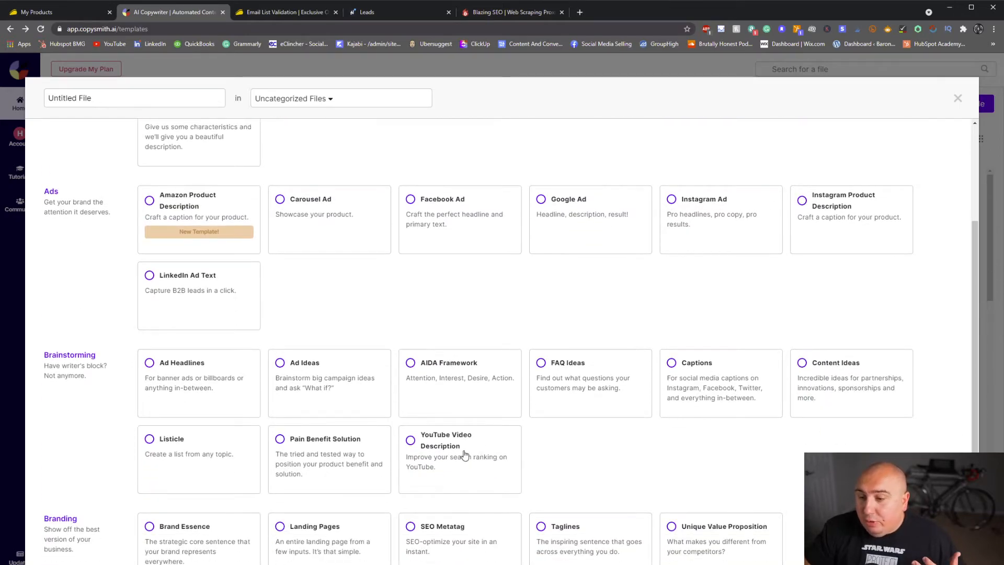
mouse_move(200, 478)
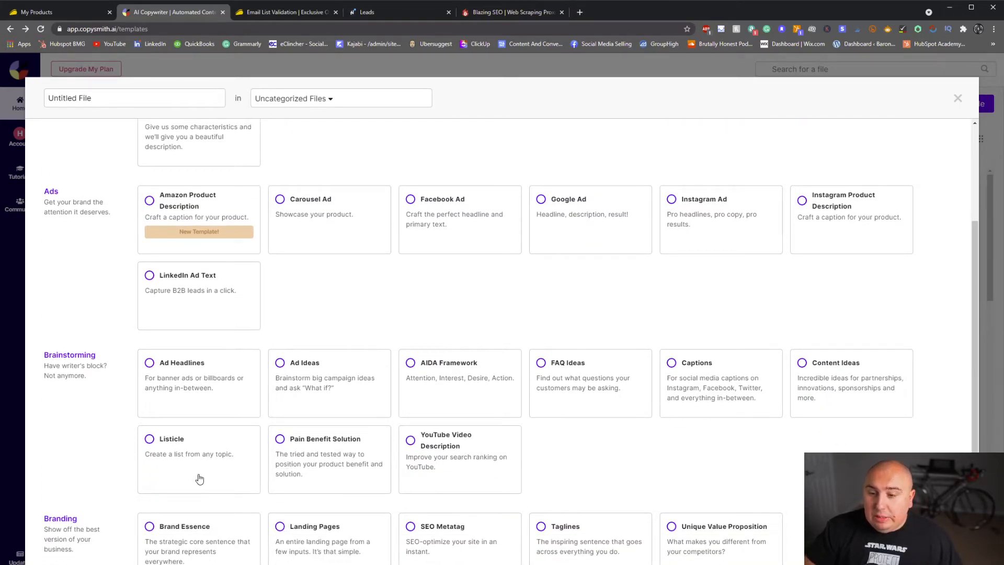
mouse_move(205, 462)
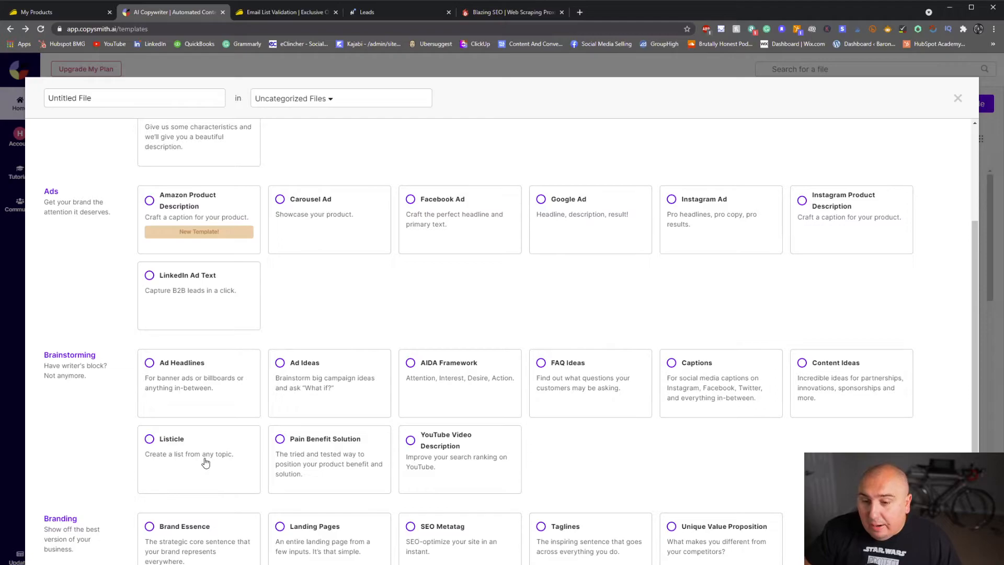
scroll("down", 3)
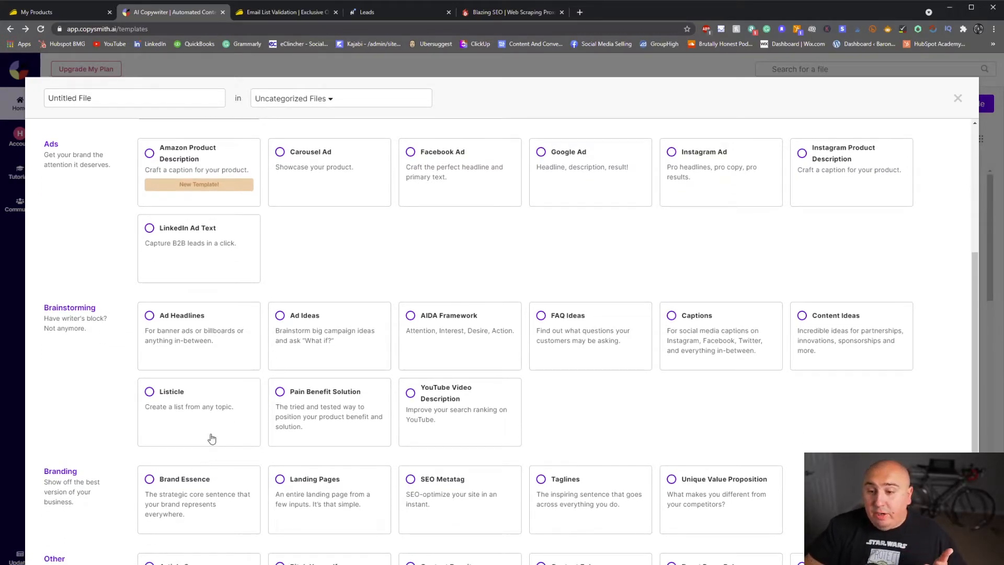
mouse_move(349, 492)
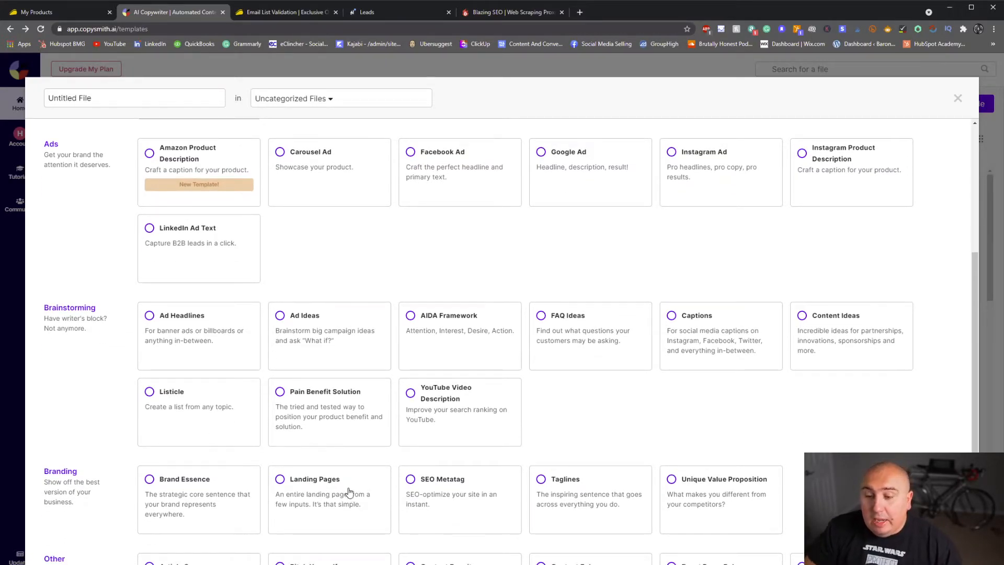
scroll("down", 3)
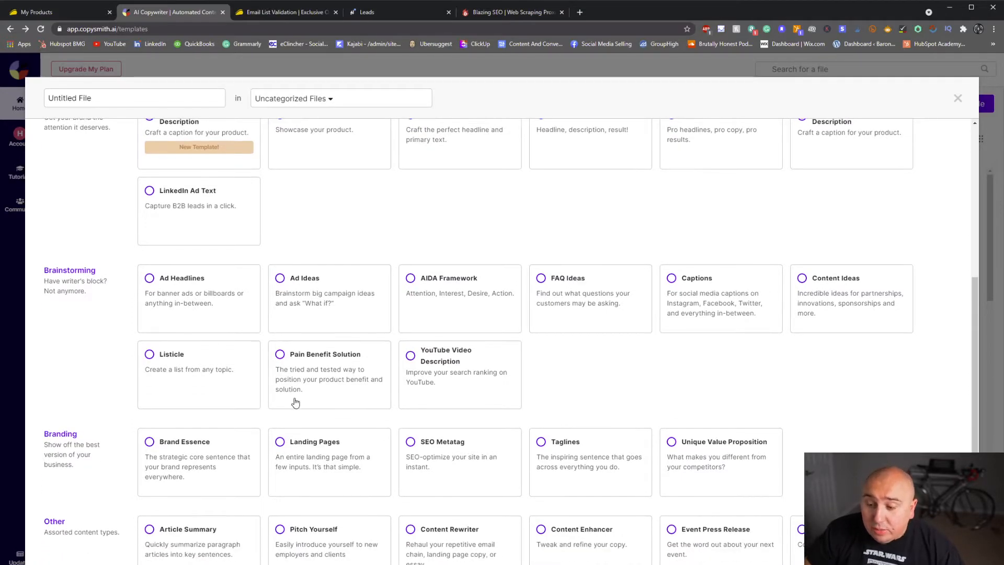
scroll("up", 3)
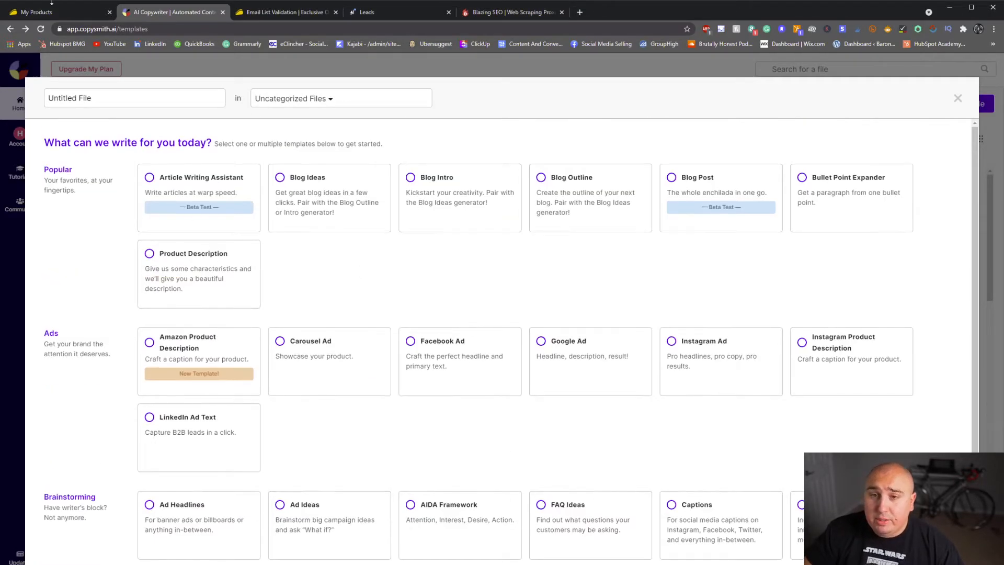
scroll("down", 3)
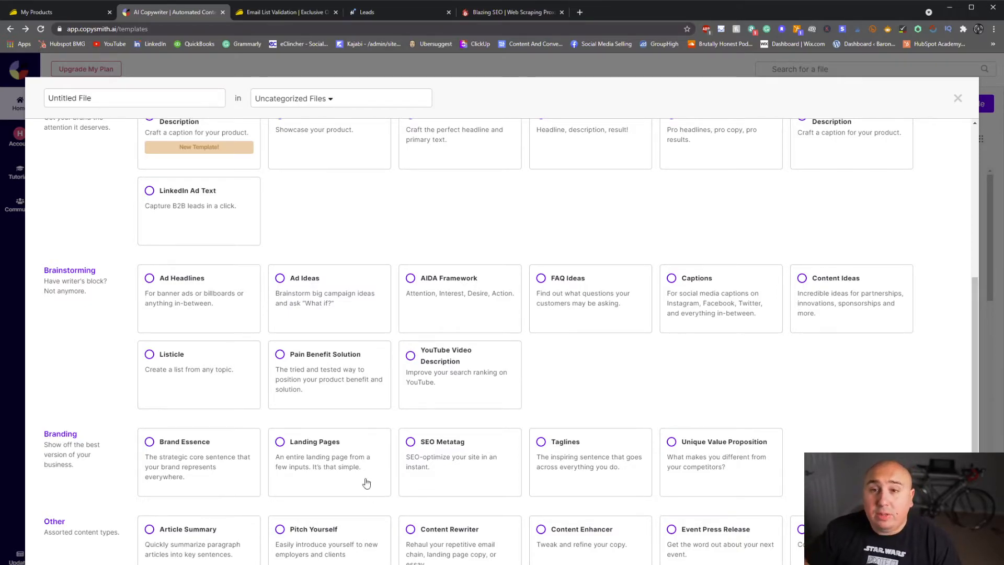
left_click(57, 12)
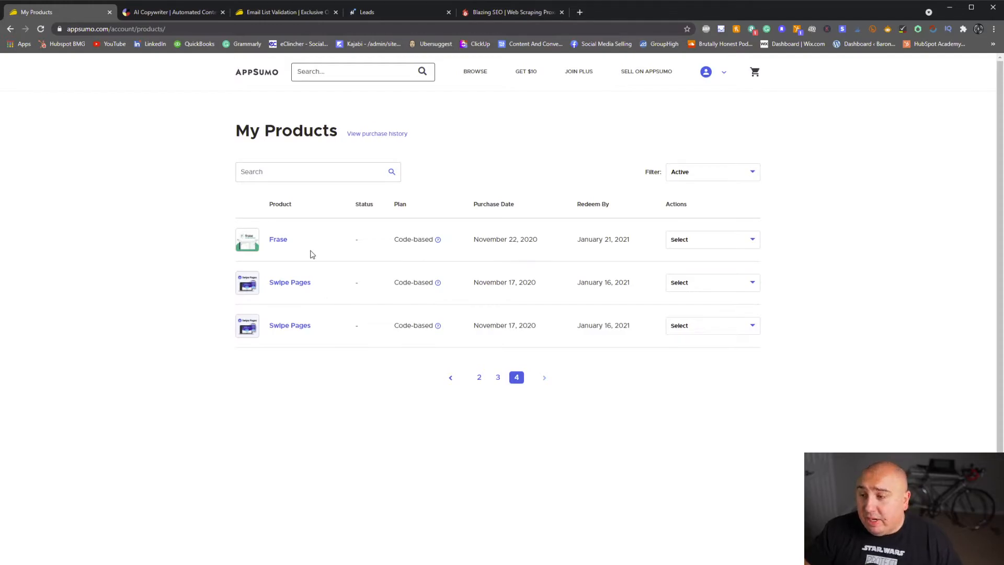
mouse_move(513, 268)
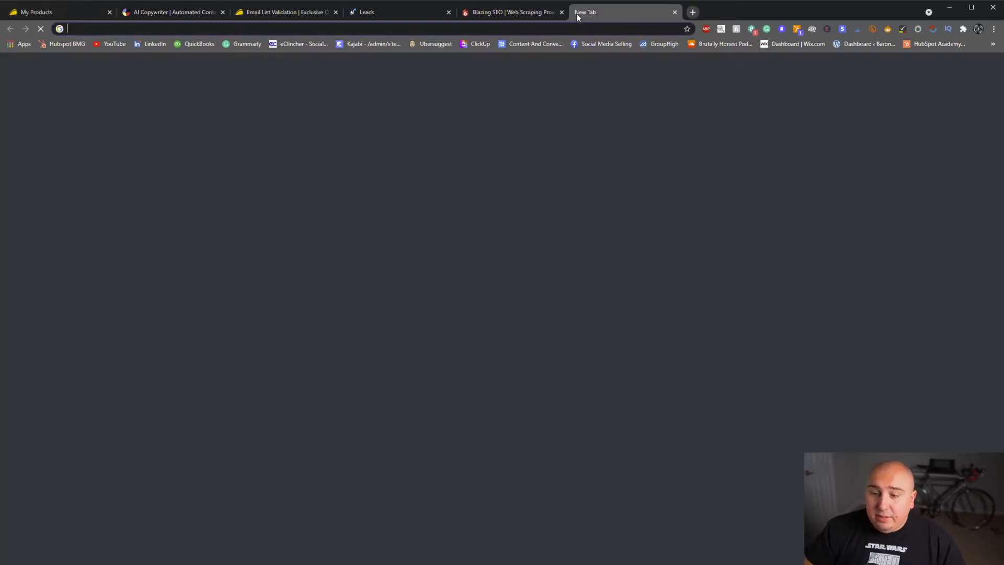
Step: Visit frase.io in a new tab and scroll down the Frase homepage
type("frase.io")
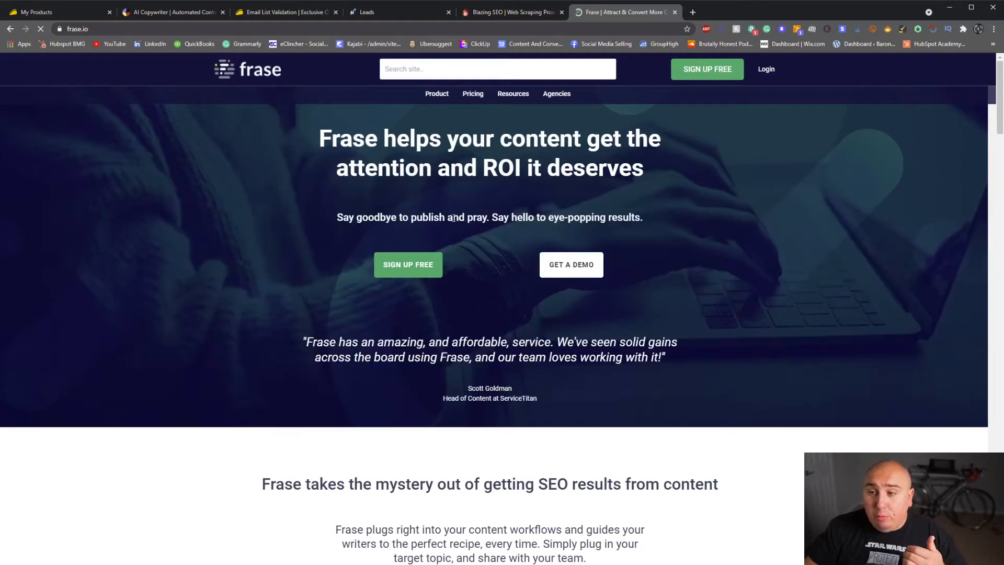
scroll("down", 3)
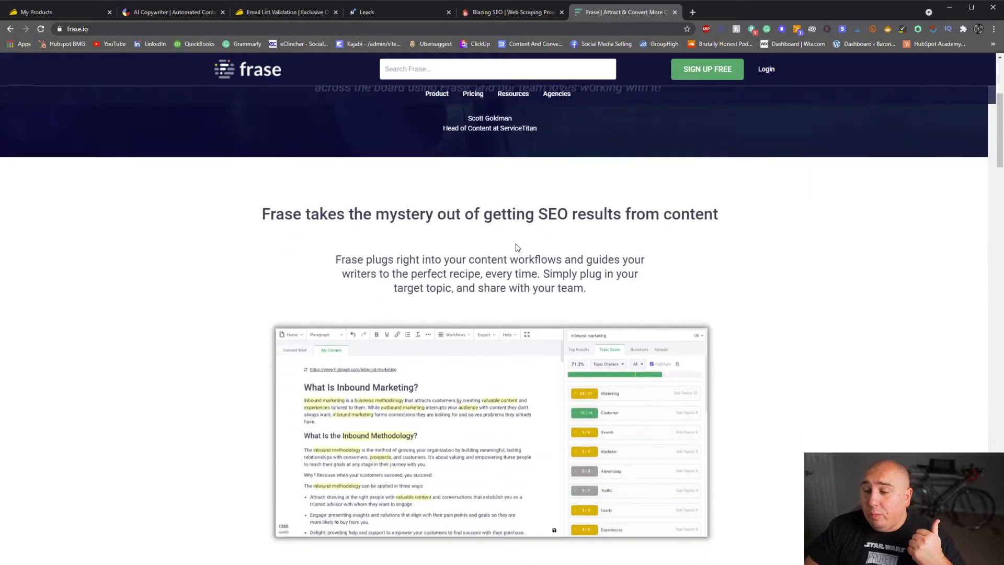
scroll("down", 3)
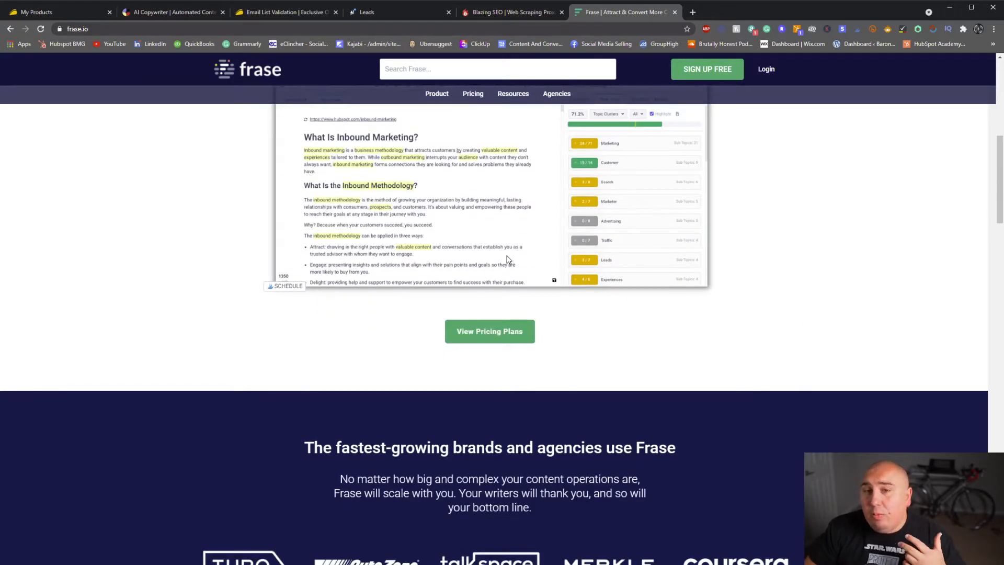
scroll("down", 3)
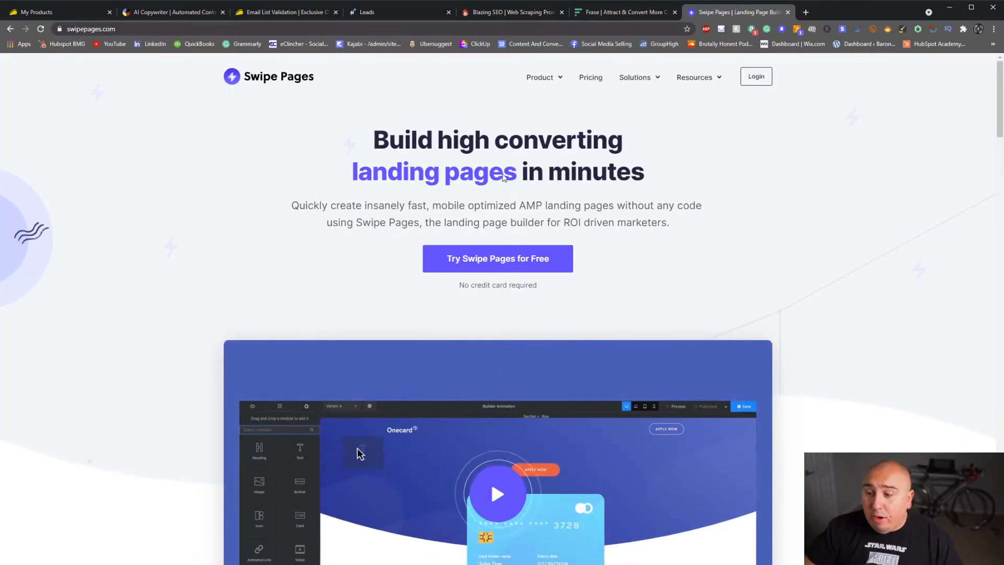
Step: Scroll the swipepages.com homepage past the builder demo, then switch to the AppSumo home tab
scroll("down", 3)
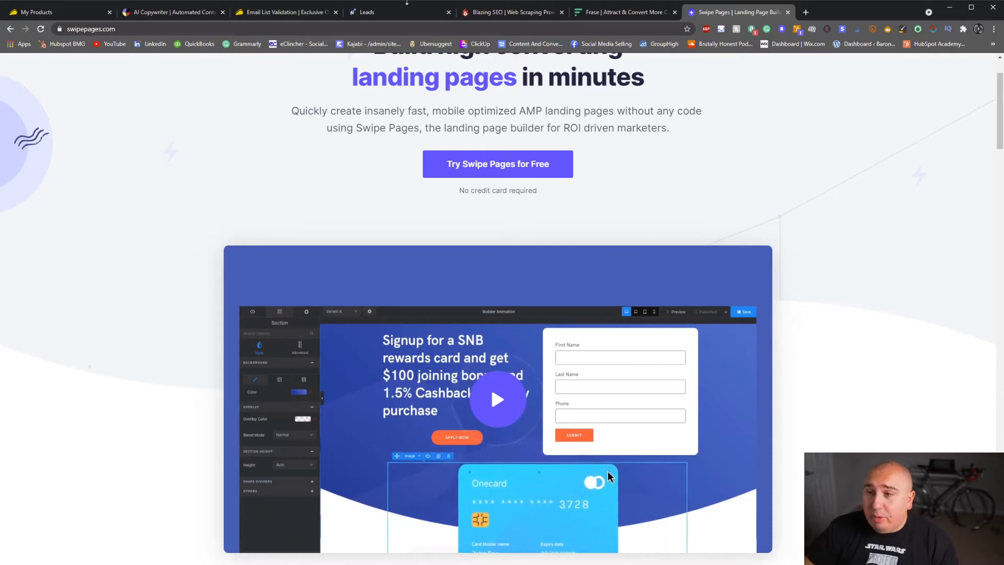
scroll("down", 3)
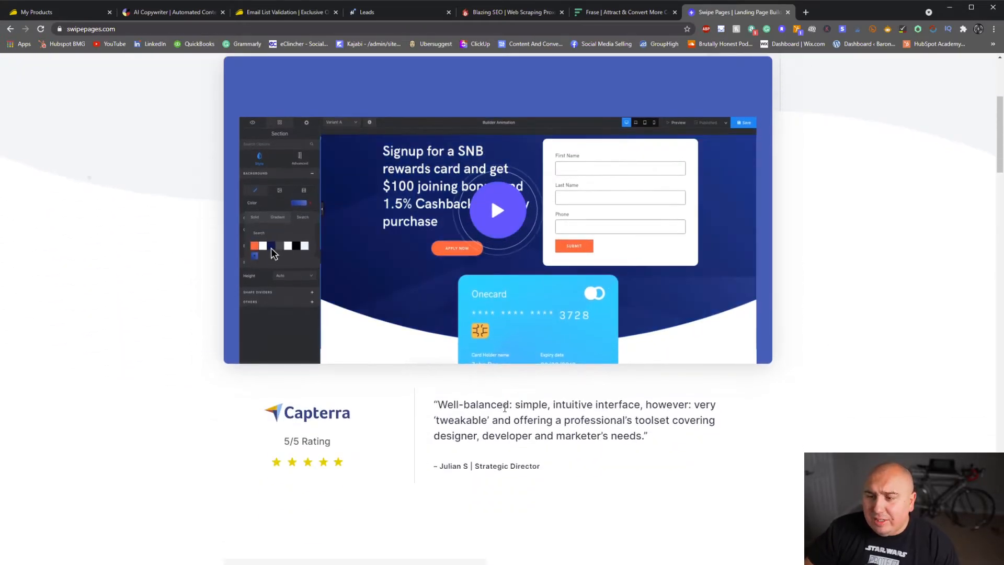
left_click(58, 11)
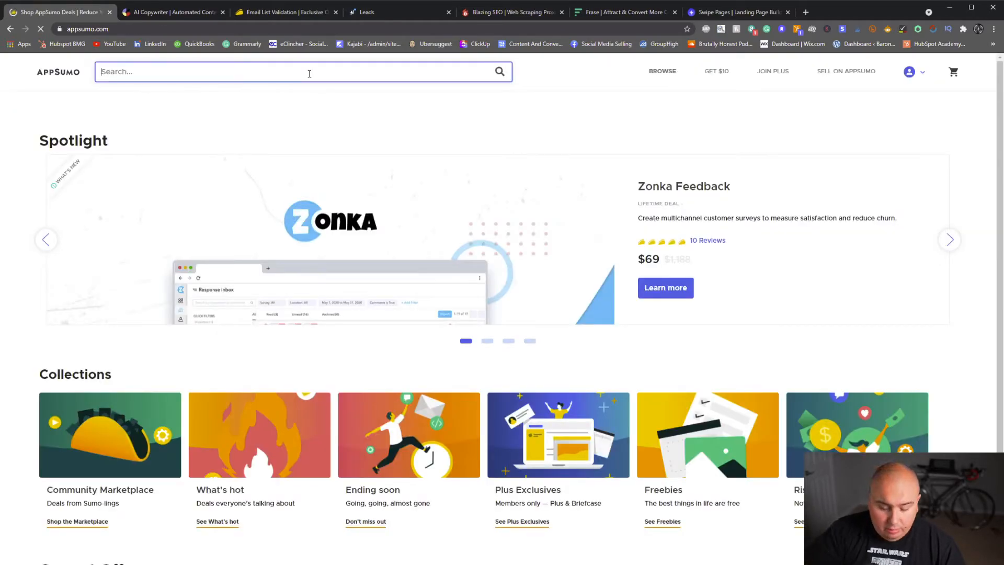
Step: Search AppSumo for 'swip' and scroll the Swipe Pages deal down to its $299 Annual Marketer Plan terms
type("swip")
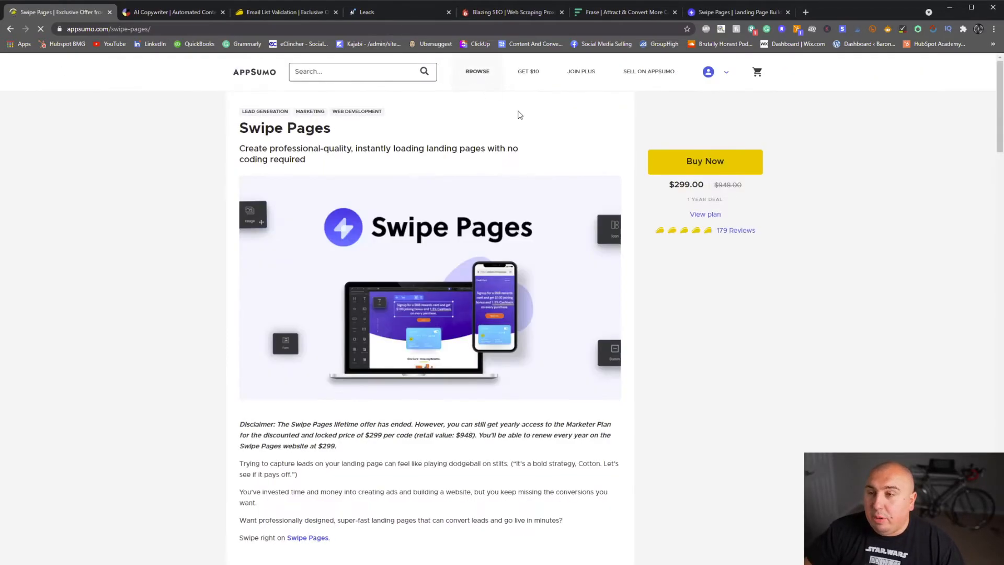
scroll("down", 3)
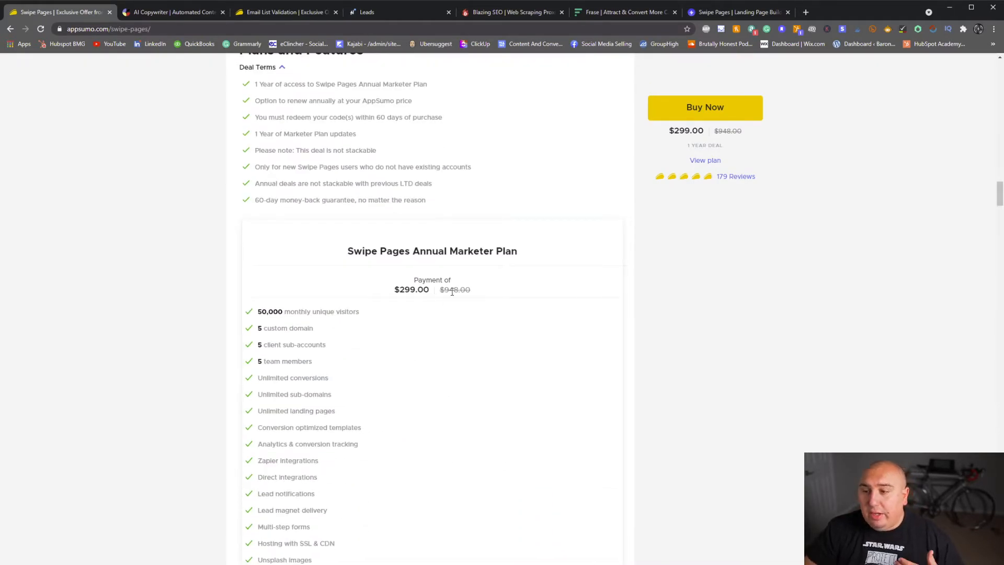
scroll("down", 3)
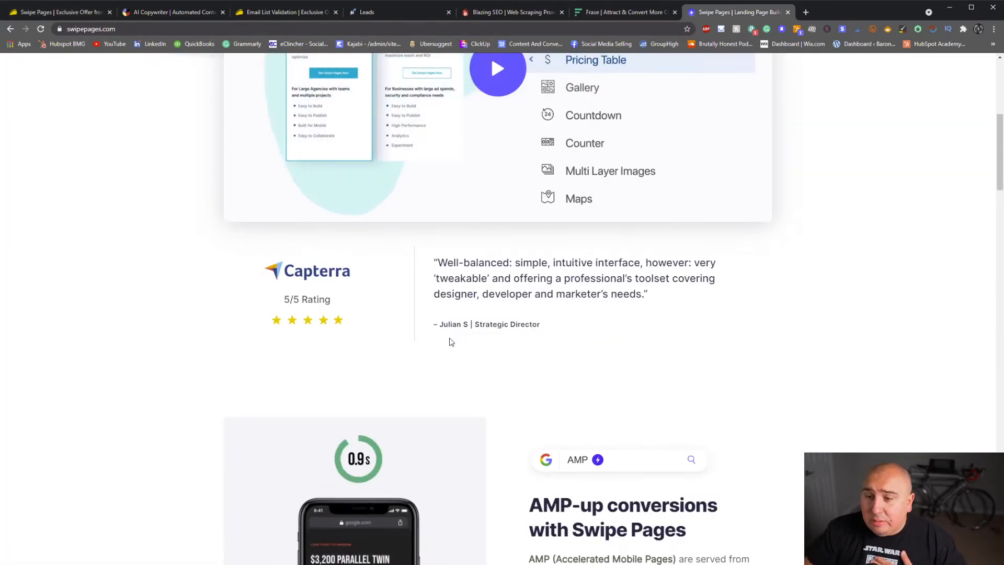
scroll("up", 3)
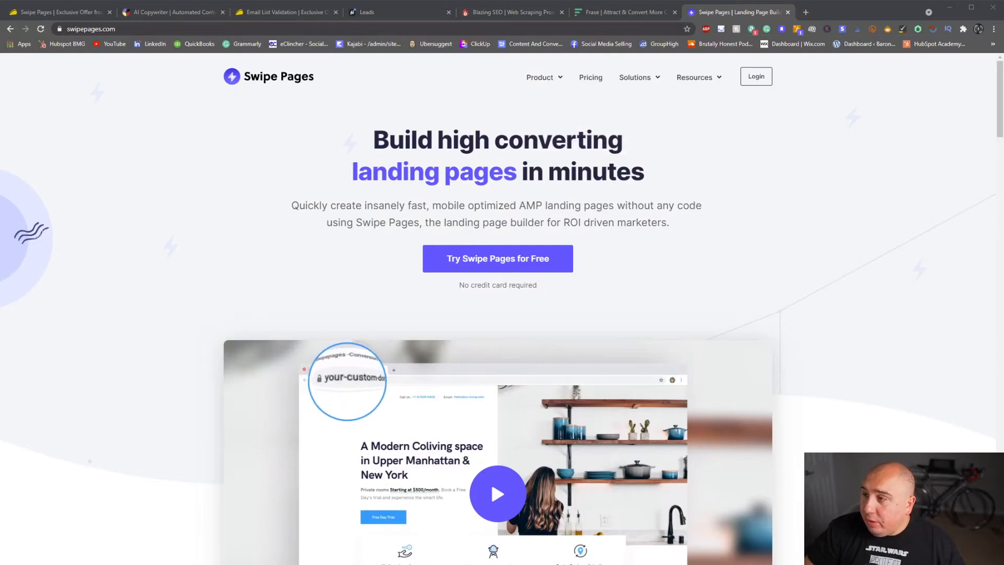
Step: Bring up afterclick.co in a new tab and go to its Login page
left_click(806, 11)
type("afterclick.co")
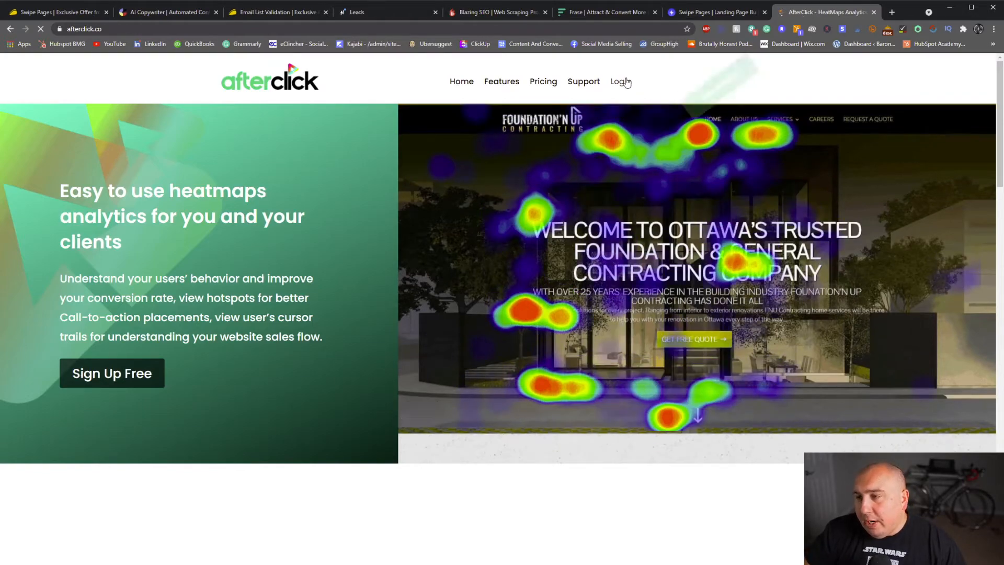
left_click(617, 81)
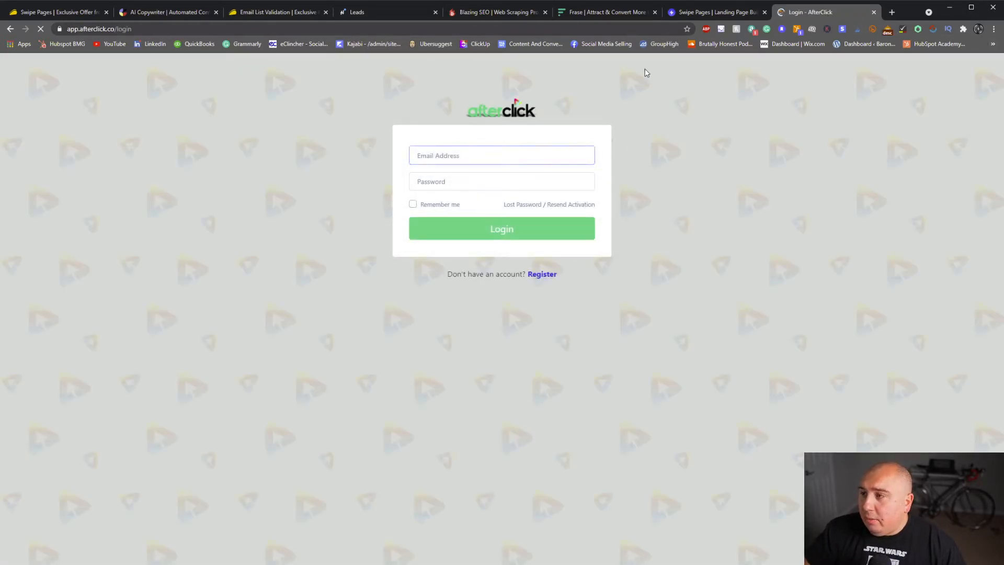
left_click(715, 12)
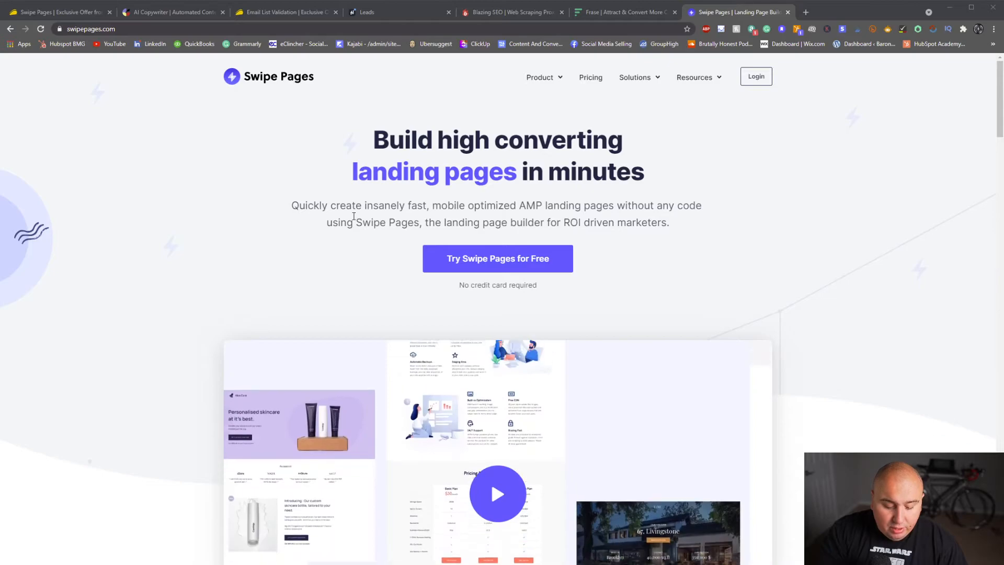
left_click(605, 11)
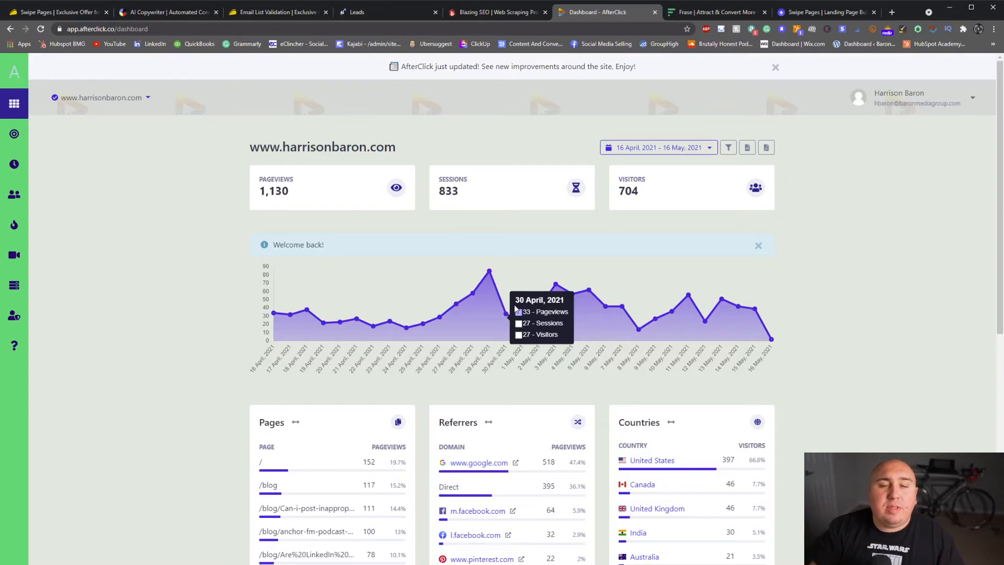
mouse_move(359, 339)
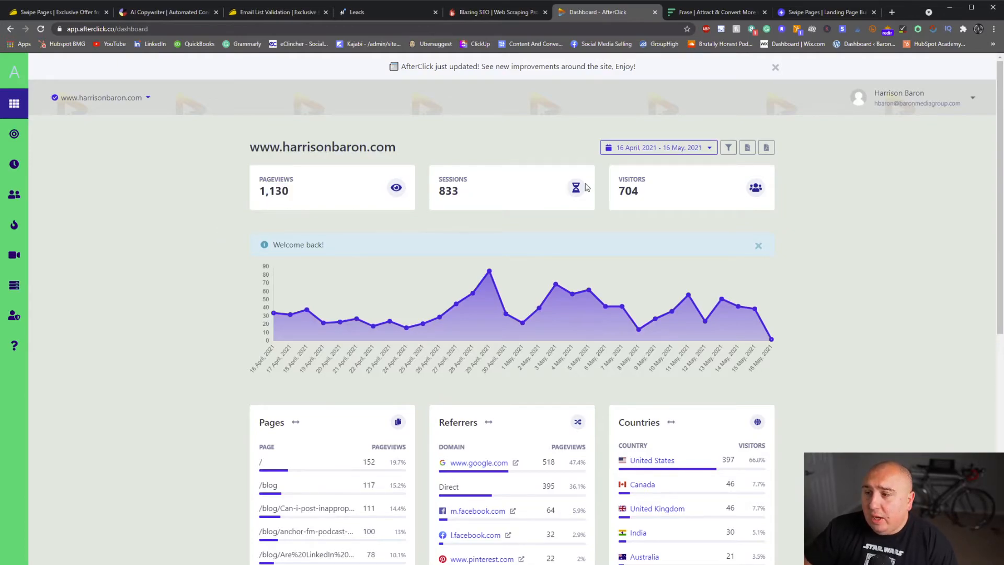
mouse_move(374, 314)
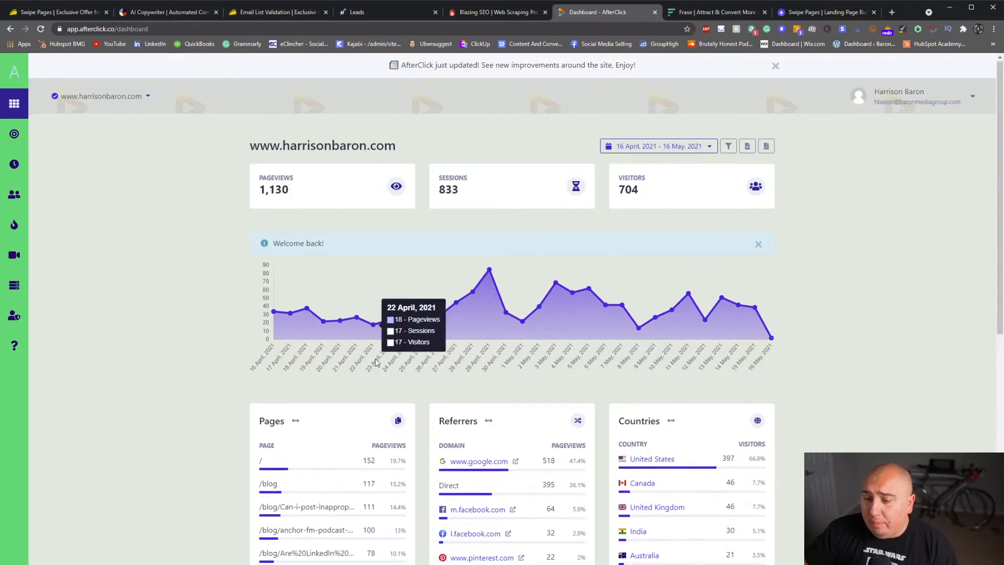
mouse_move(335, 368)
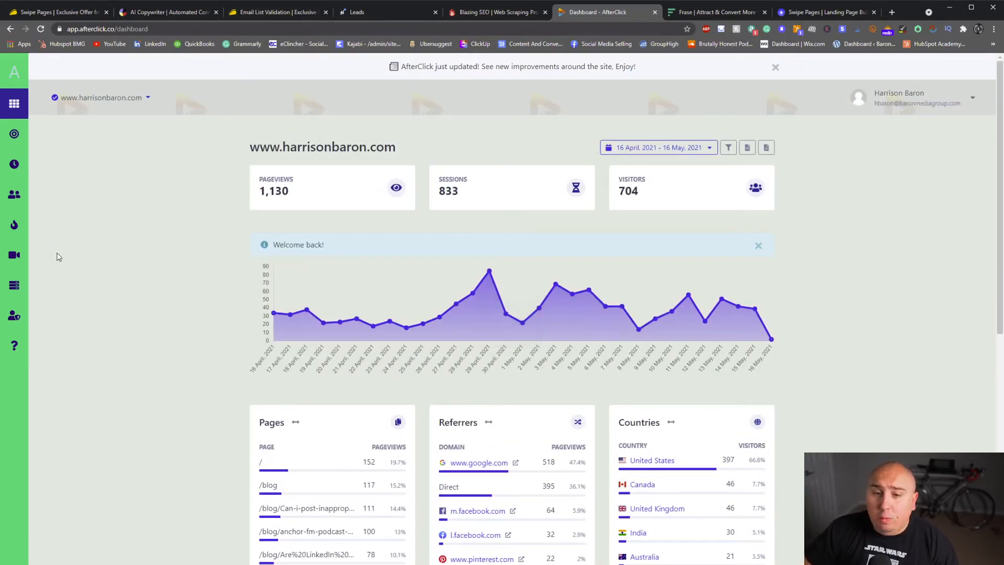
Step: View the LinkedIn Sales Training heatmap on tablet and mobile, then switch back to light mode
left_click(14, 225)
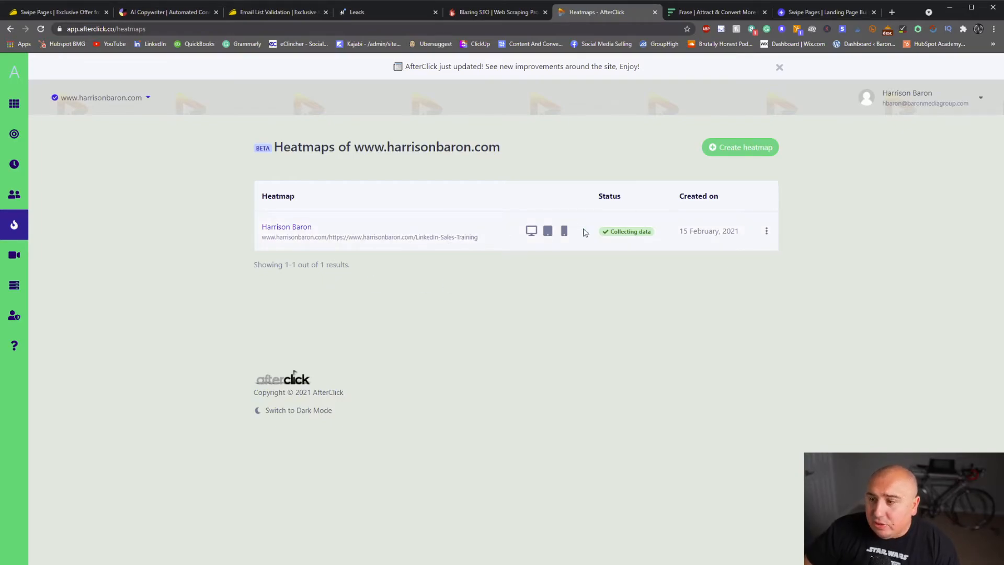
mouse_move(709, 230)
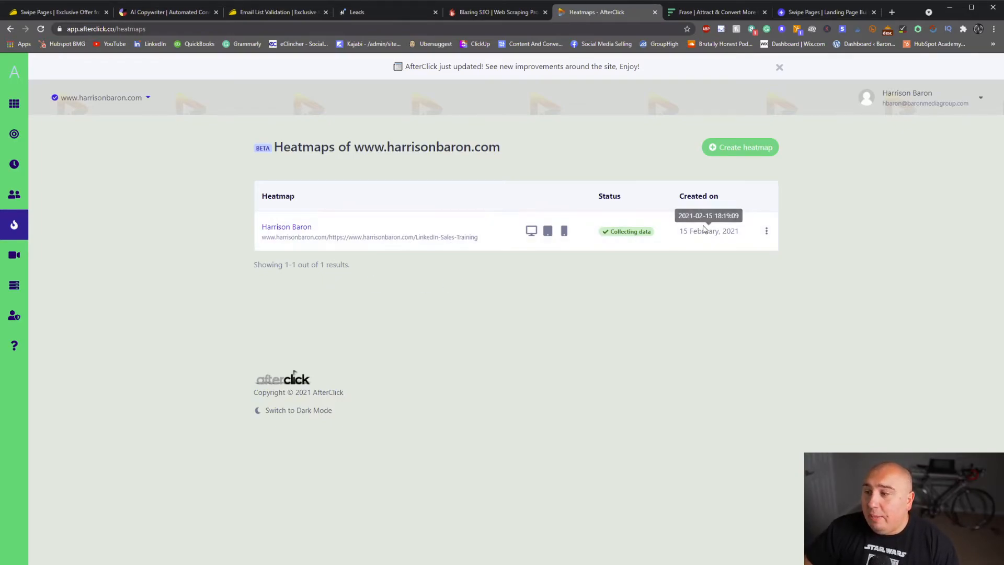
mouse_move(549, 243)
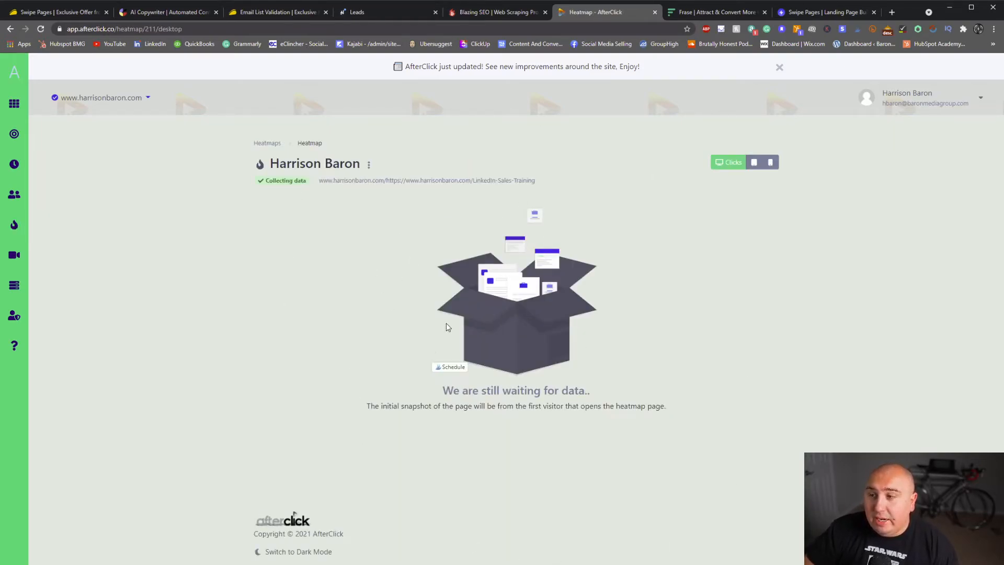
mouse_move(320, 359)
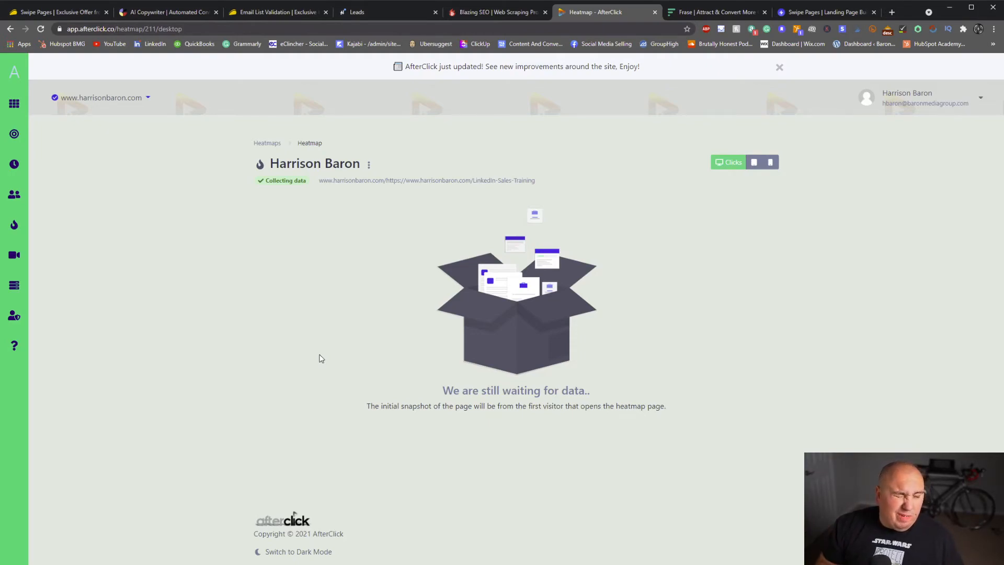
mouse_move(250, 509)
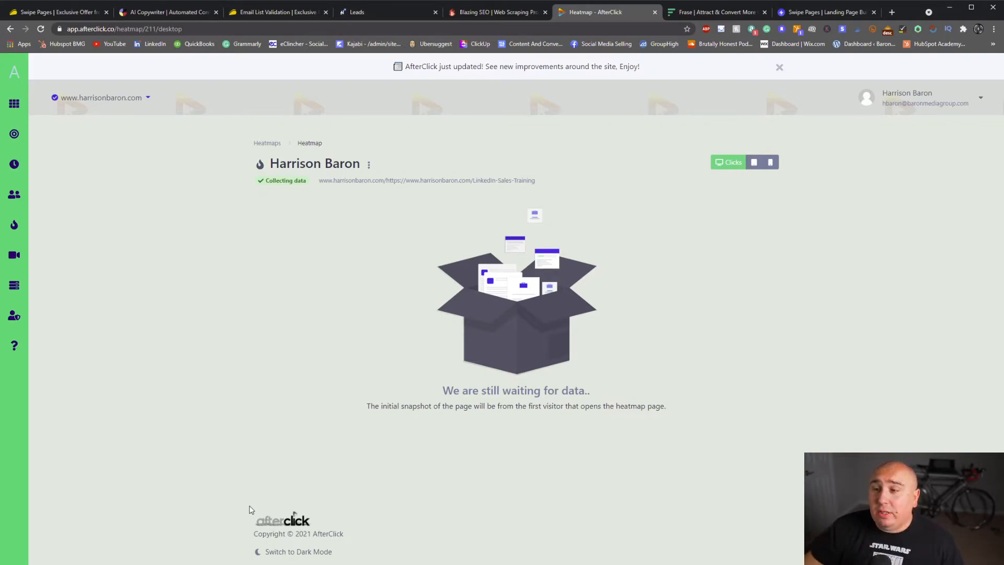
mouse_move(752, 161)
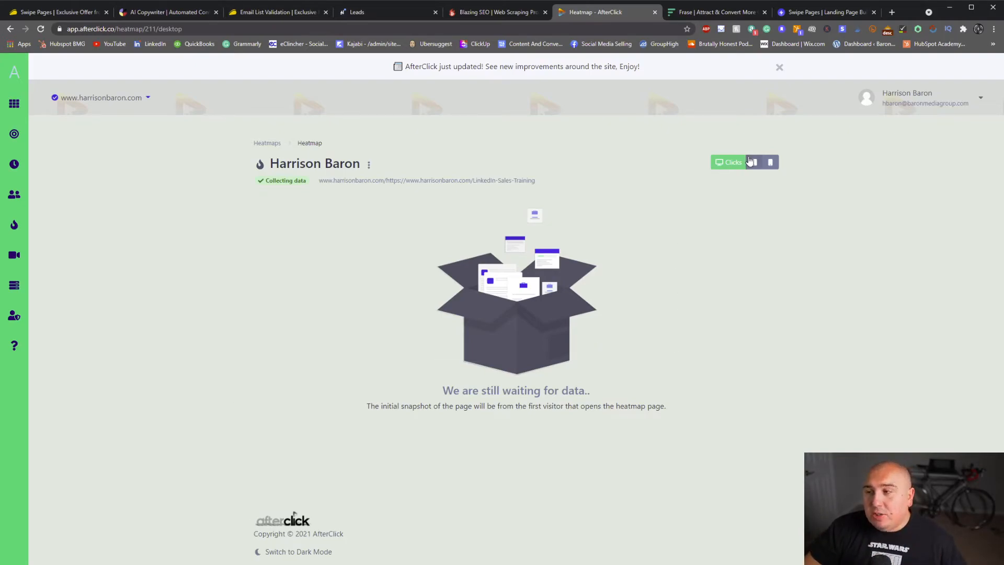
left_click(735, 161)
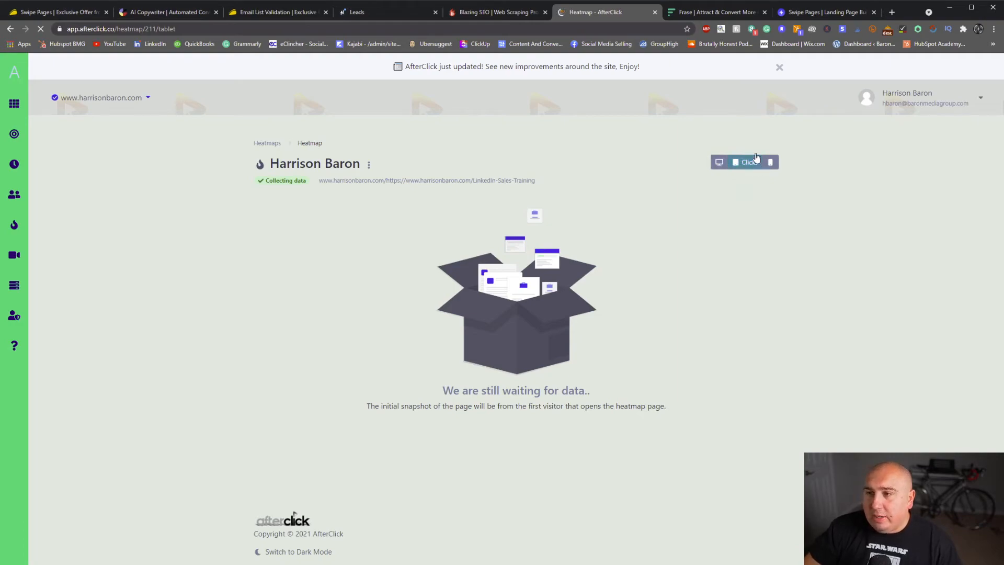
left_click(745, 162)
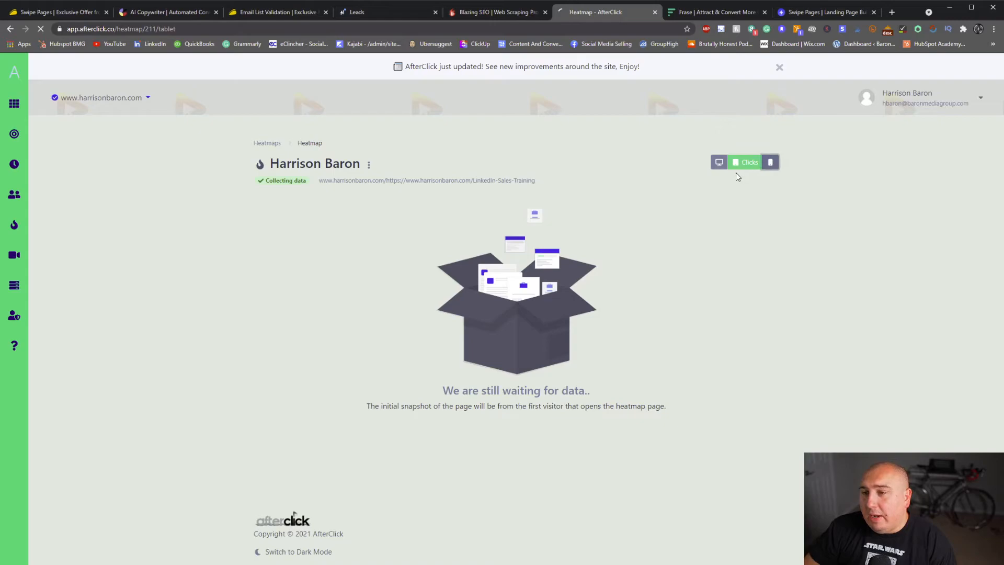
left_click(734, 163)
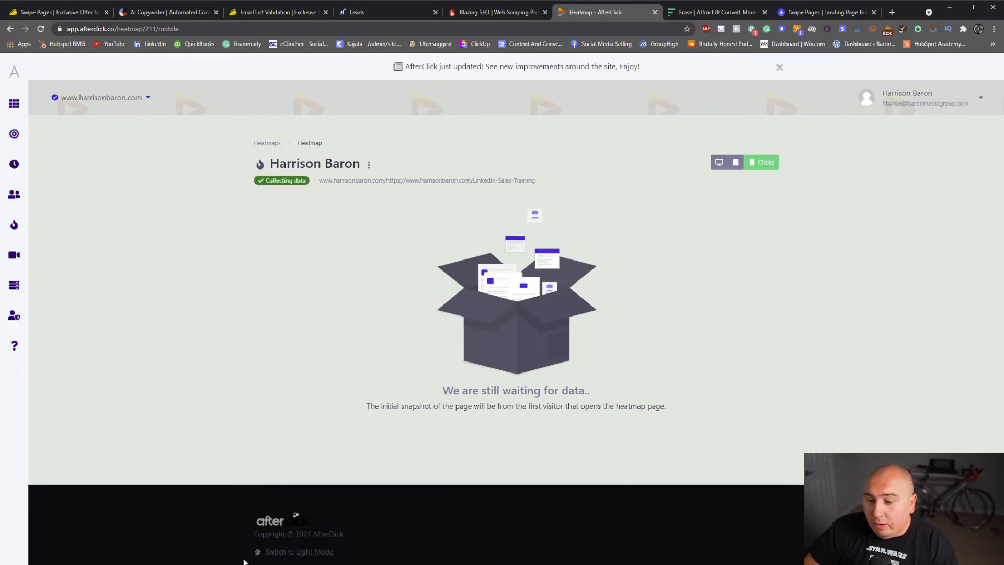
left_click(299, 551)
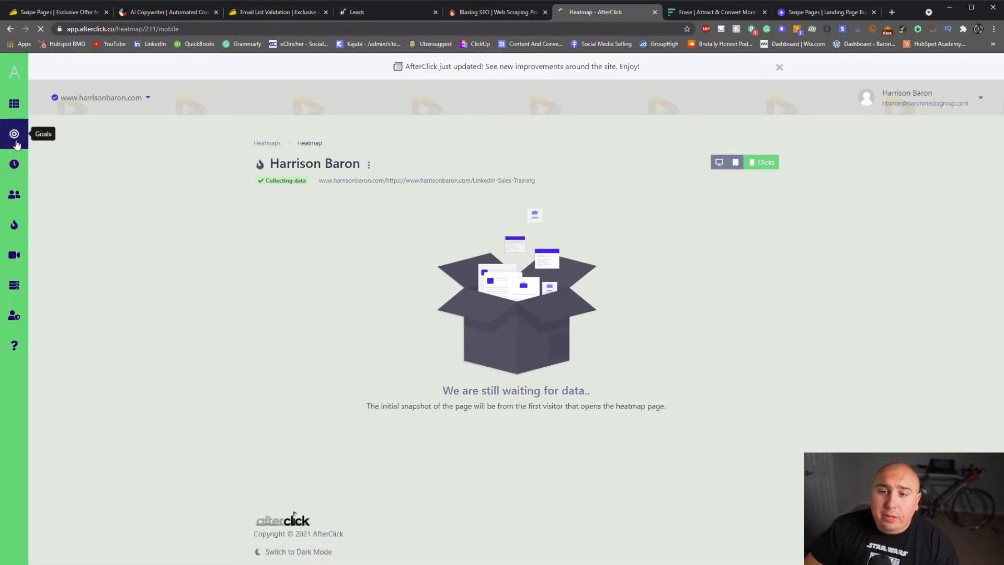
Step: Check the Goals, Dashboard, Websites, Visitors and Realtime views from the sidebar
left_click(14, 134)
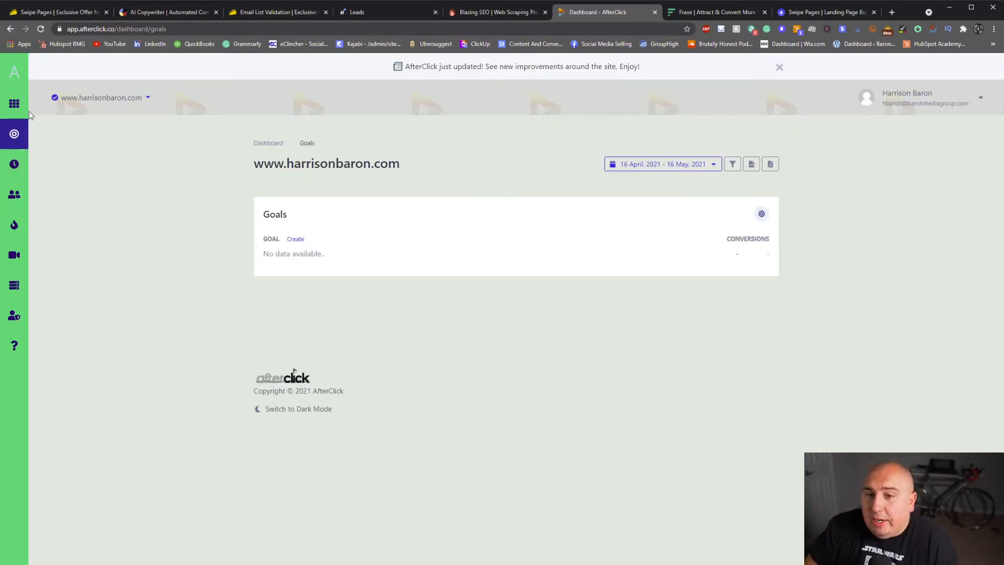
left_click(13, 104)
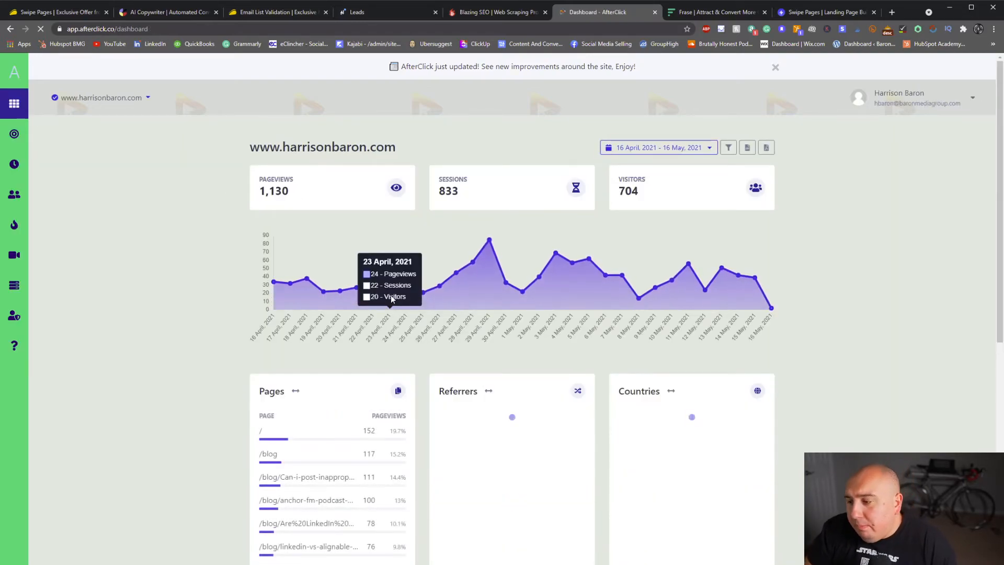
scroll("down", 3)
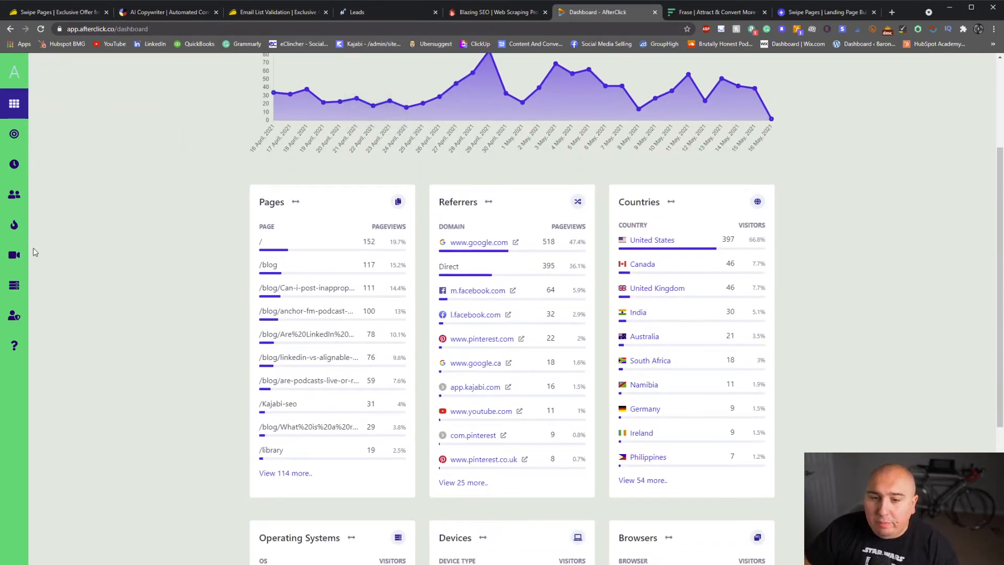
left_click(13, 254)
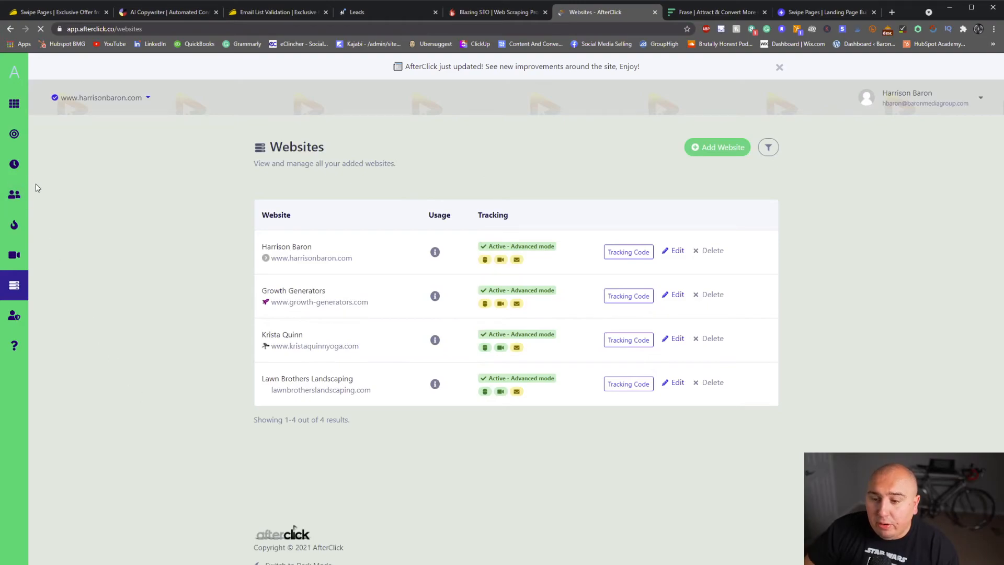
mouse_move(14, 194)
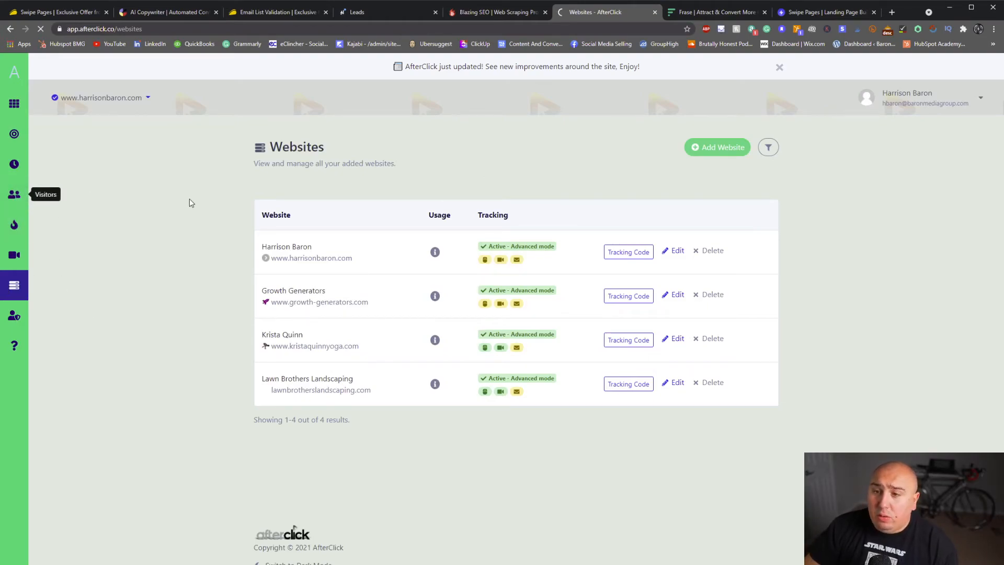
left_click(13, 195)
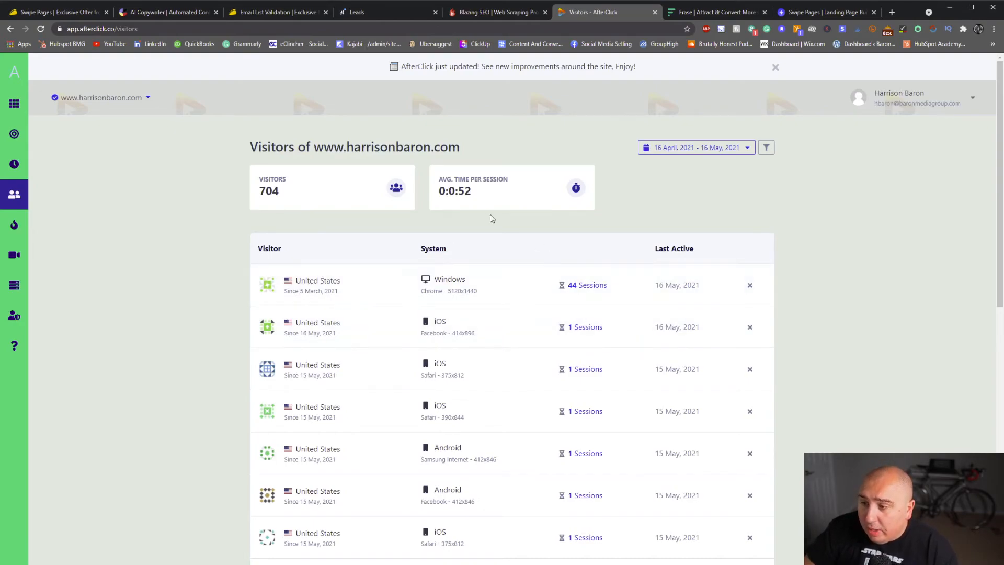
mouse_move(14, 164)
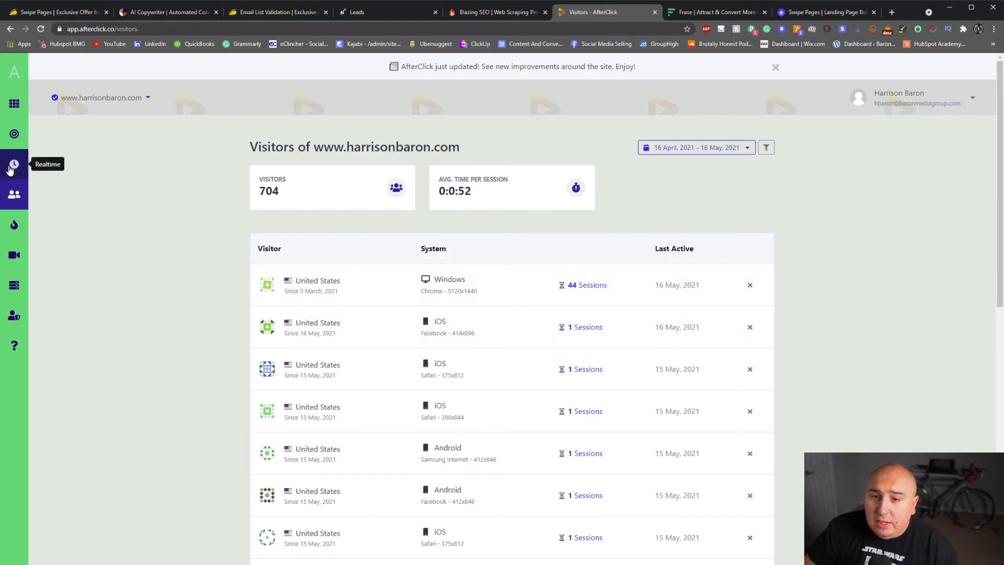
left_click(13, 164)
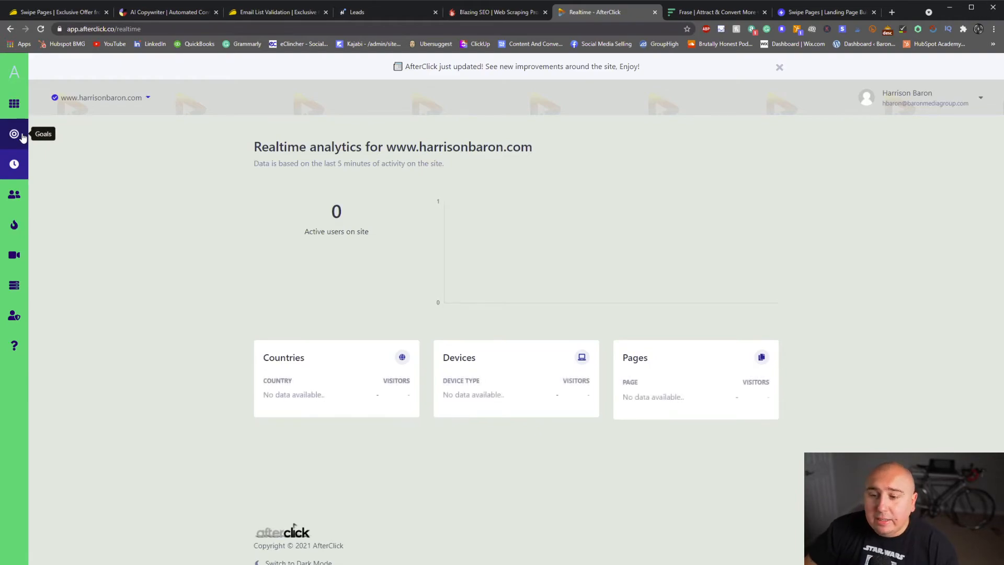
Step: Return via Goals to the Dashboard and review its page-path and lower breakdown panels
left_click(13, 133)
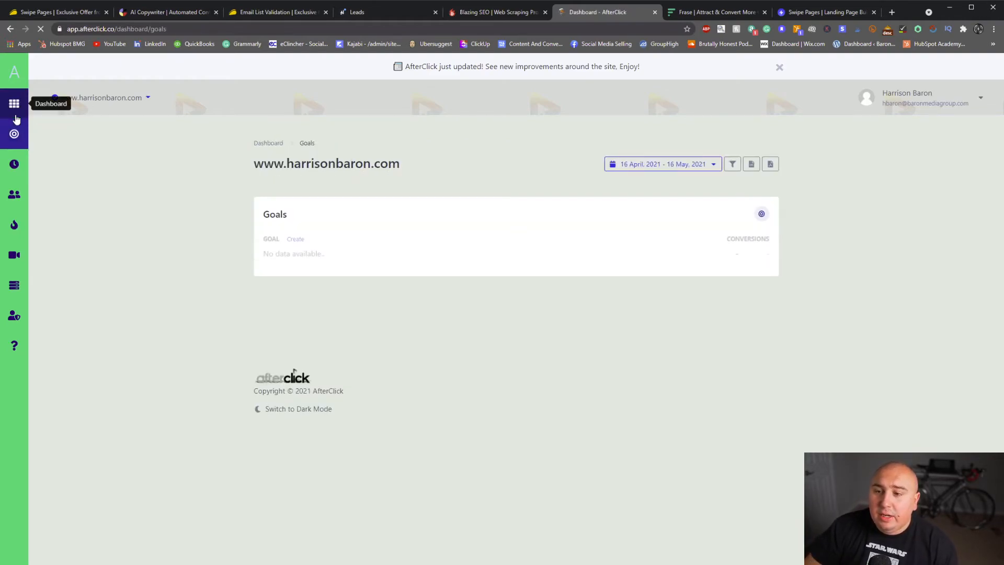
left_click(13, 103)
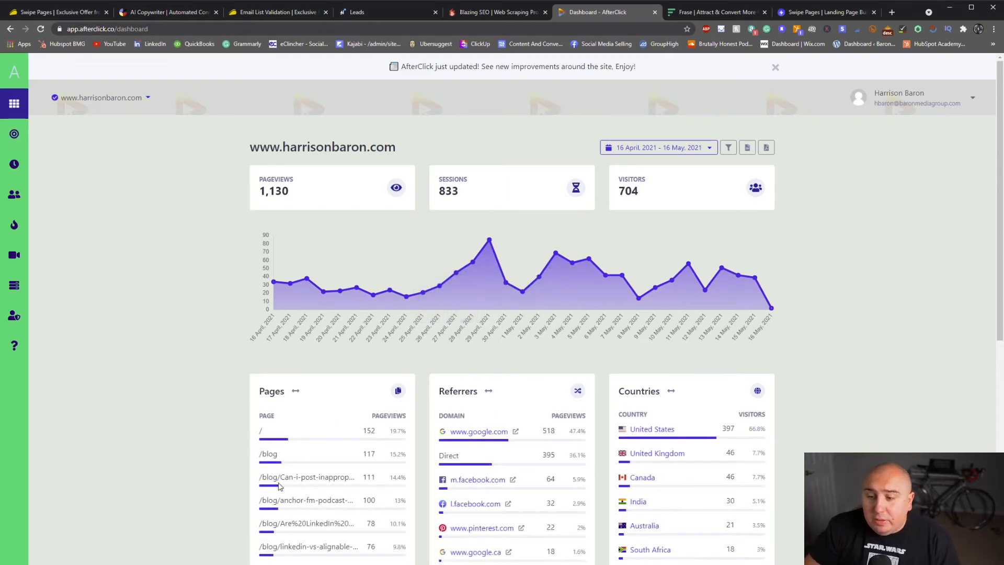
scroll("down", 3)
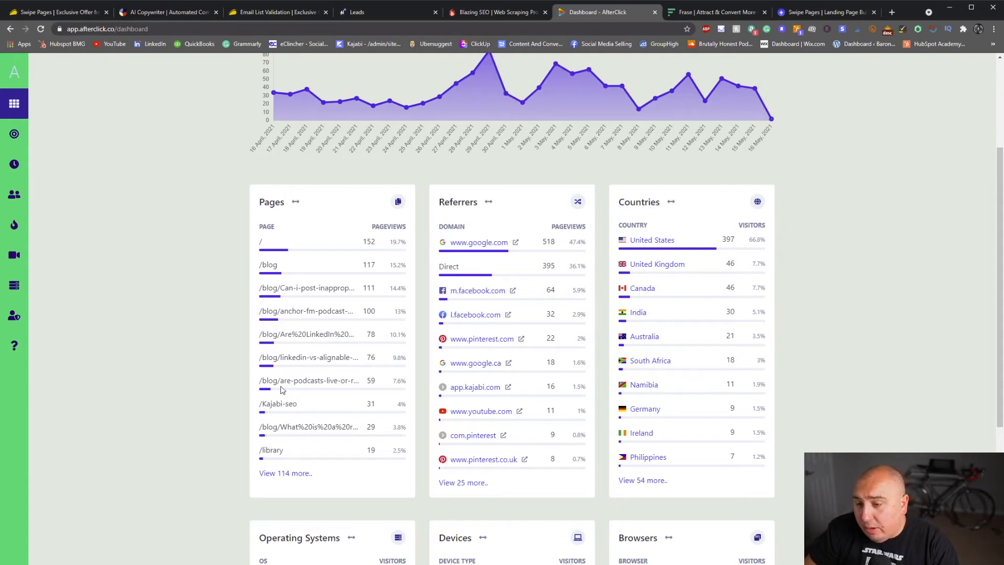
double_click(310, 379)
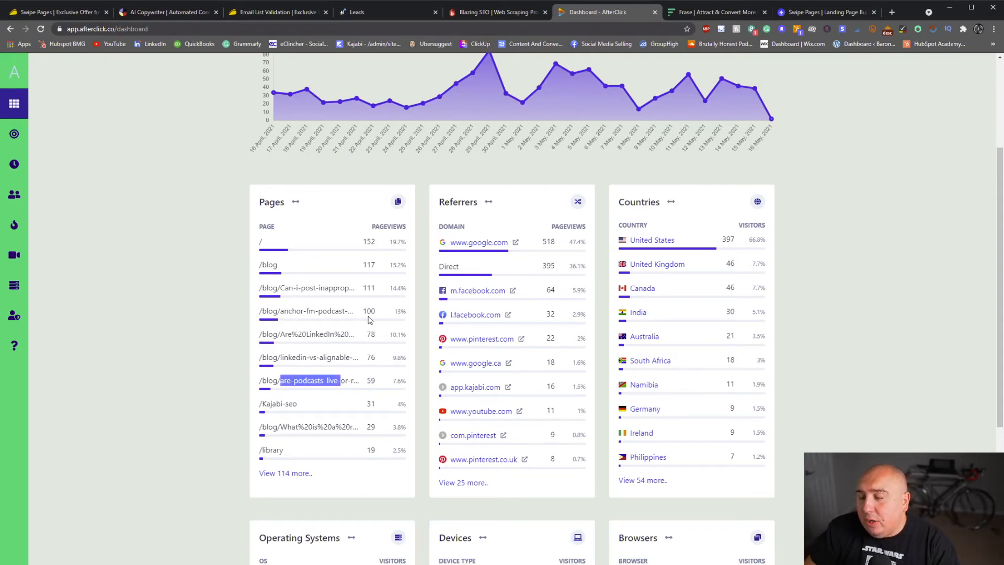
scroll("down", 3)
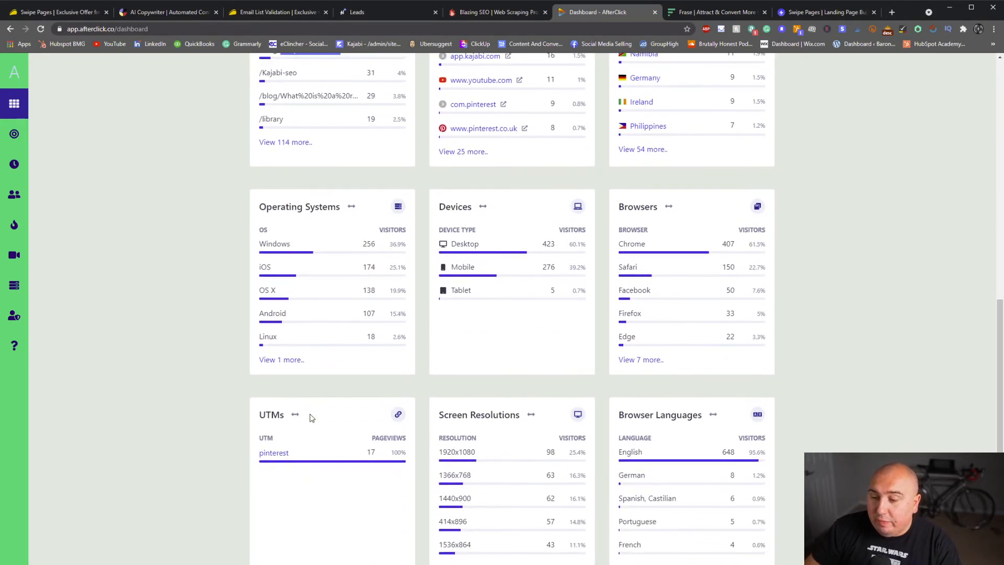
scroll("up", 3)
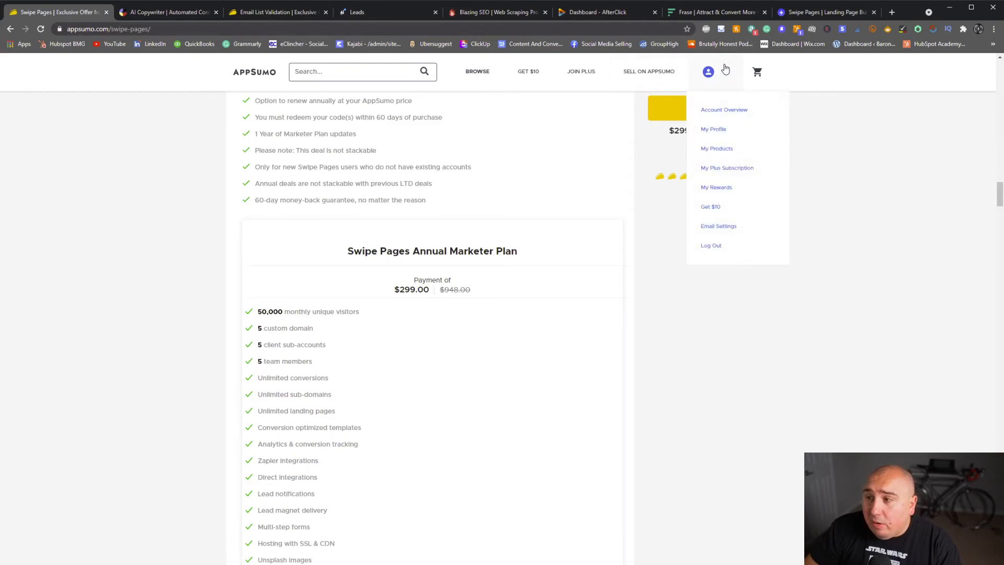
Step: Go to My Products, jump to page 4, then back to page 3 listing AfterClick
left_click(715, 148)
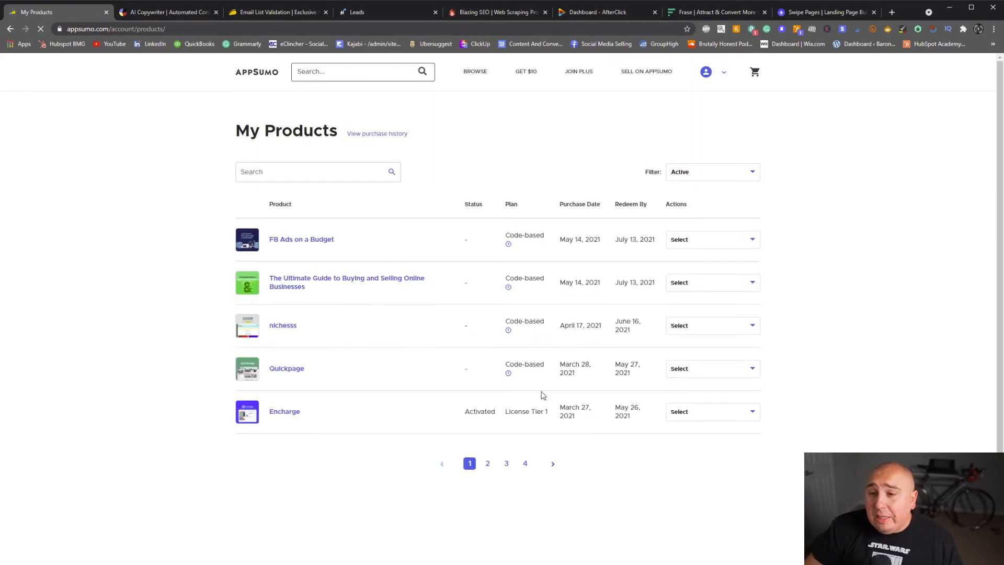
left_click(524, 464)
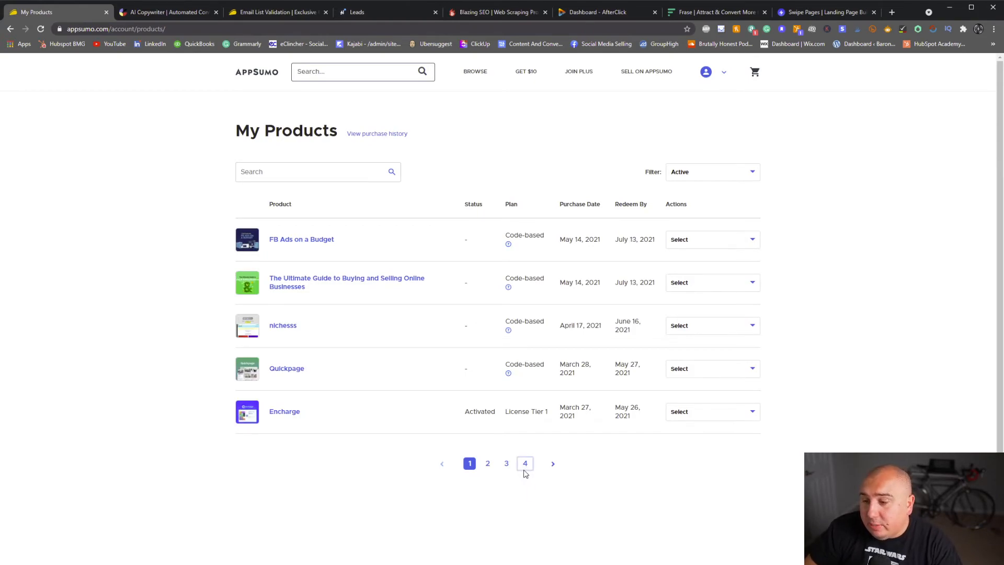
mouse_move(322, 305)
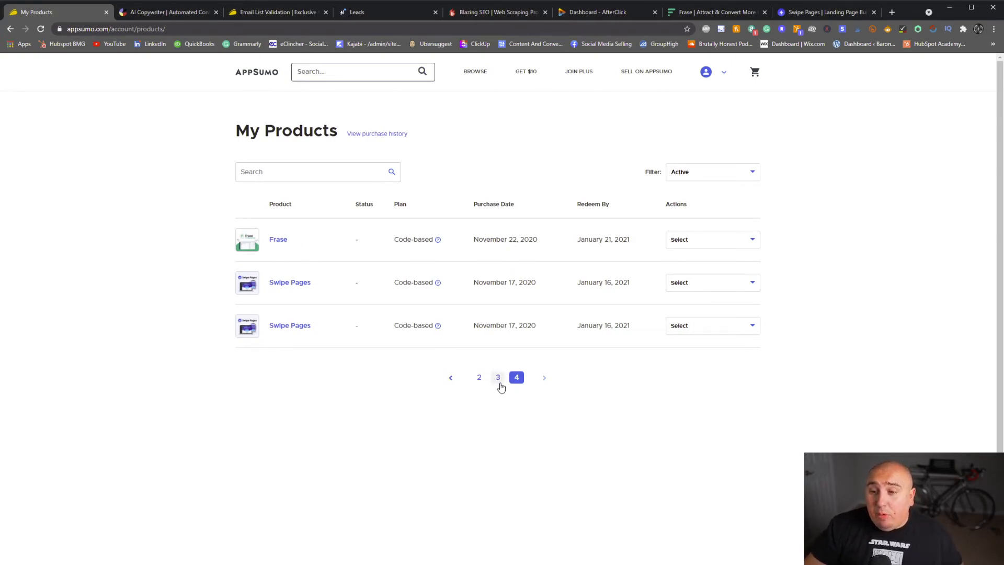
left_click(498, 378)
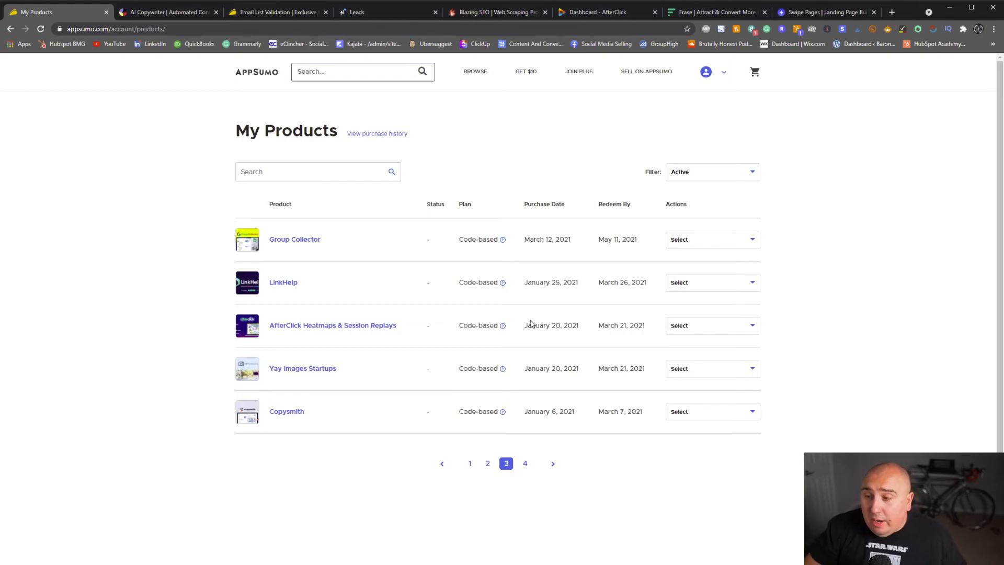